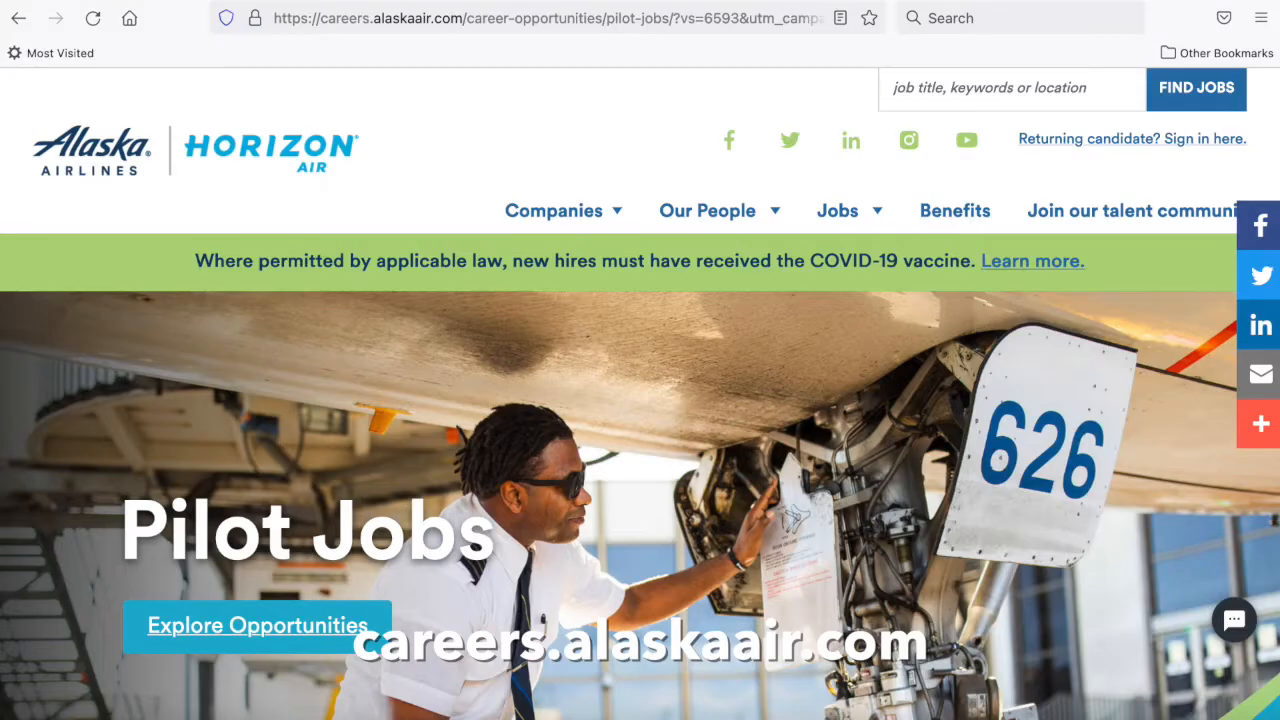
Follow the airlineapps.com link from the Alaska Airlines pilot jobs page
click(257, 625)
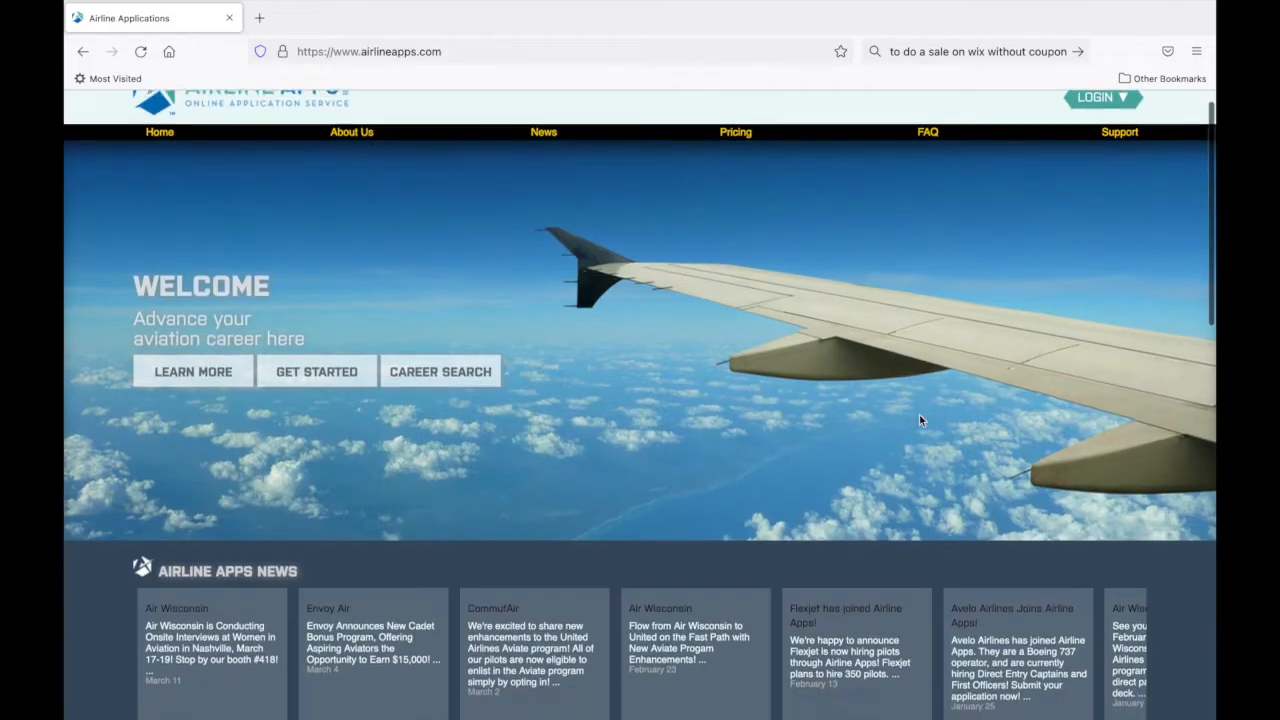
Scroll the Airline Apps home page down to the participating airlines logo grid
scroll(down, 3)
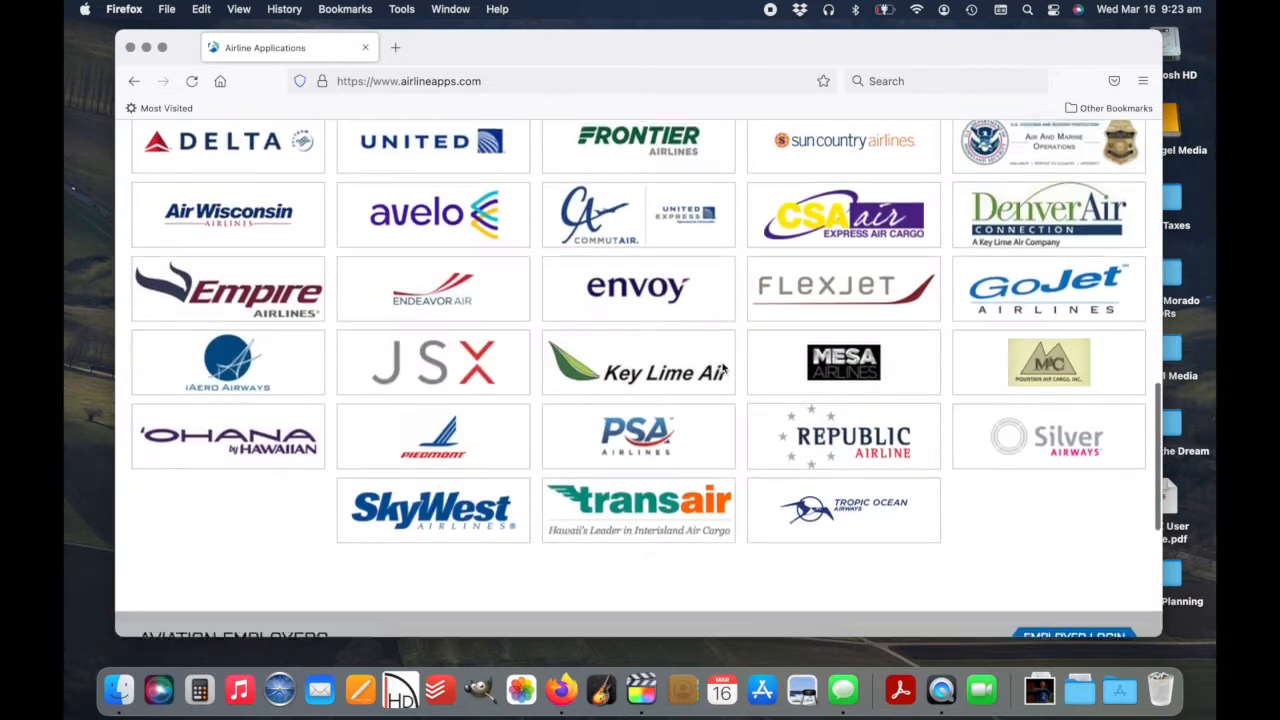
Open GoJet's Direct Entry Captain posting and start a new application
click(1048, 289)
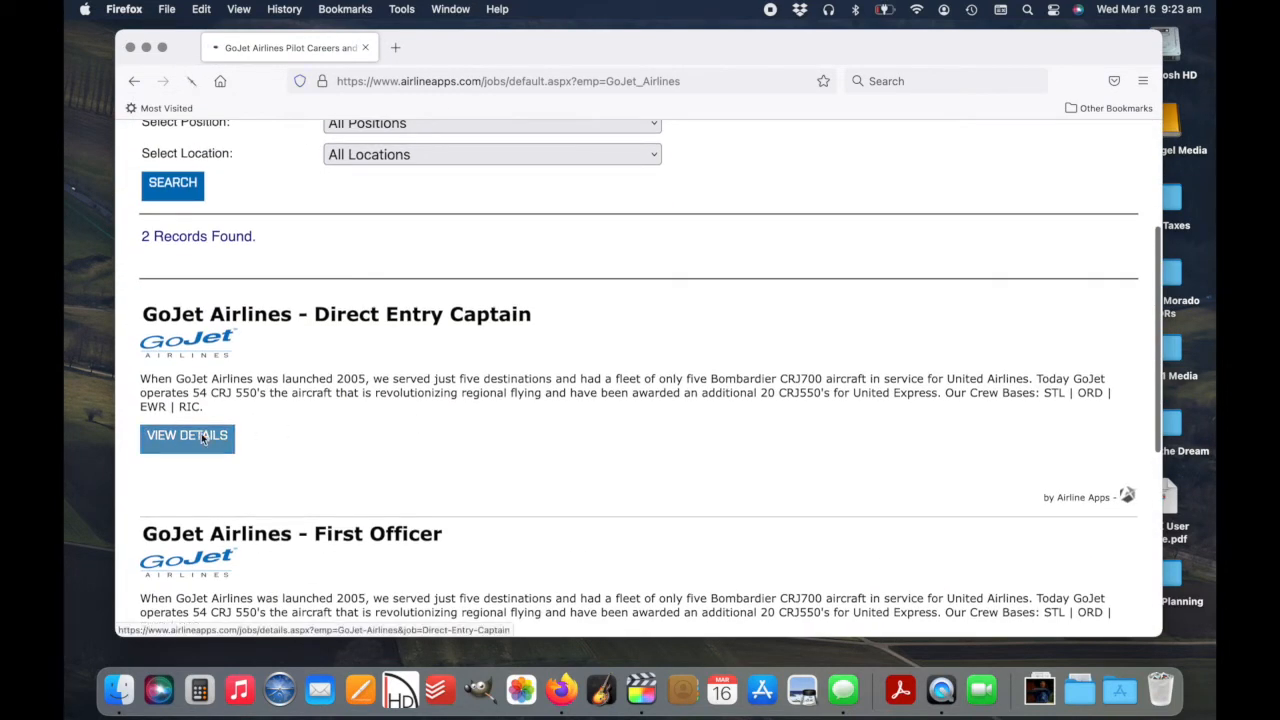
click(186, 435)
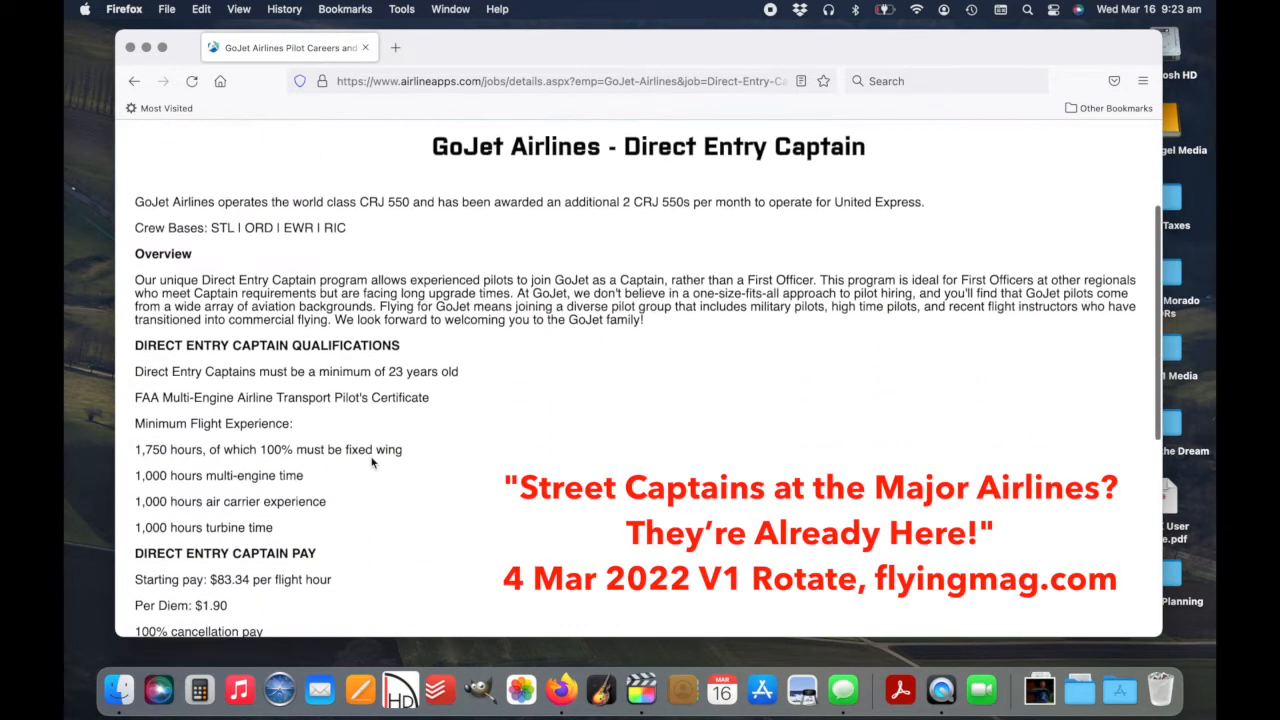
scroll(down, 3)
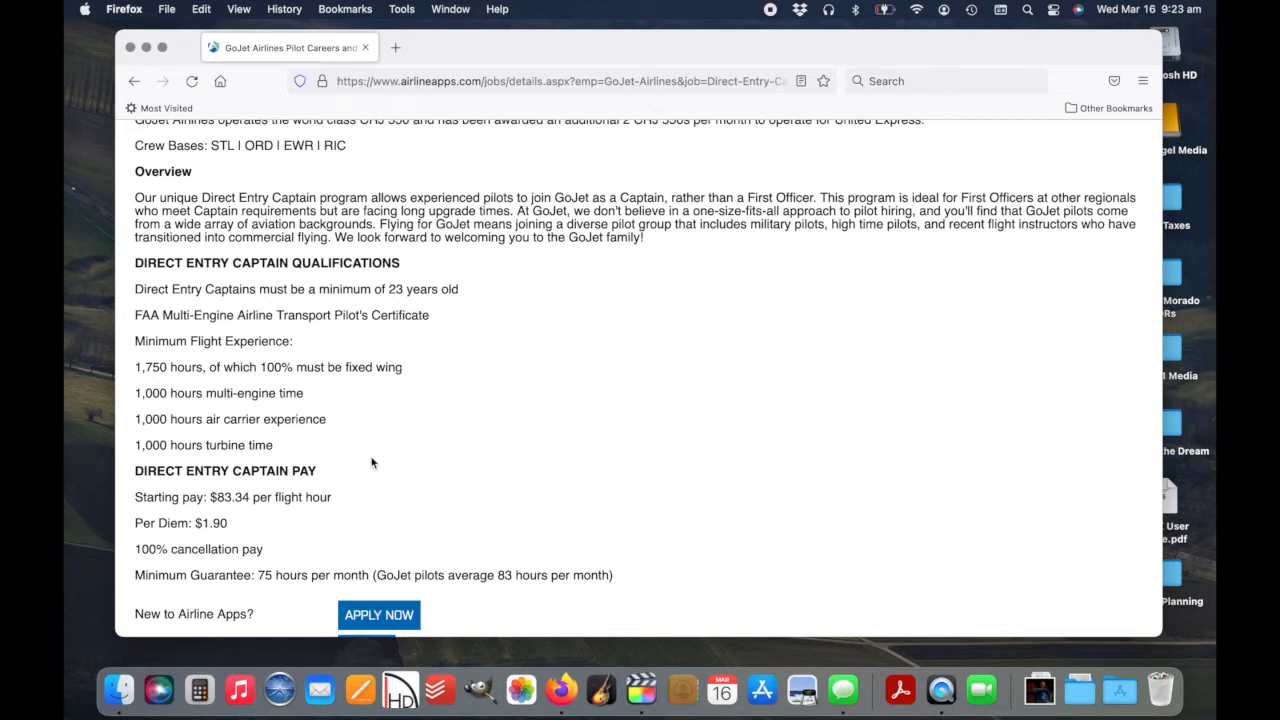
click(379, 615)
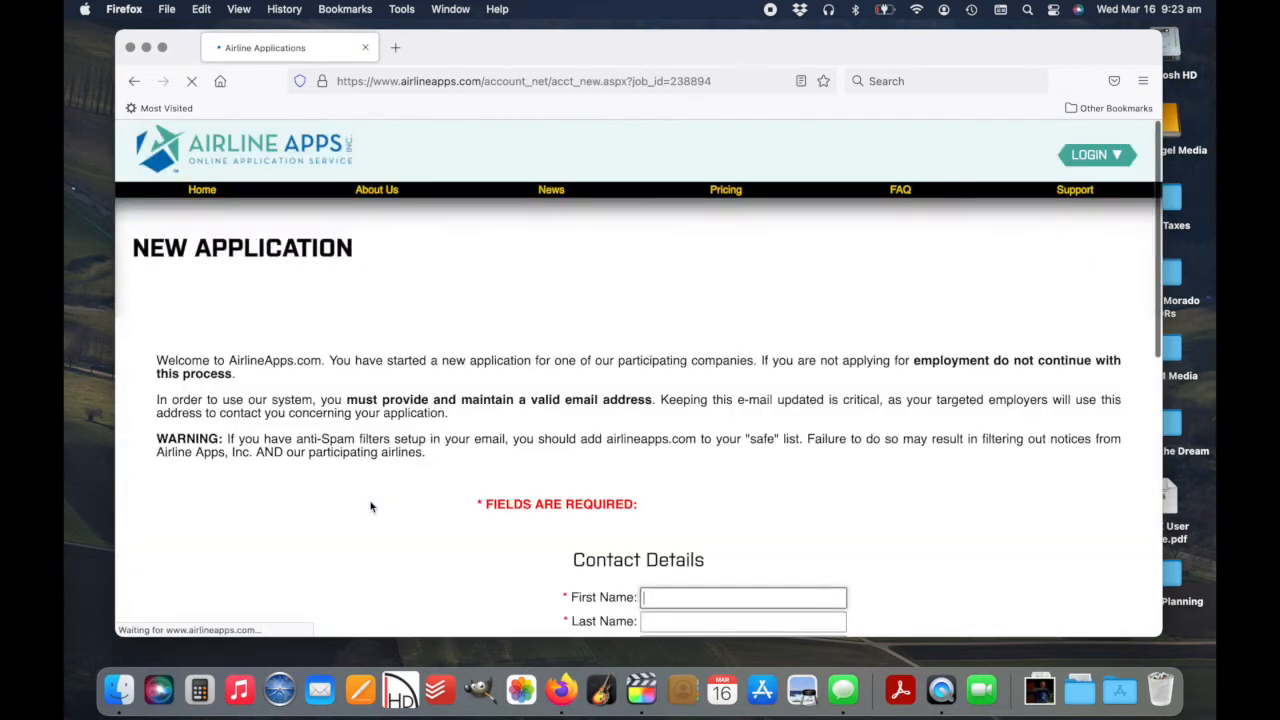
Create the applicant account, accept the user agreement, and begin the application
scroll(down, 3)
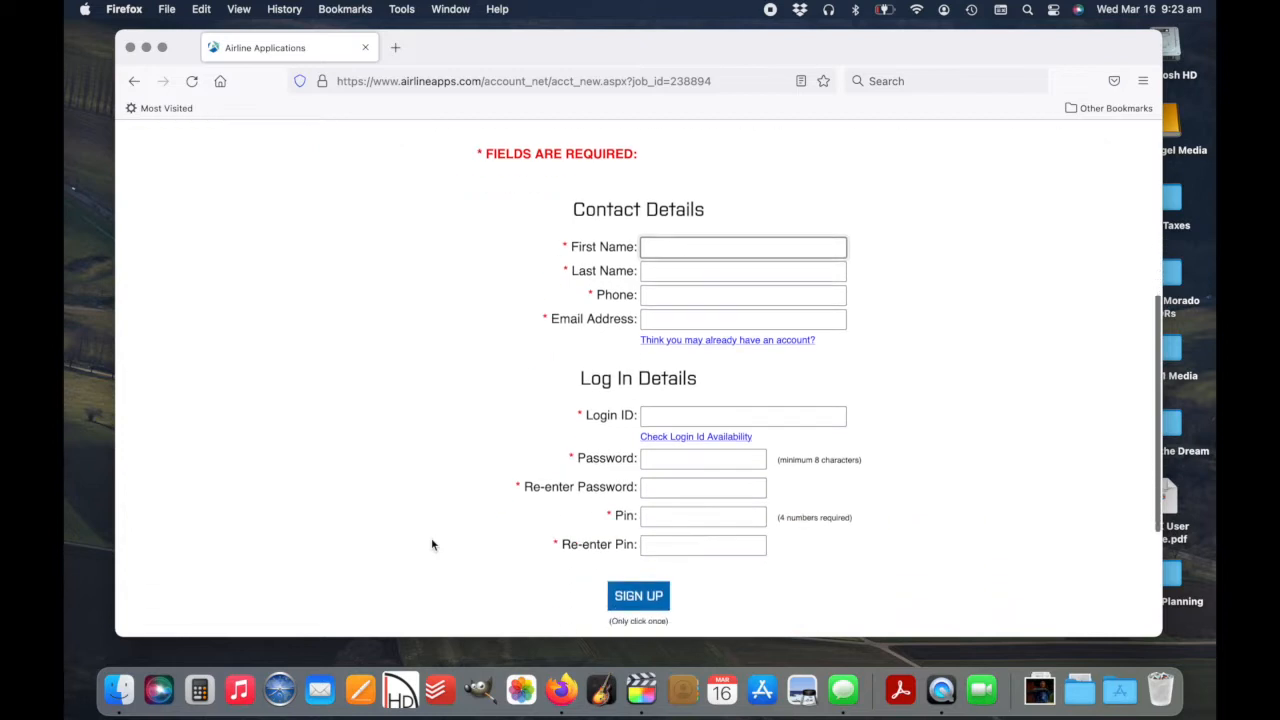
scroll(down, 3)
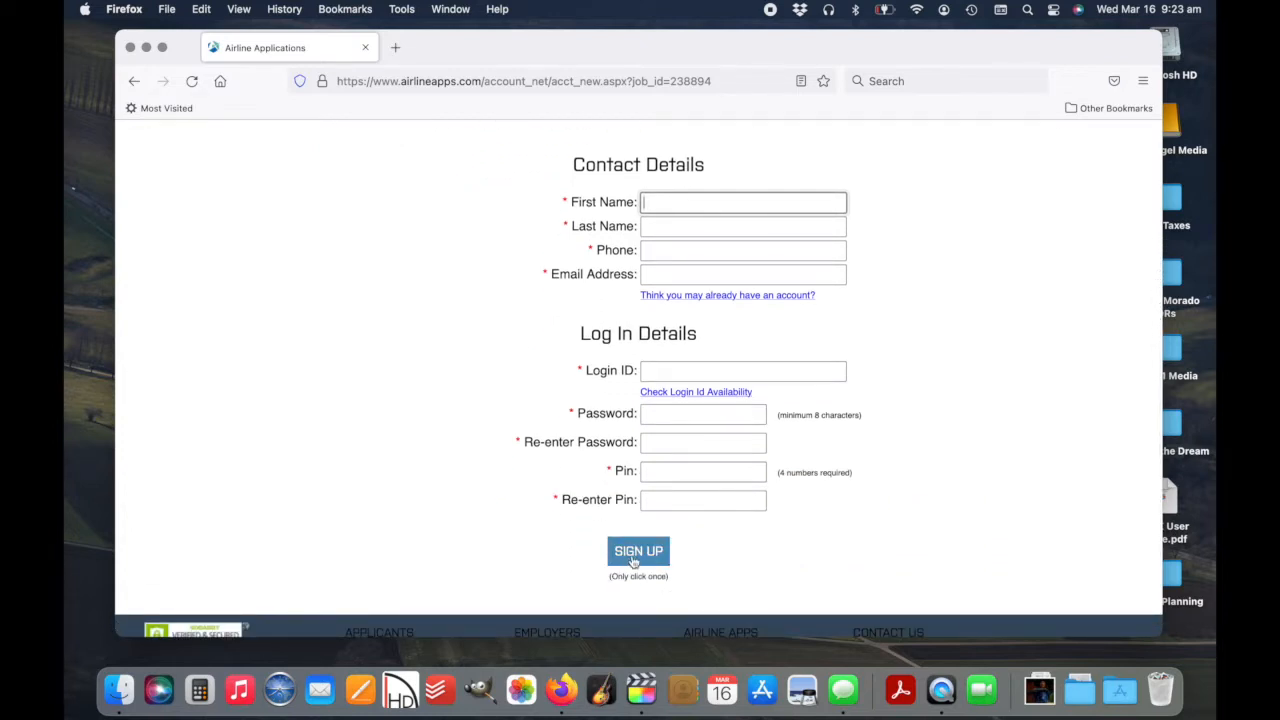
click(638, 551)
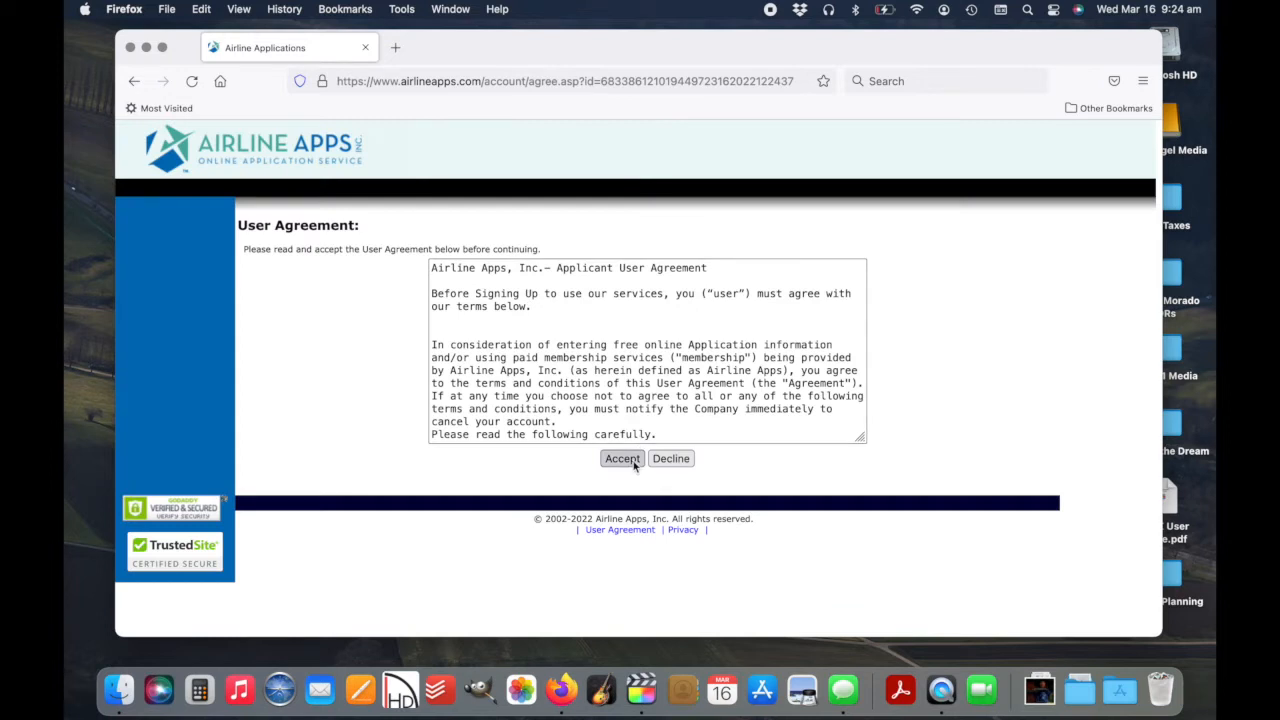
click(622, 458)
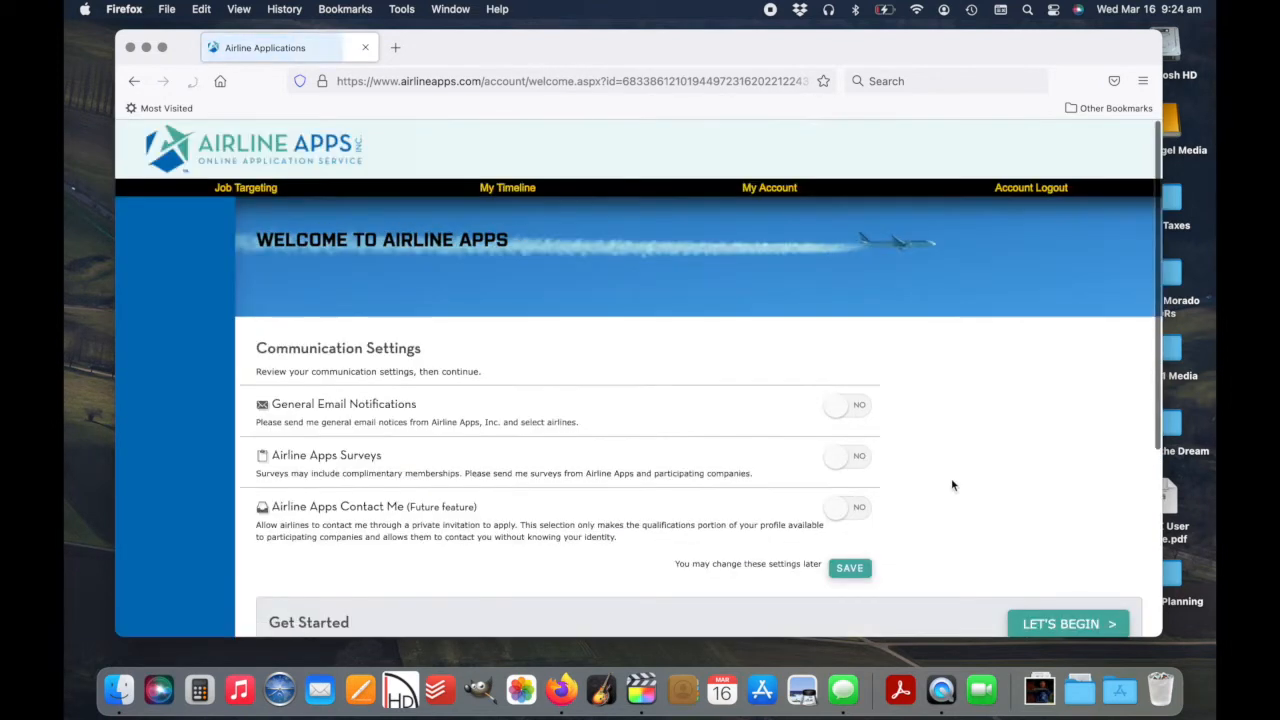
click(1067, 623)
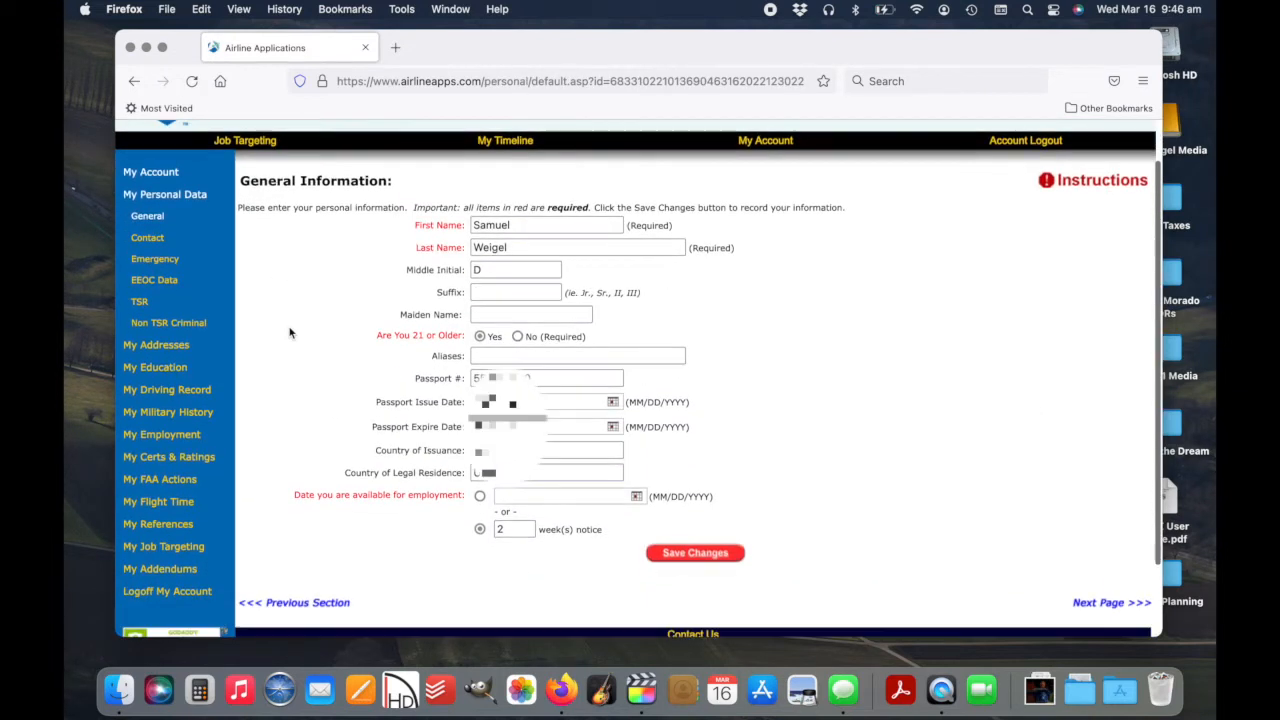
Enter US as the country of issuance on the General Information form
text(USA)
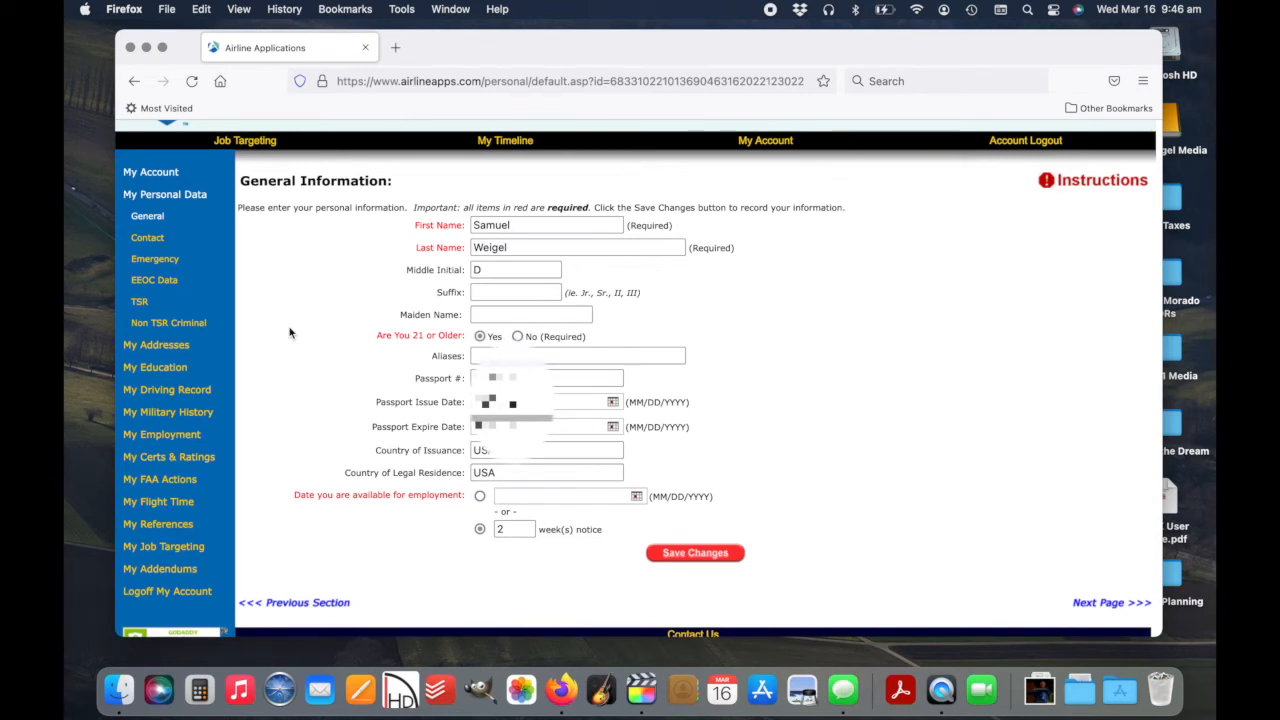
mouse_move(207, 244)
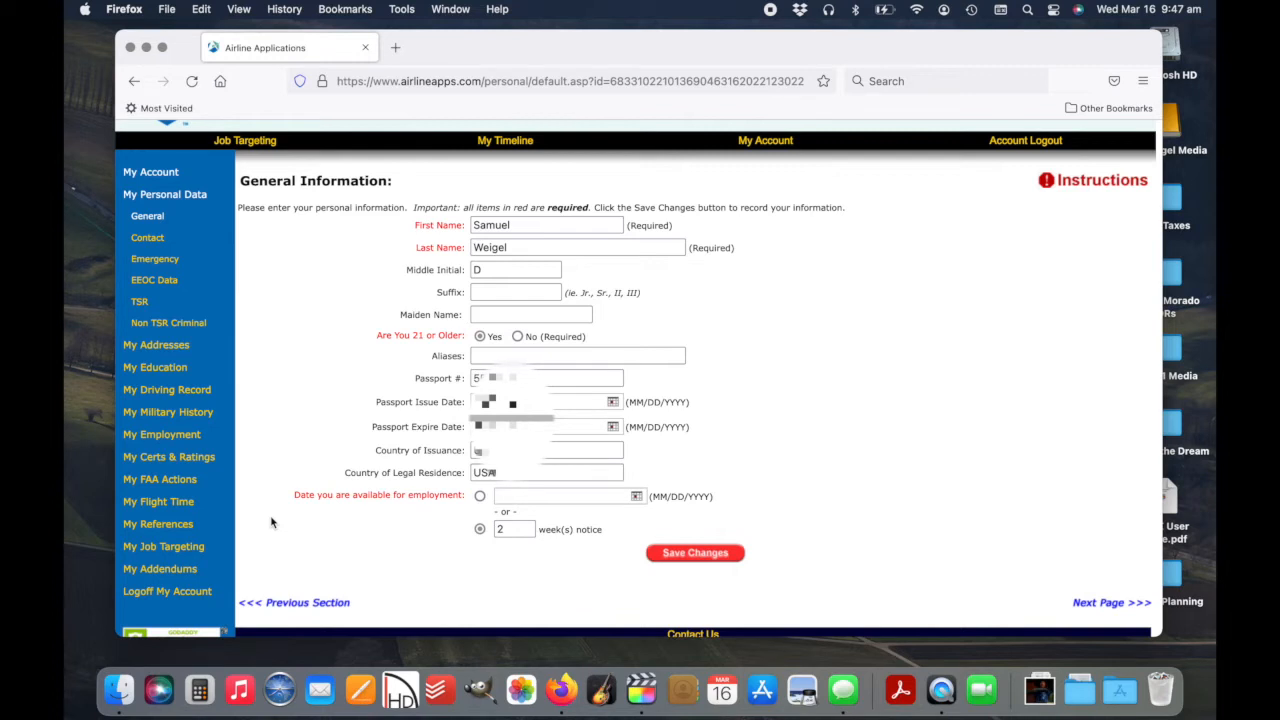
mouse_move(163, 546)
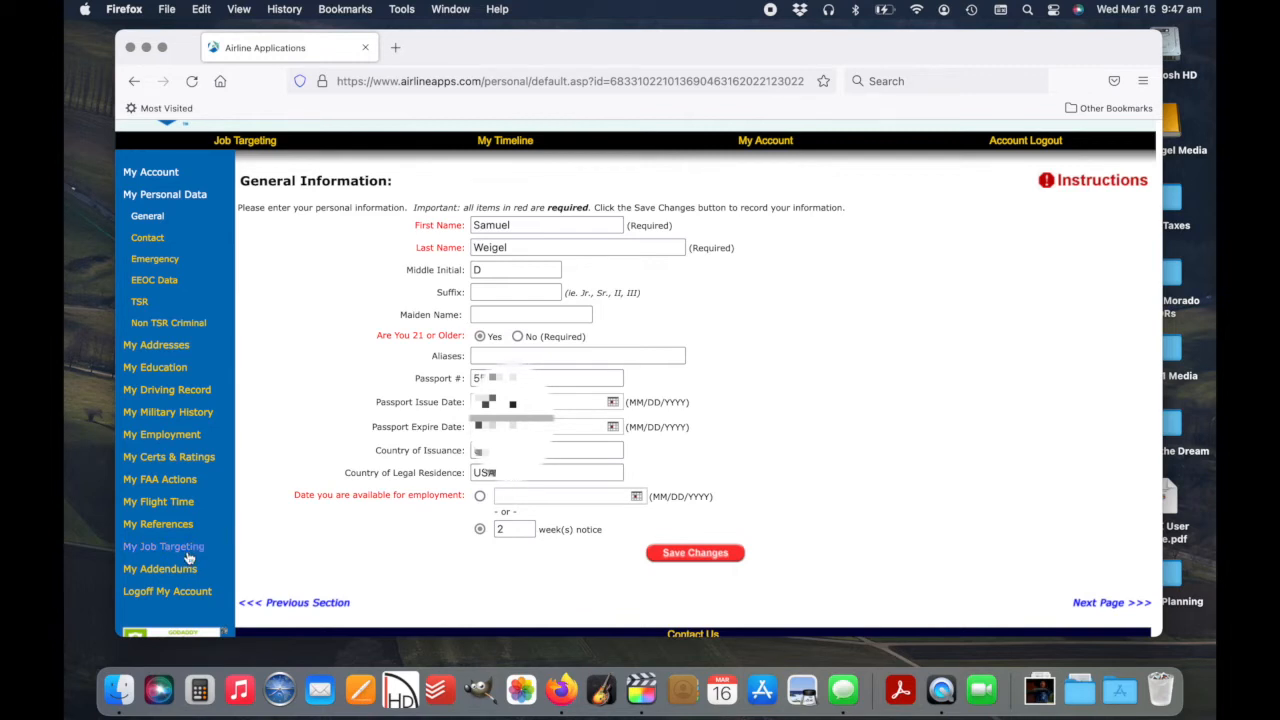
Confirm GoJet Direct Entry Captain is unpublished under My Job Targeting, then visit My Account
click(163, 546)
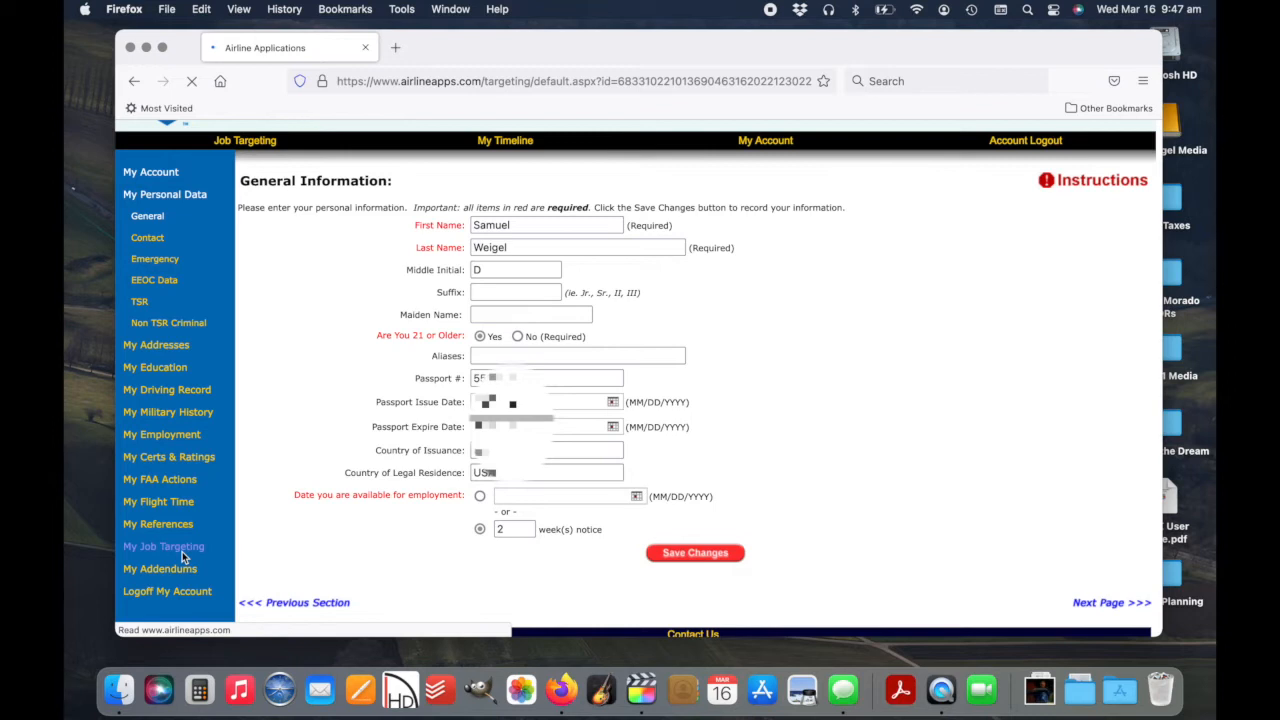
click(163, 546)
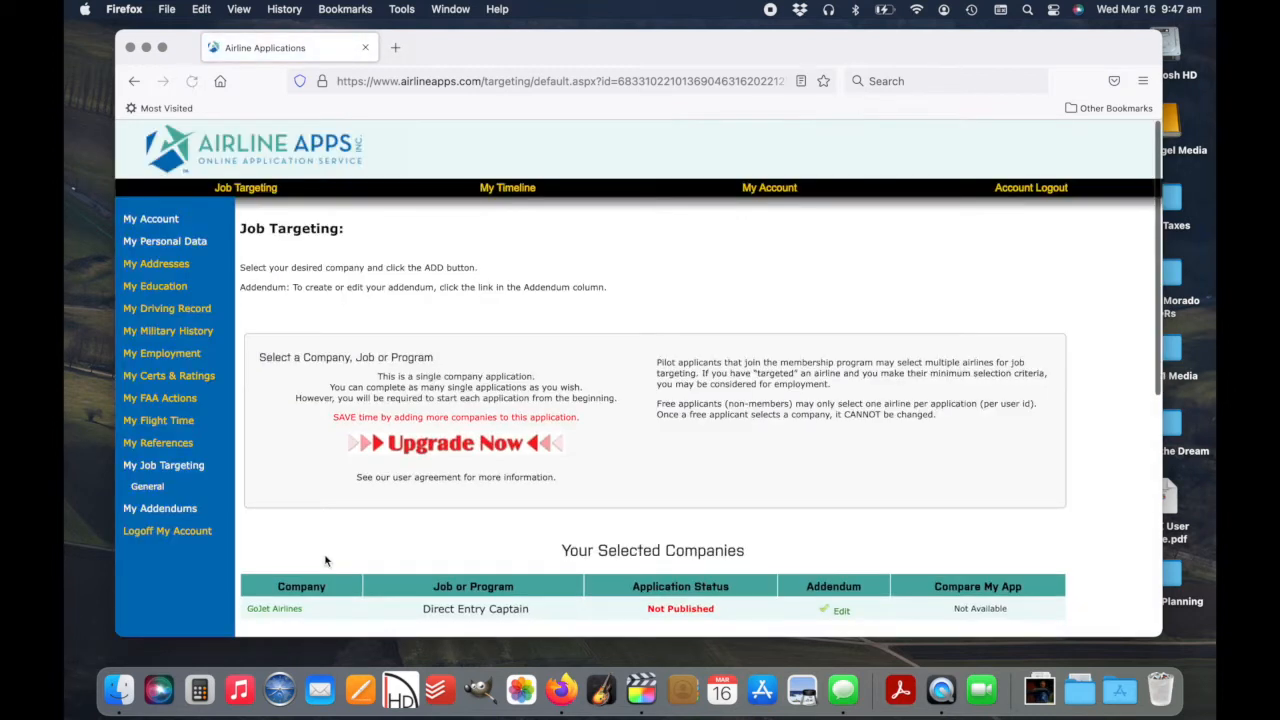
scroll(down, 3)
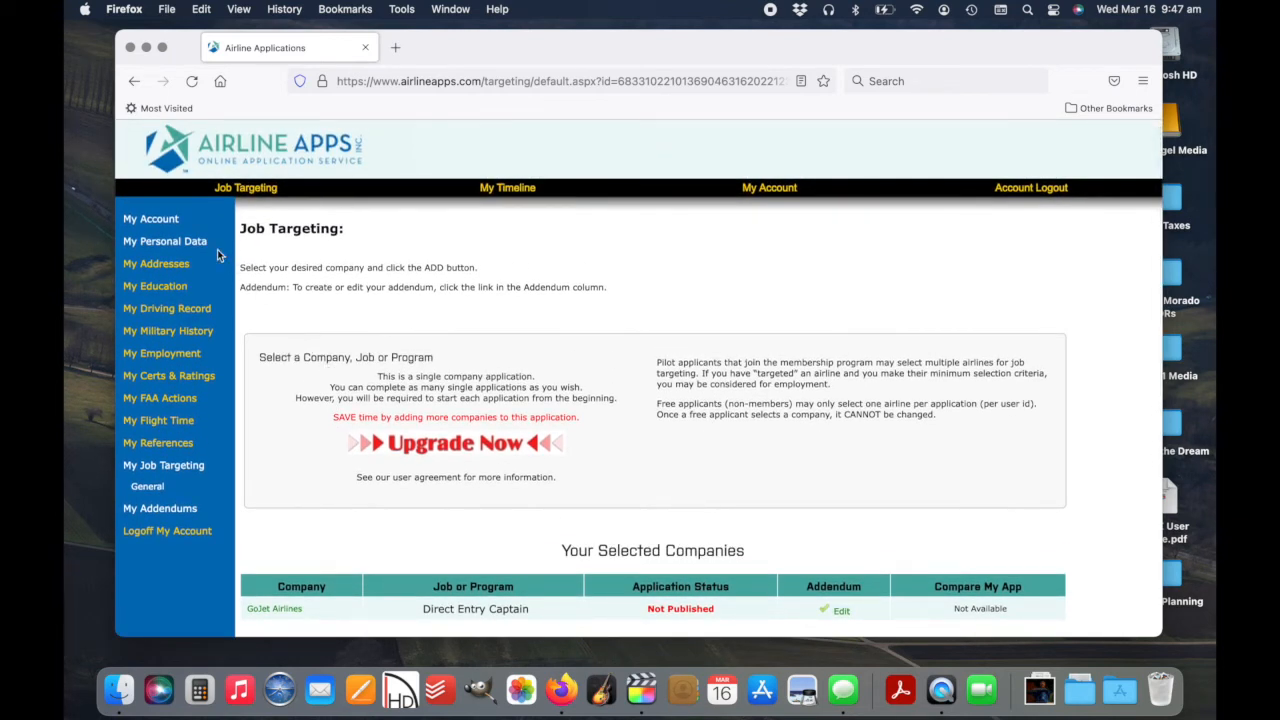
click(150, 218)
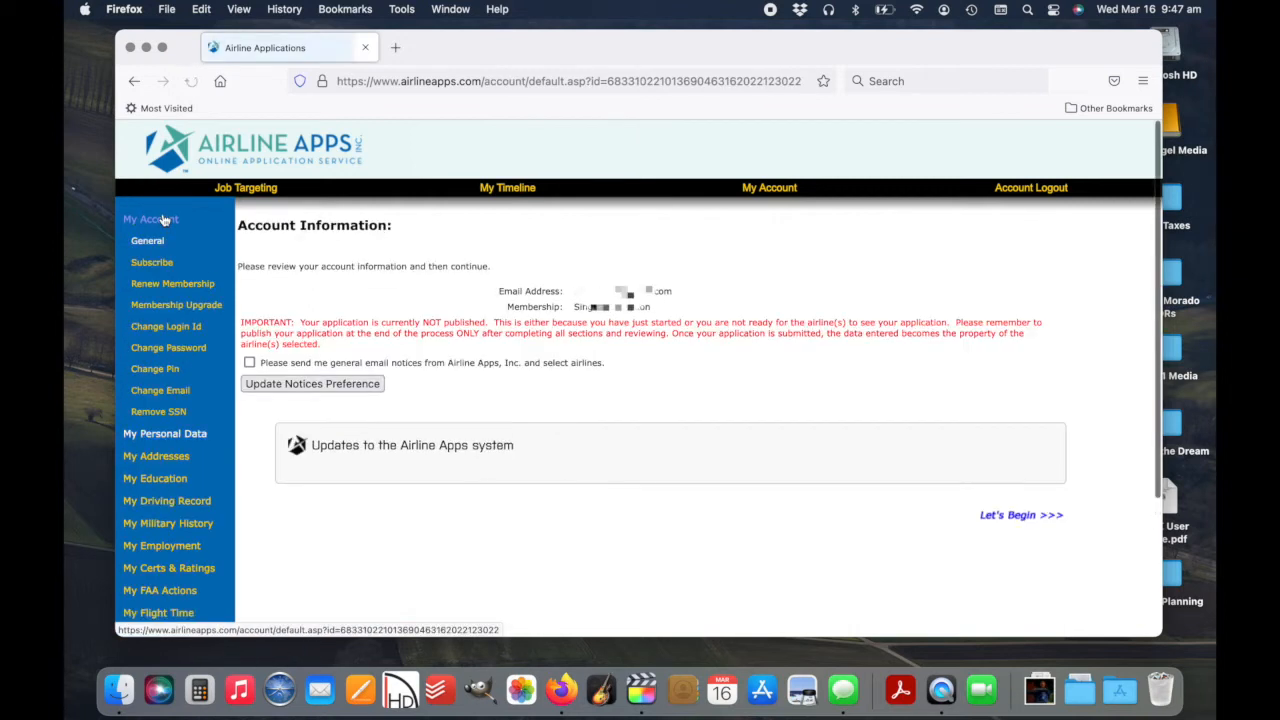
click(176, 305)
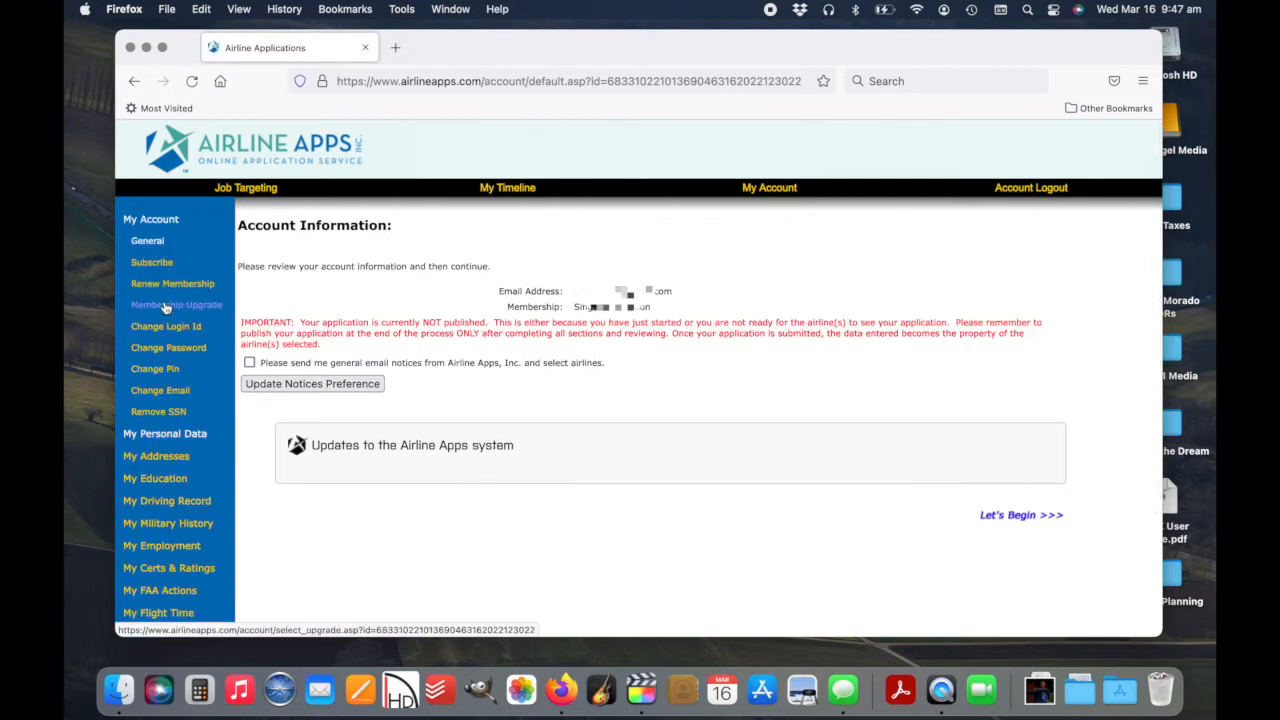
click(176, 304)
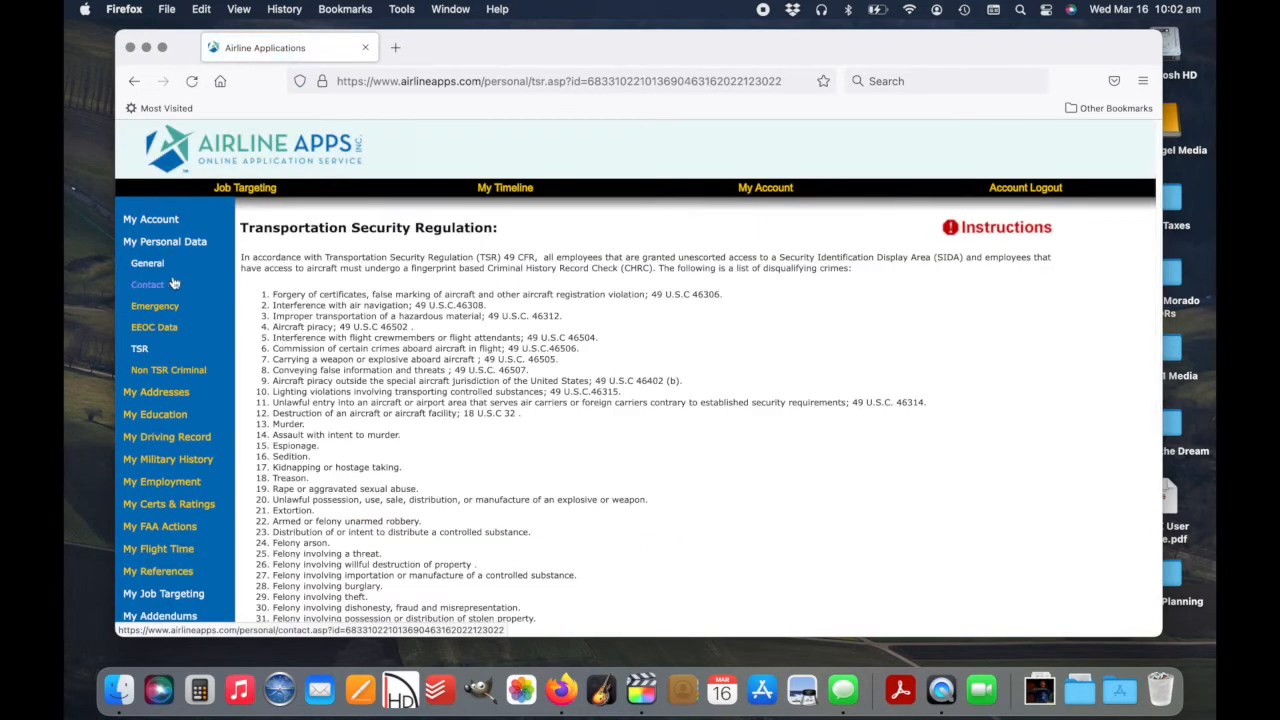
Scroll through the TSR disqualifying crimes list with No kept, reaching the Criminal Information page
scroll(down, 3)
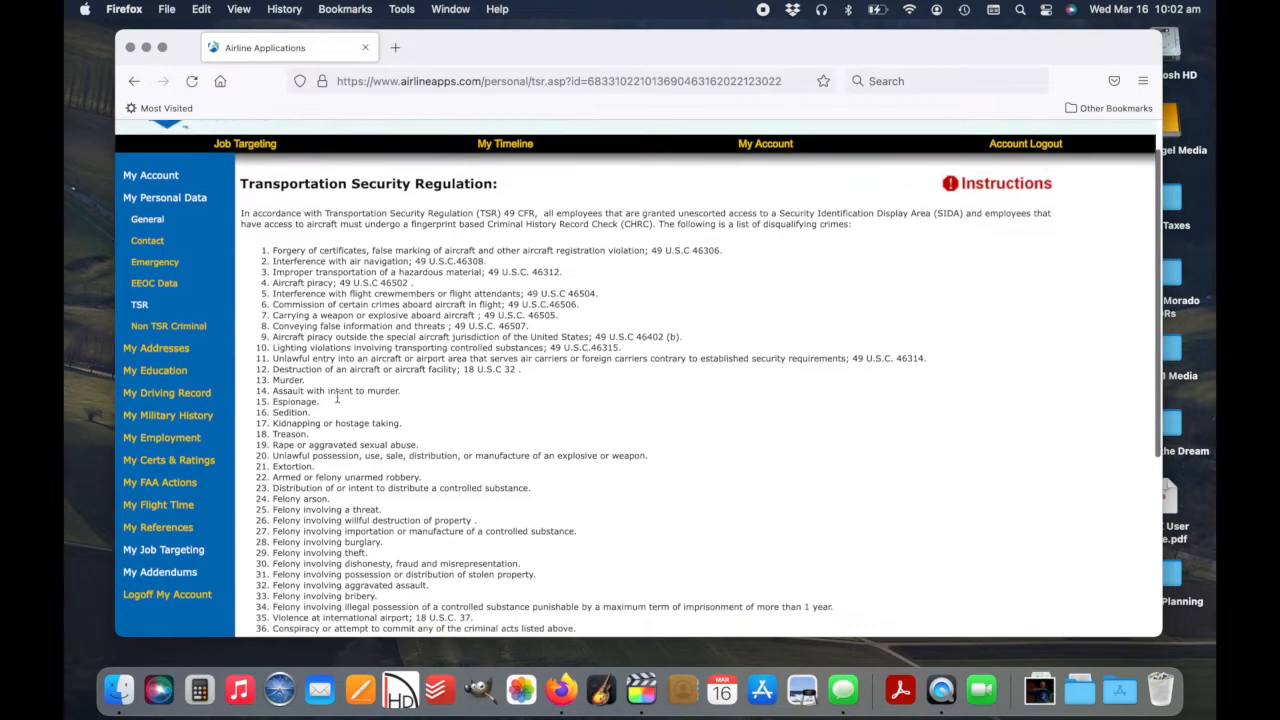
scroll(down, 3)
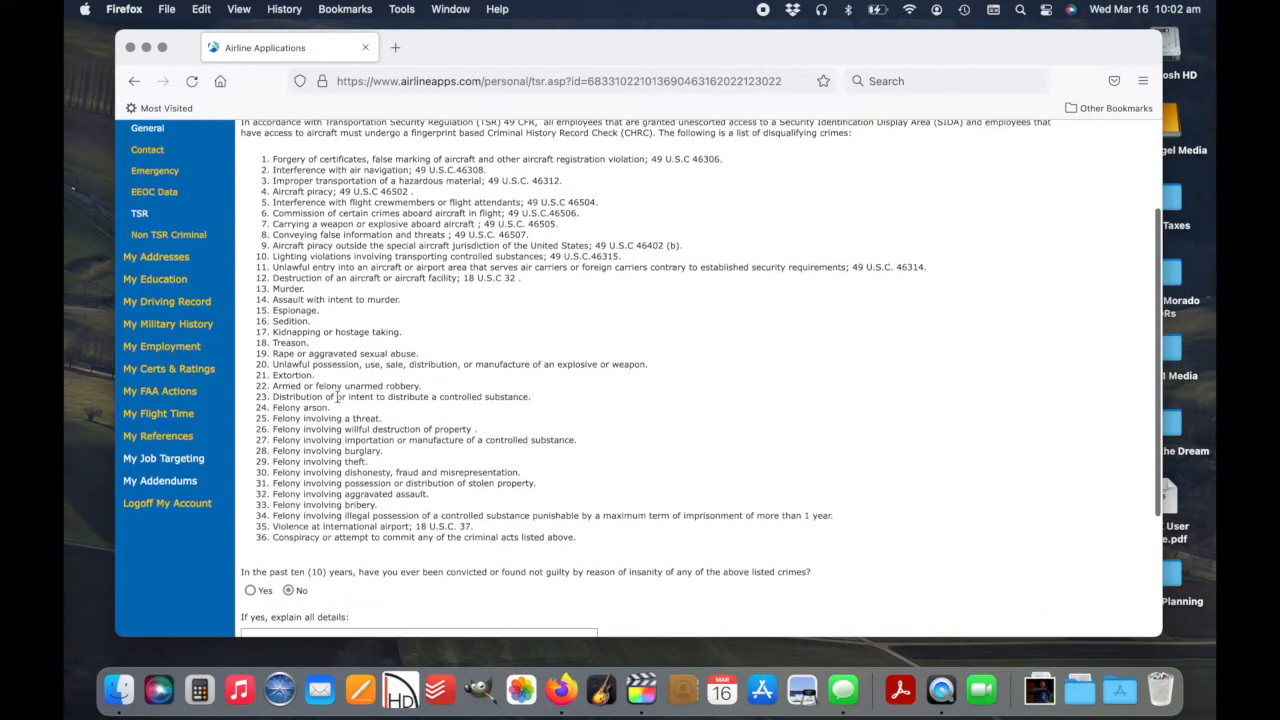
scroll(down, 3)
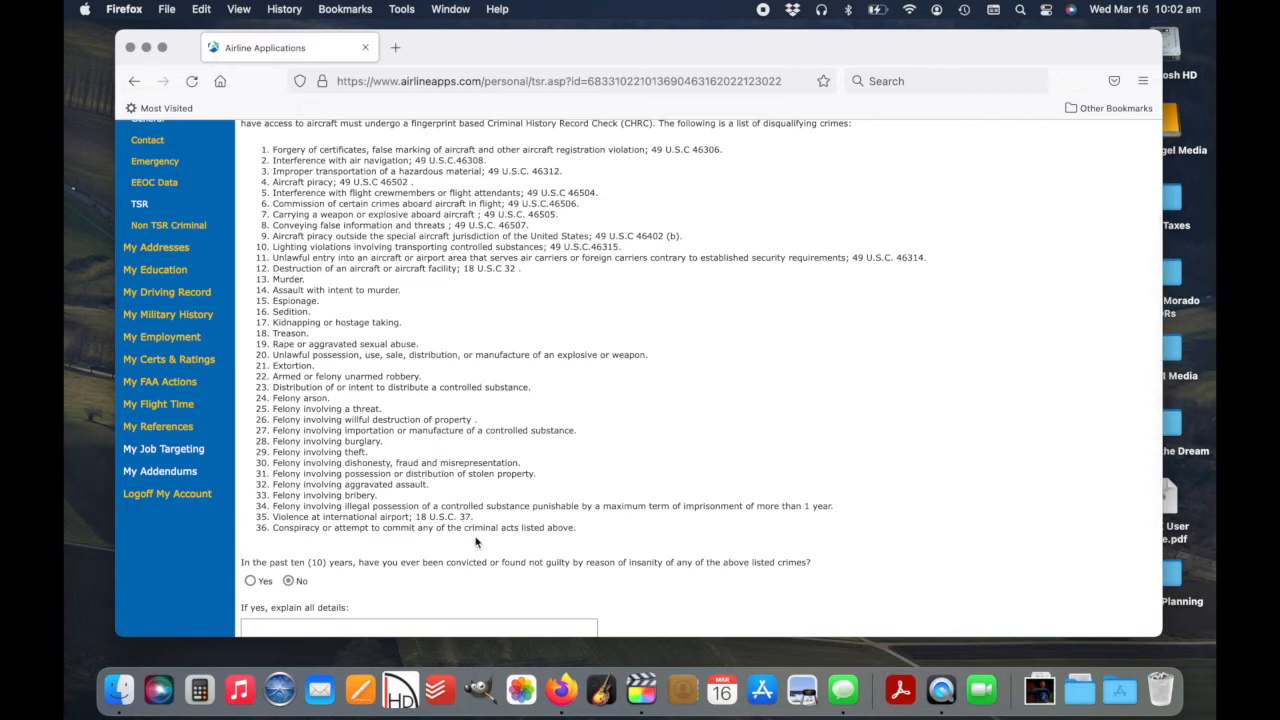
mouse_move(525, 578)
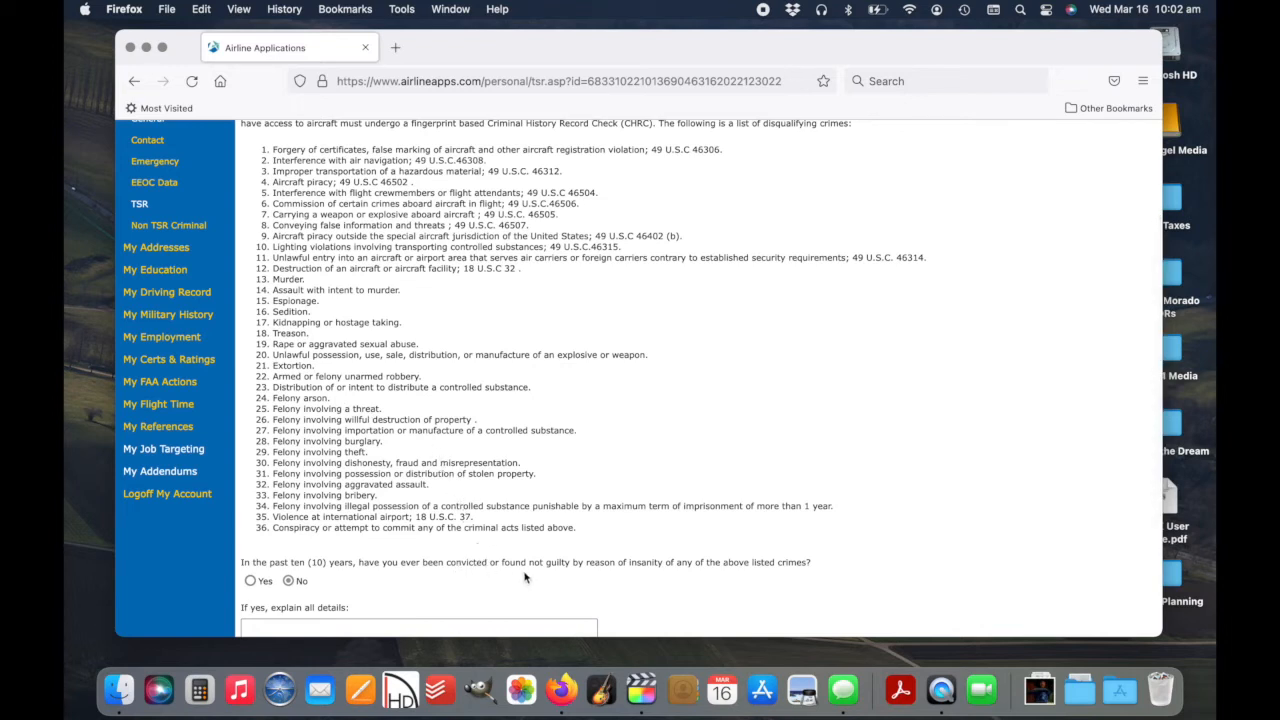
mouse_move(645, 574)
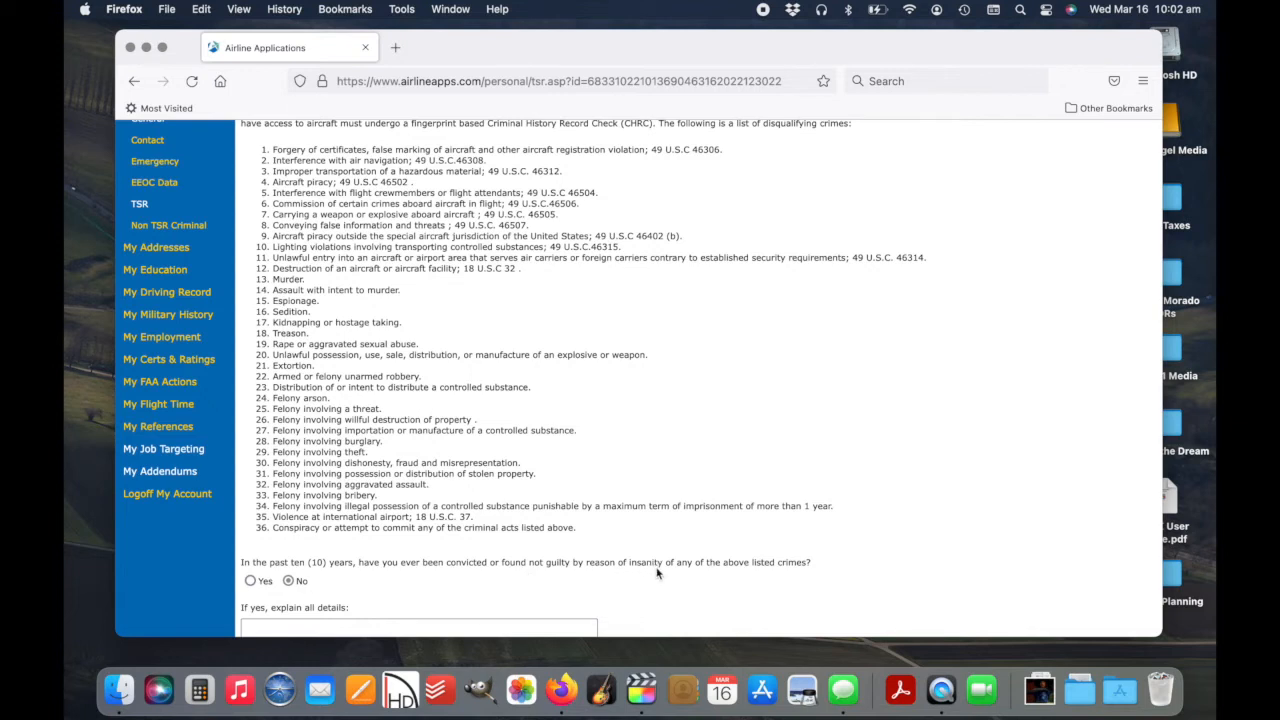
mouse_move(320, 577)
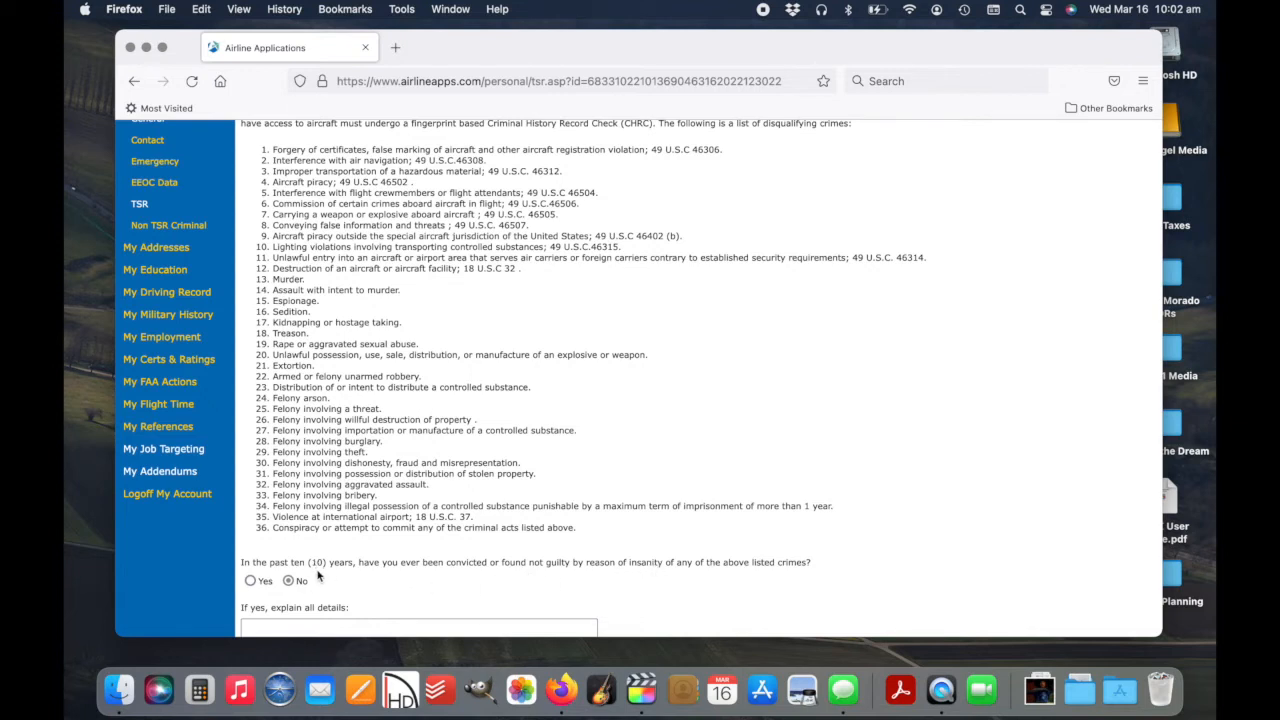
scroll(down, 3)
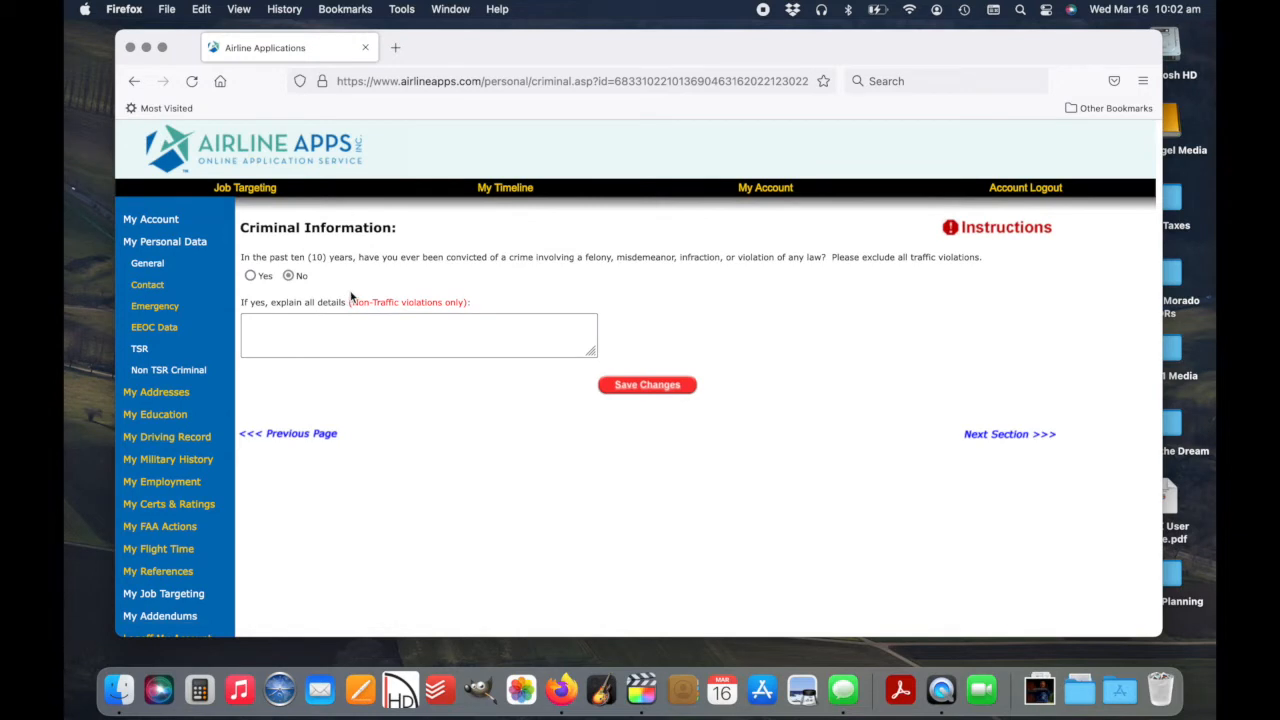
mouse_move(643, 268)
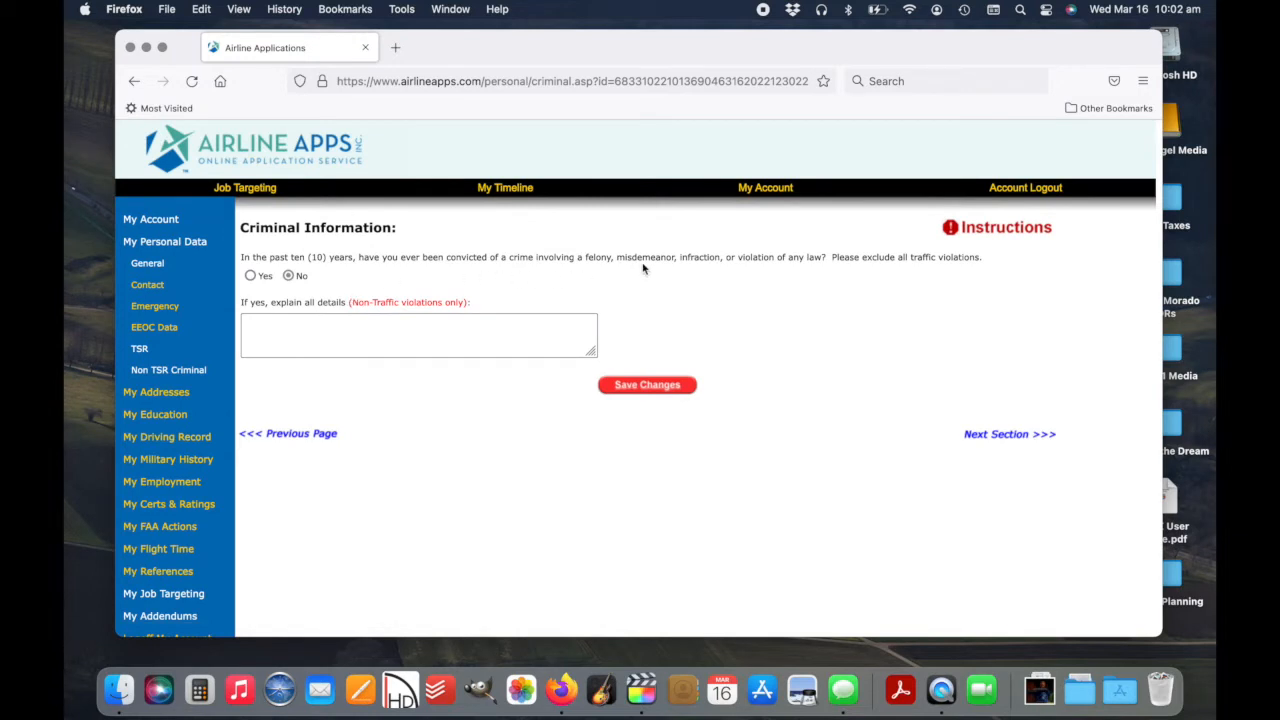
mouse_move(905, 273)
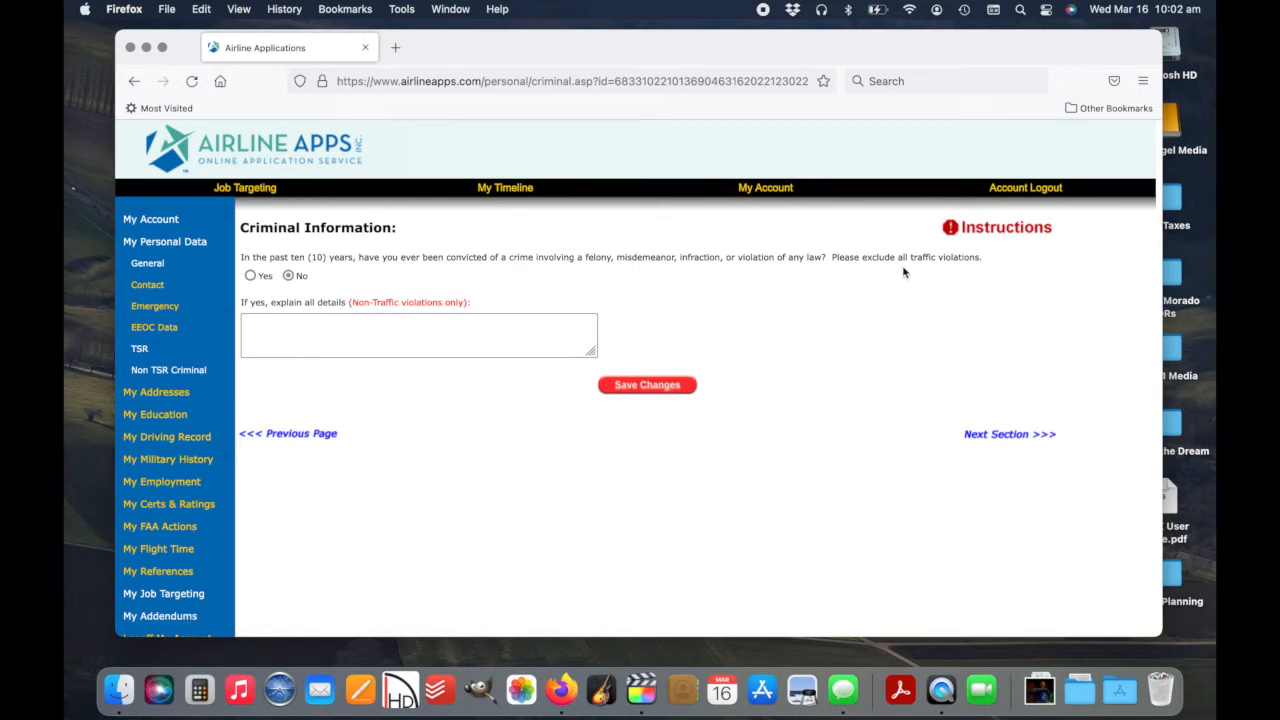
mouse_move(744, 351)
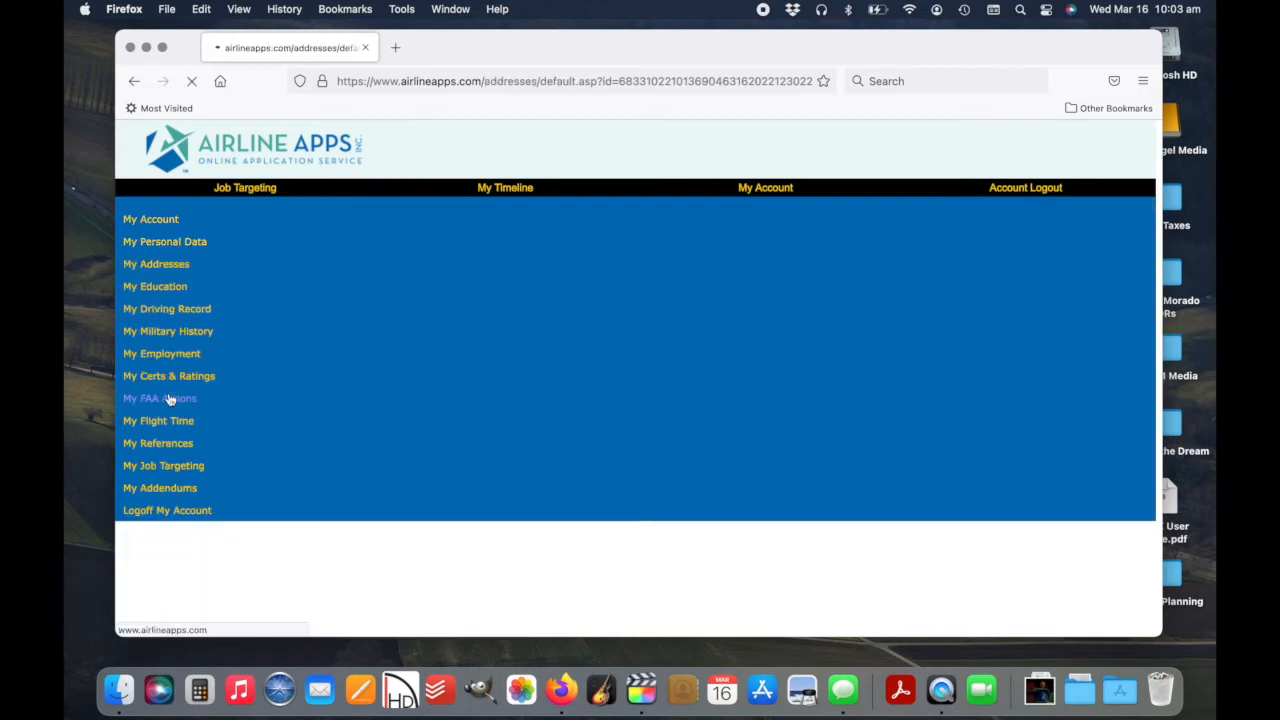
Step through address history and general education to the four-school Education History list
click(156, 263)
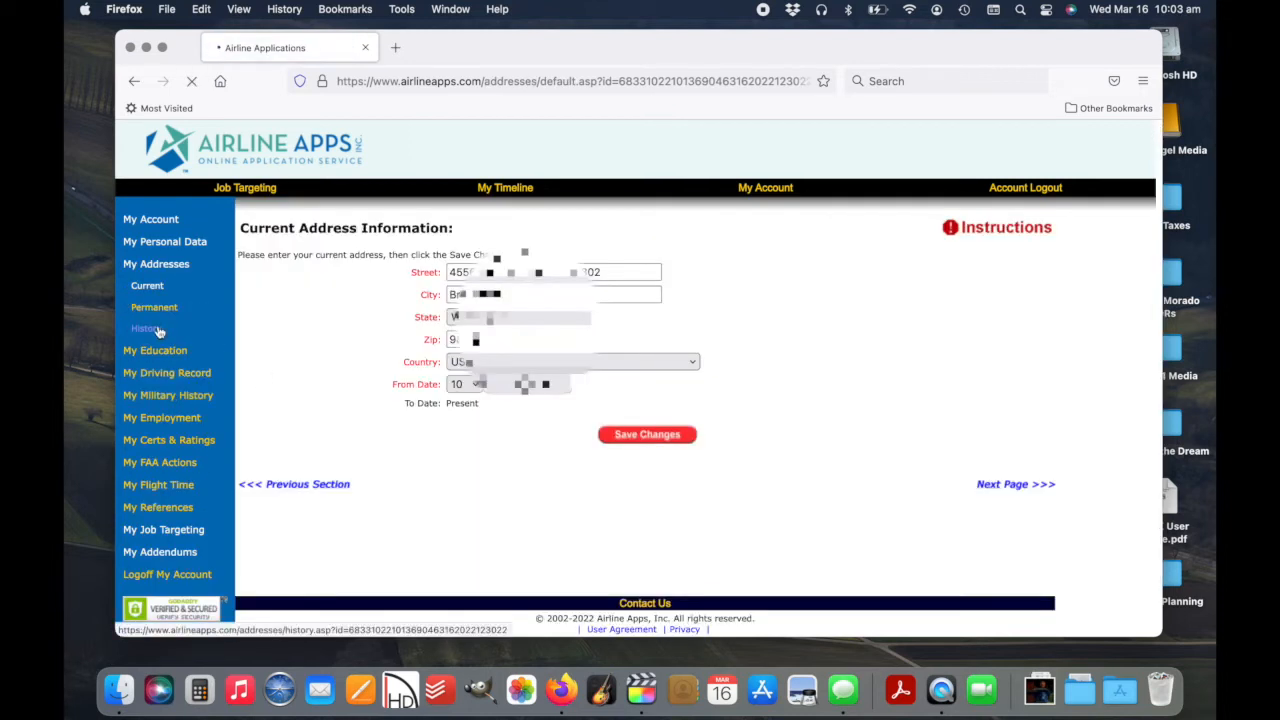
click(146, 328)
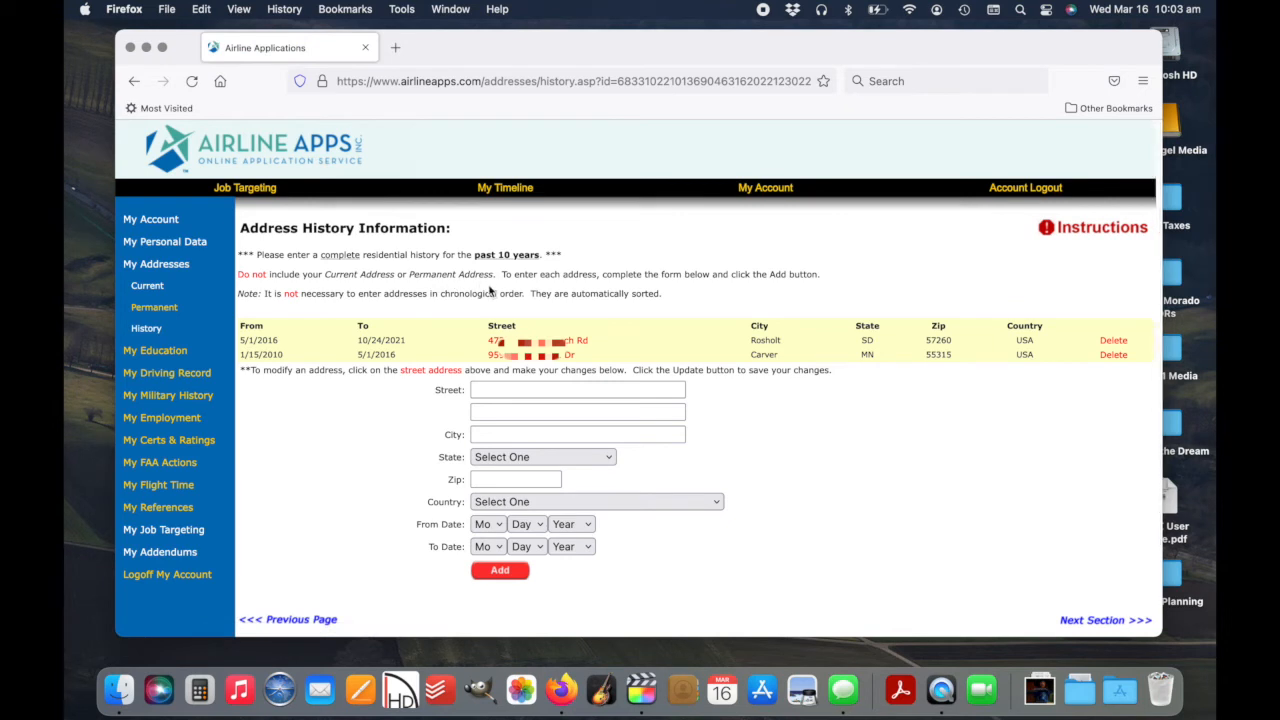
mouse_move(353, 357)
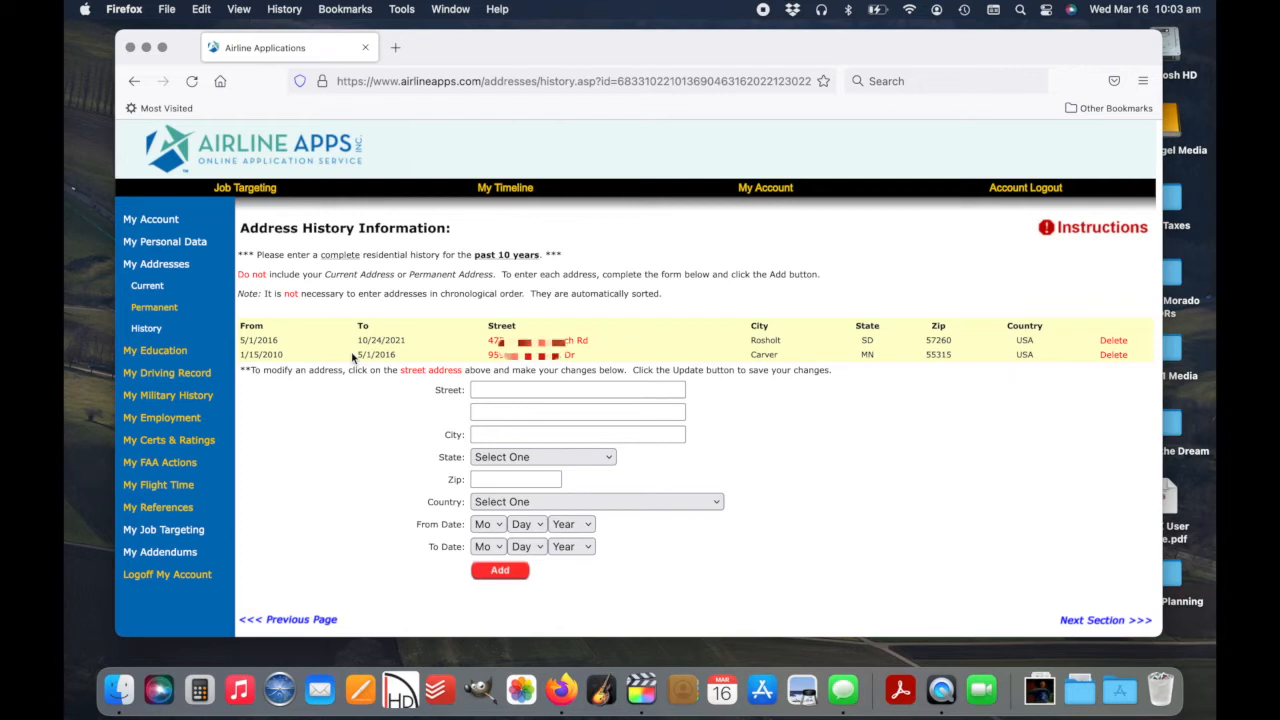
click(155, 286)
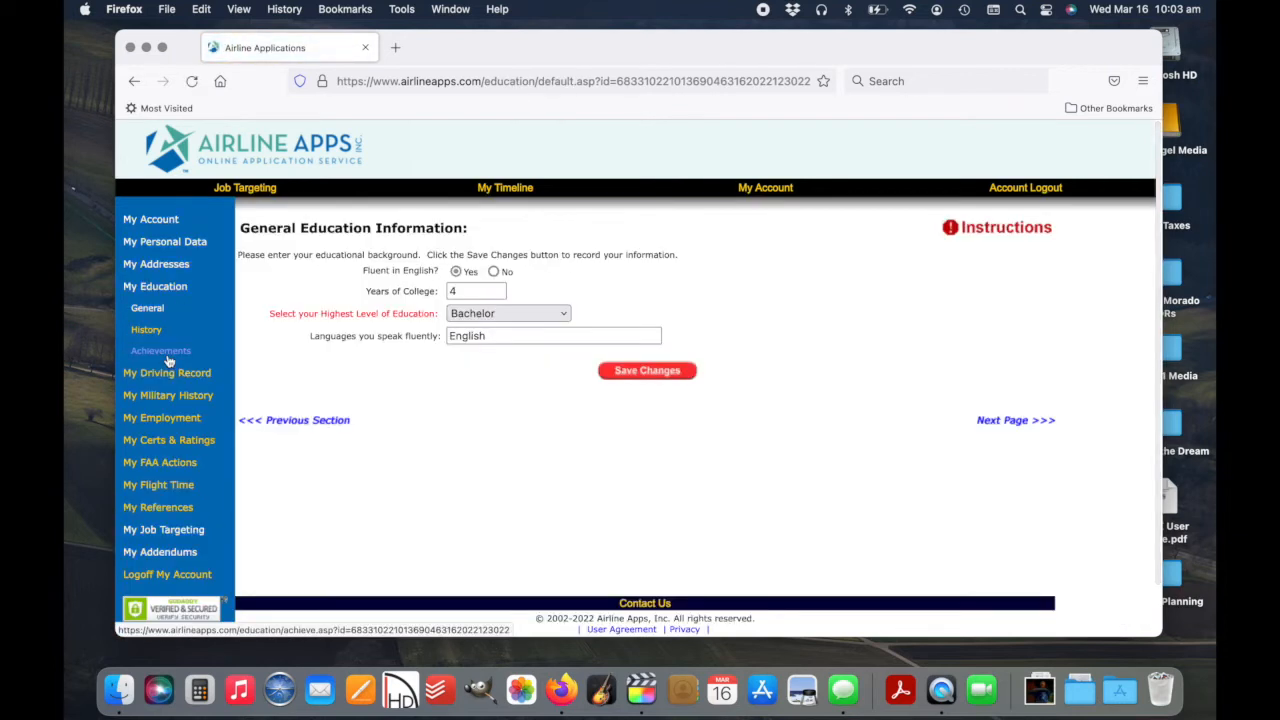
click(146, 329)
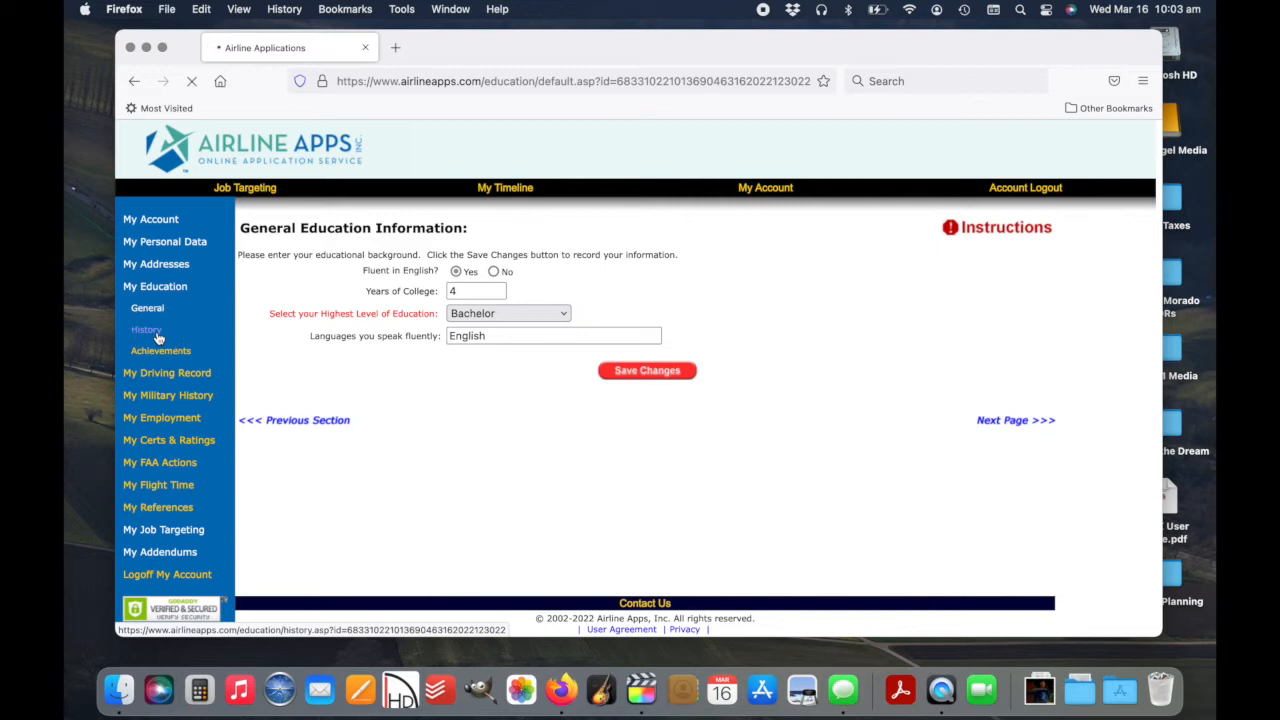
click(146, 329)
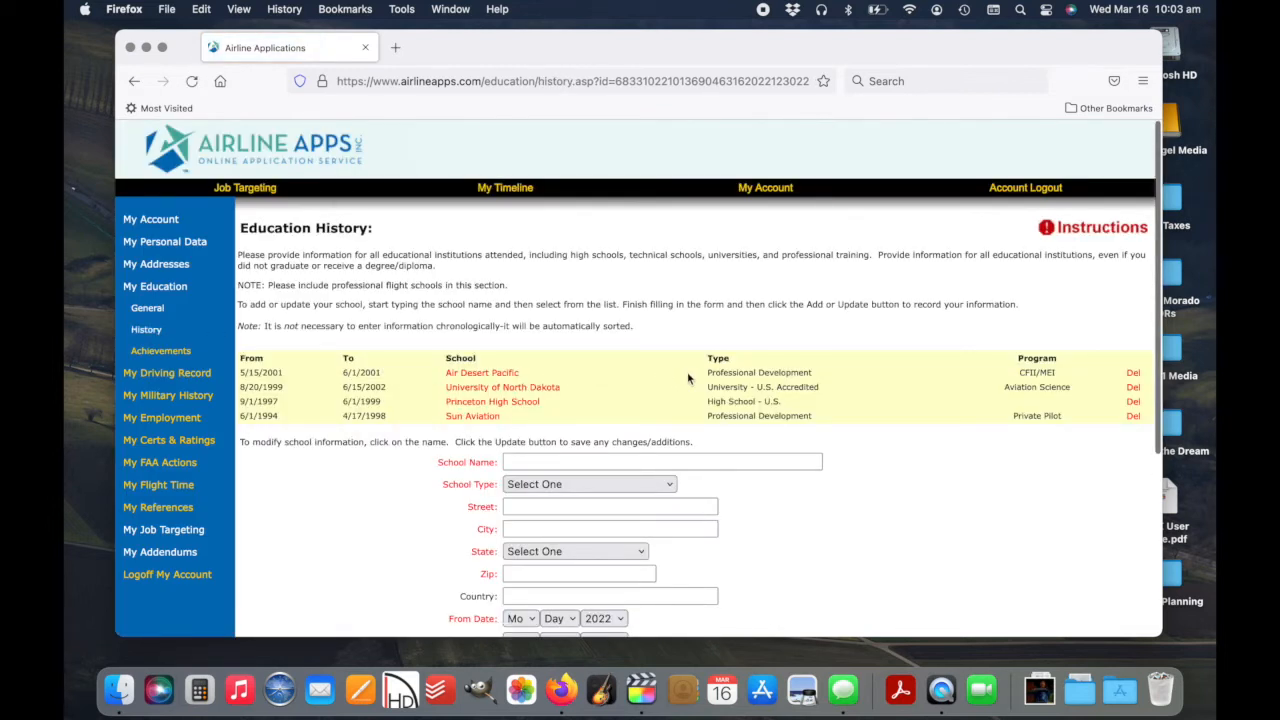
mouse_move(506, 418)
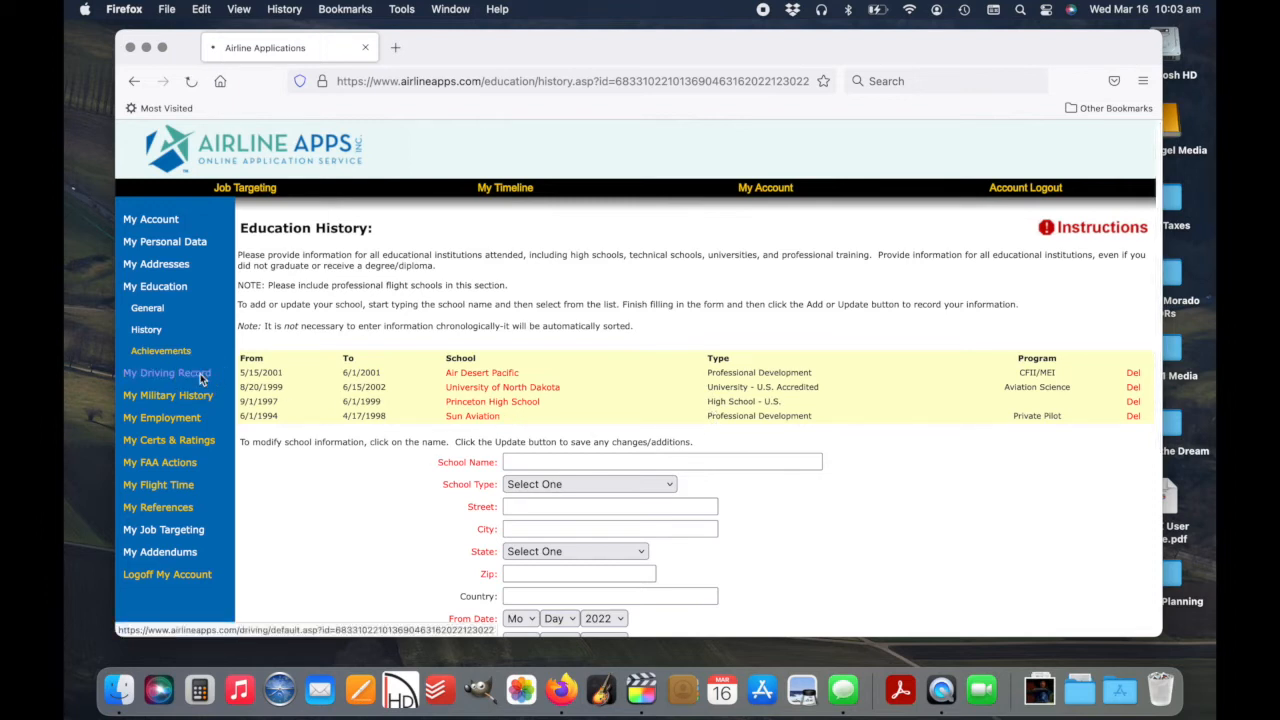
Review the violation-free driving record and the all-No criminal driving answers
click(167, 372)
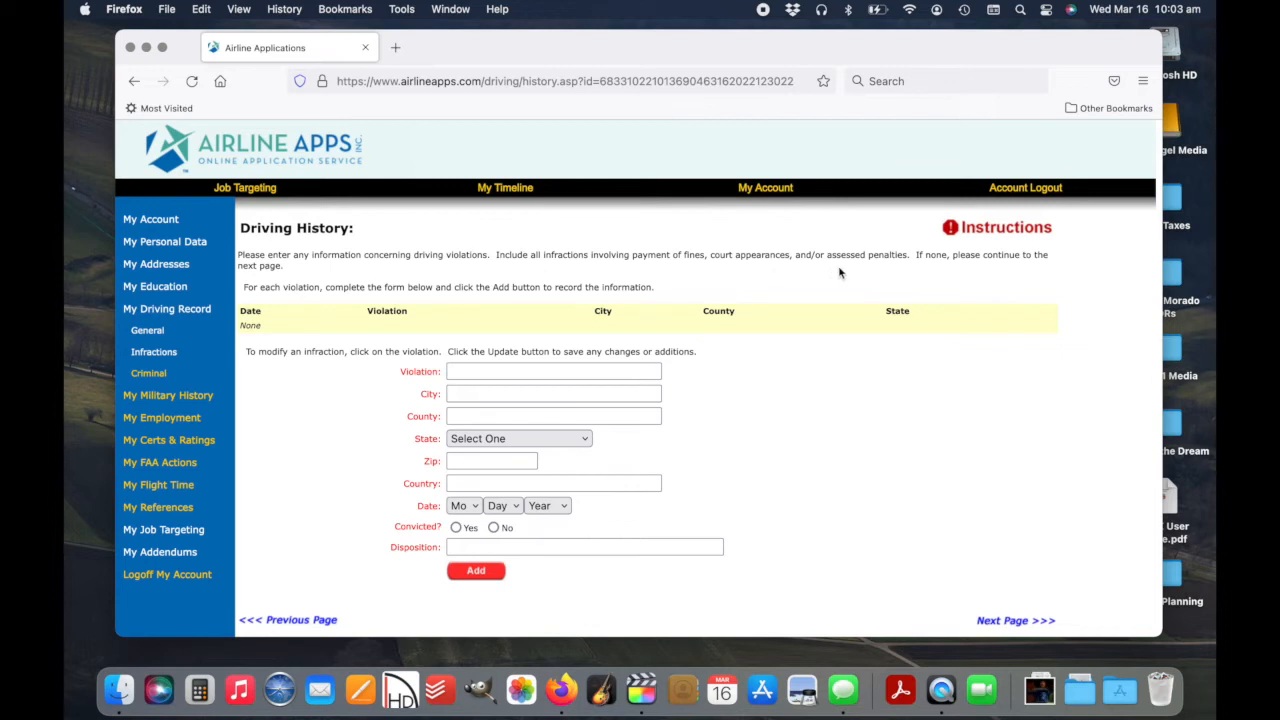
mouse_move(845, 273)
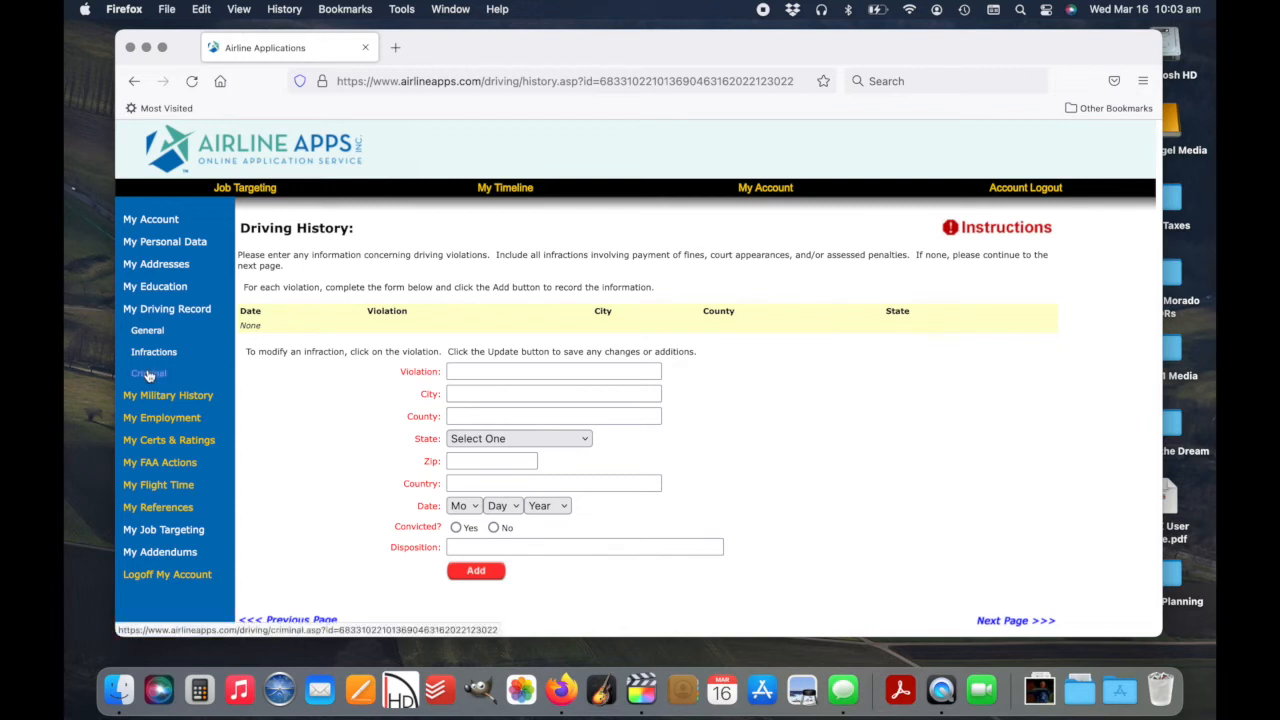
click(148, 372)
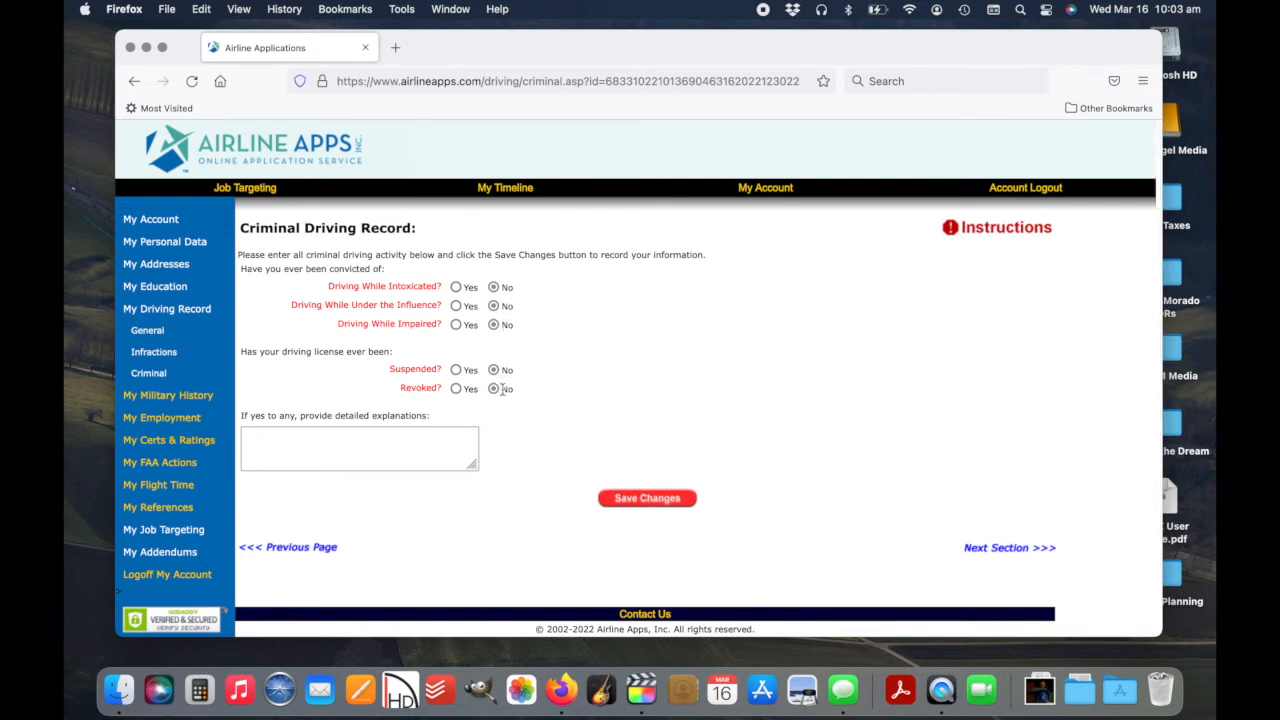
mouse_move(481, 425)
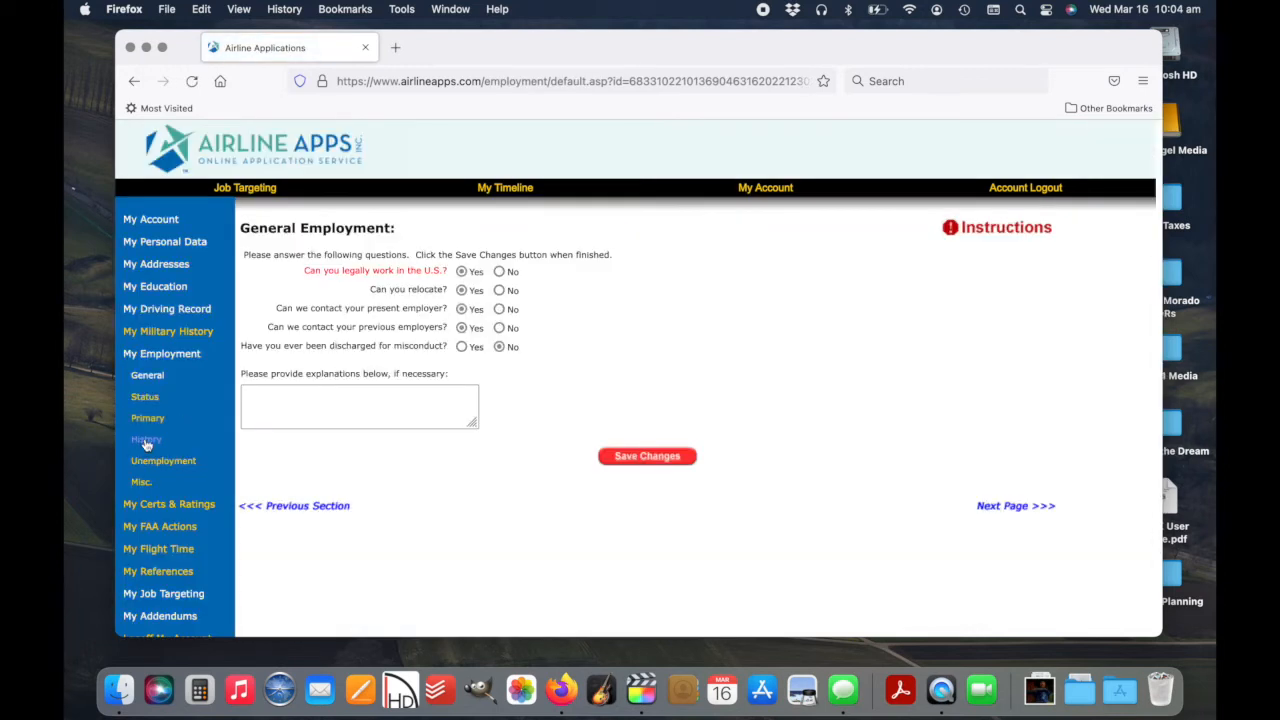
List the eight past employers and review Compass Airlines' details in the edit form
click(146, 439)
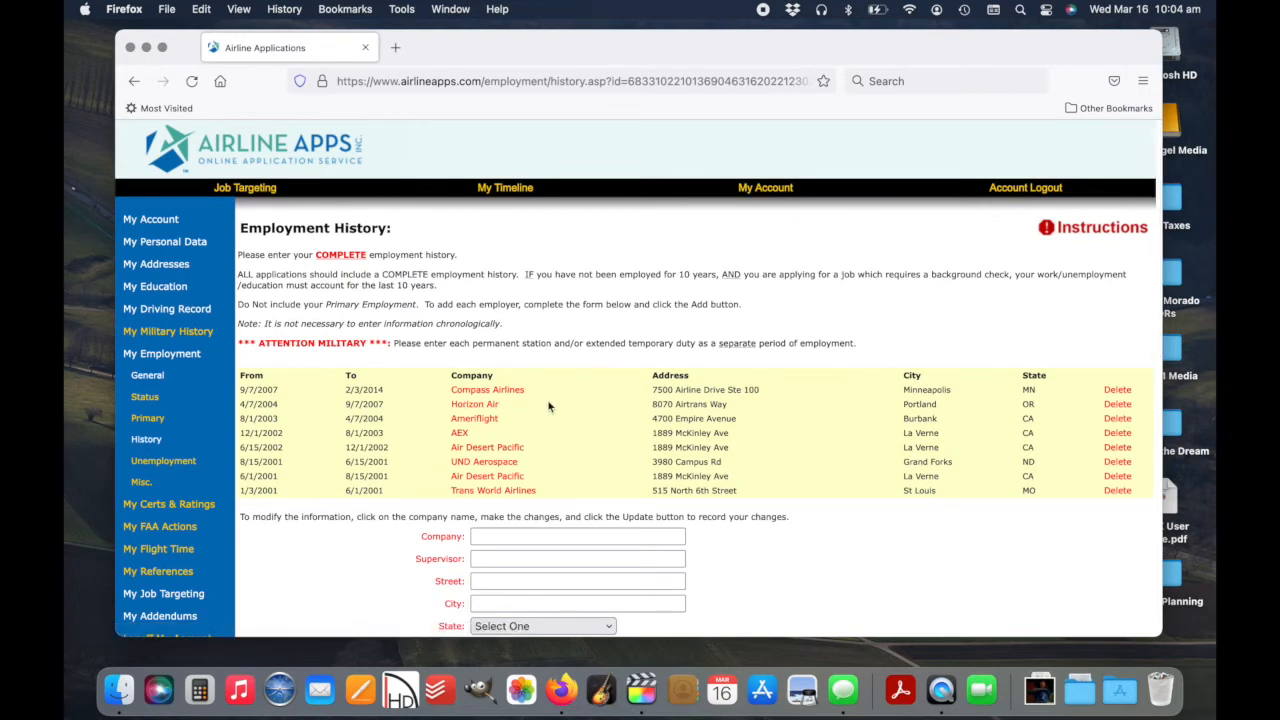
scroll(down, 3)
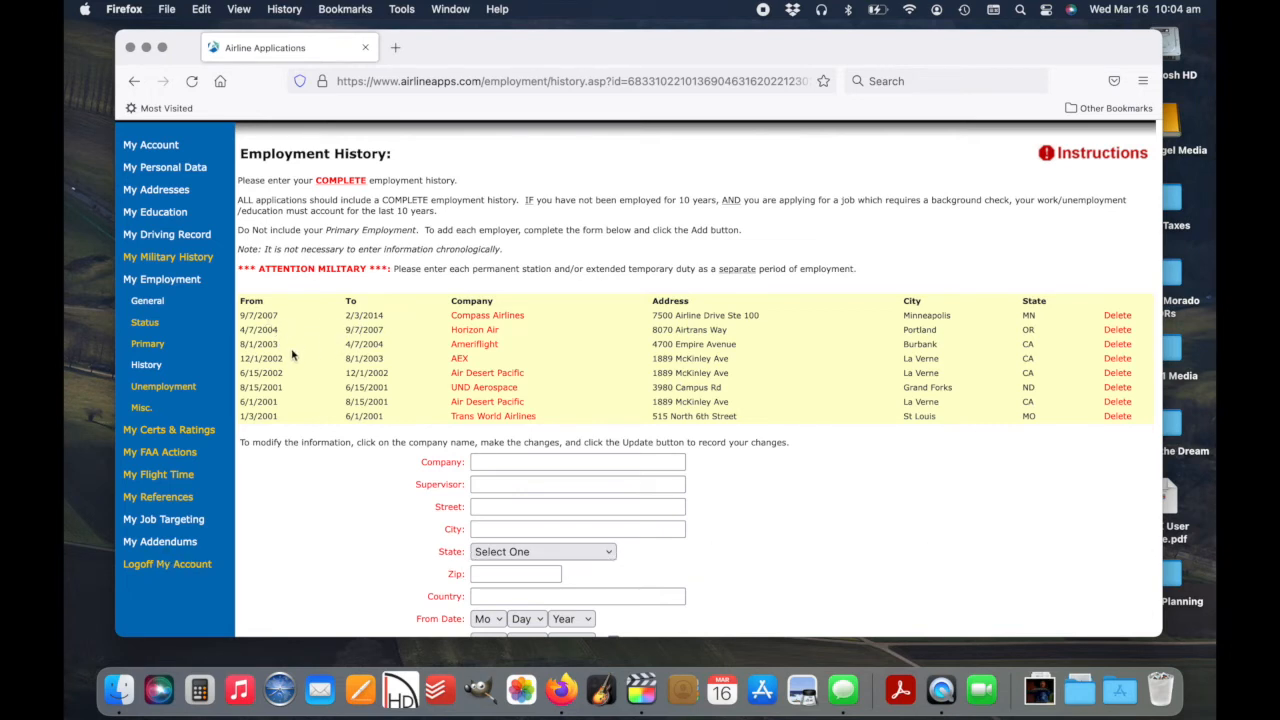
mouse_move(163, 387)
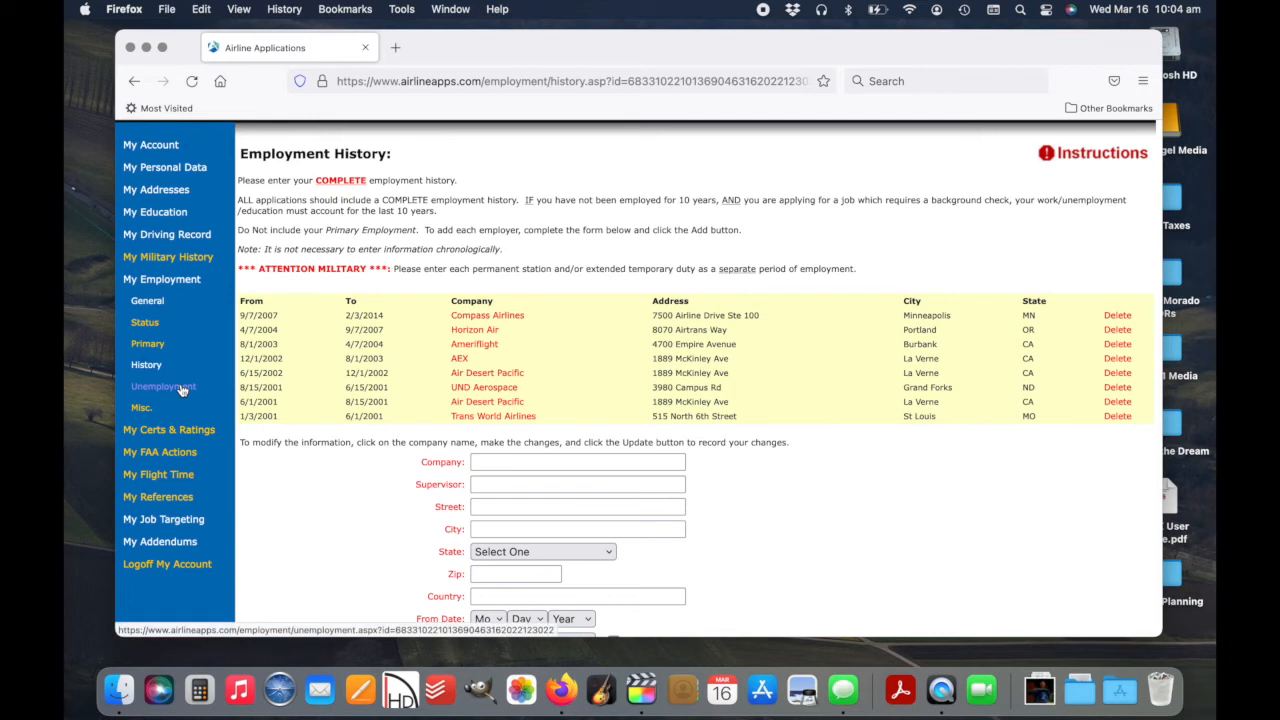
mouse_move(323, 382)
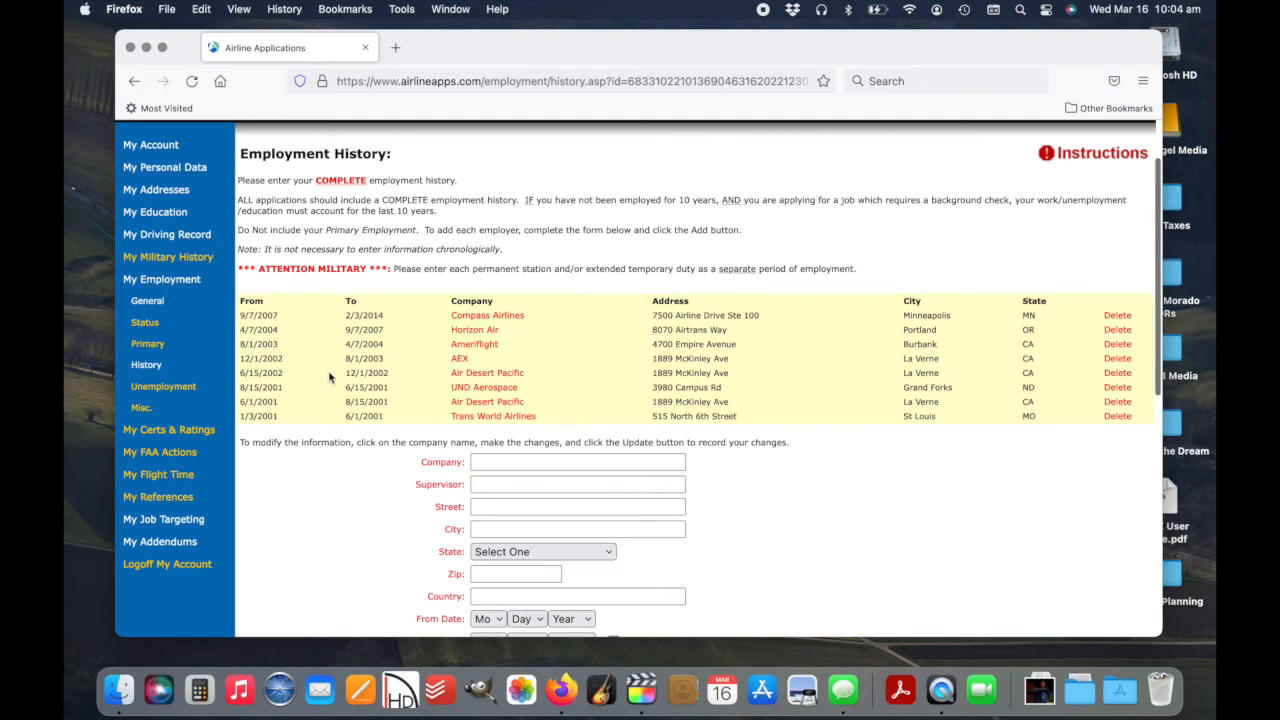
mouse_move(390, 345)
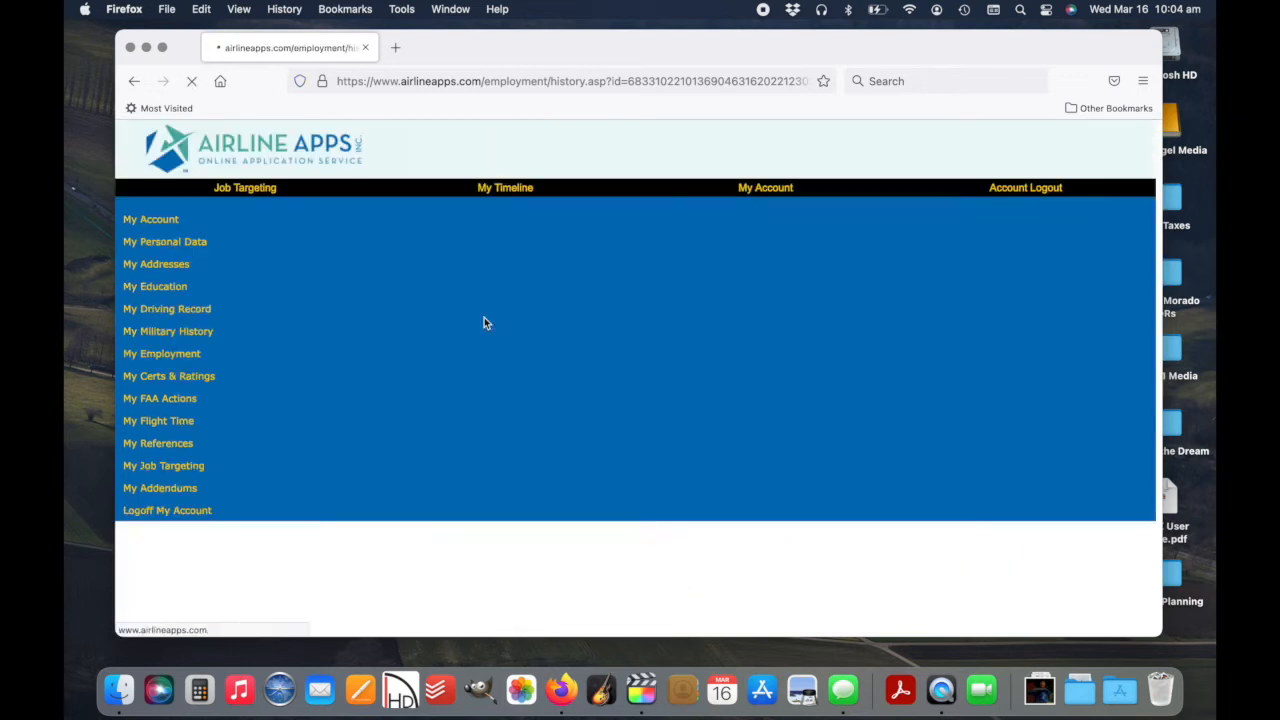
click(161, 353)
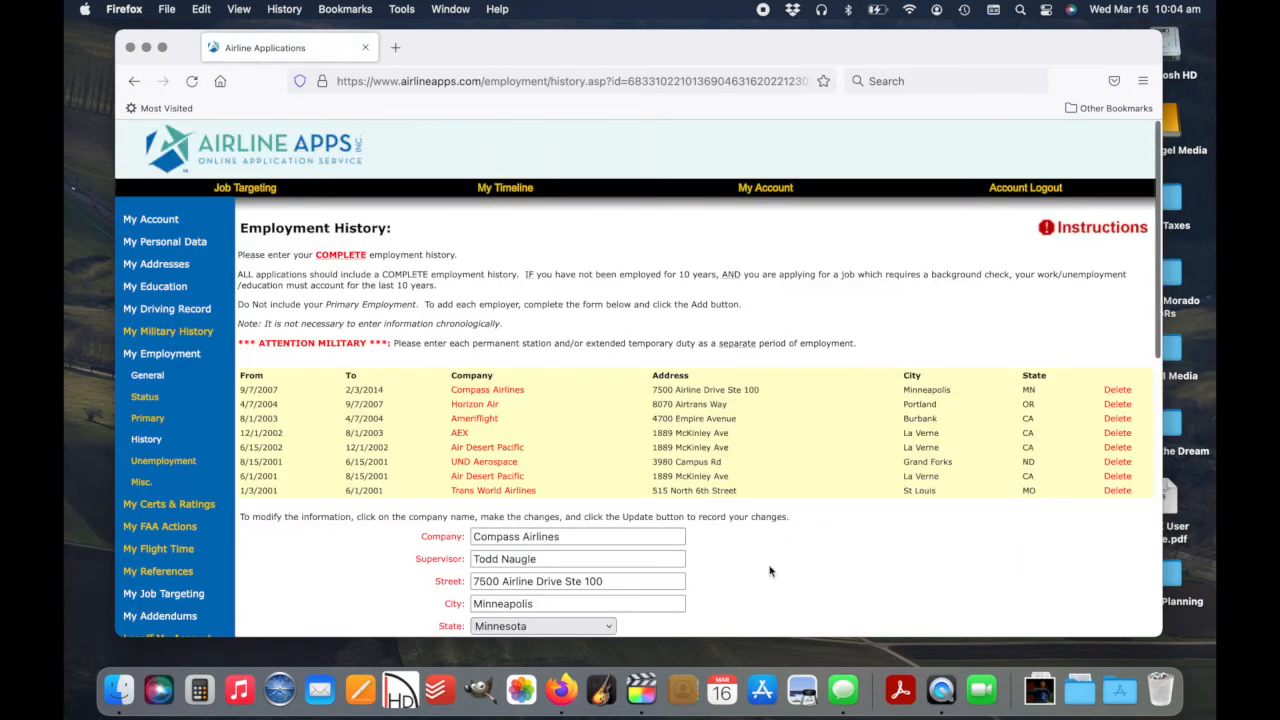
scroll(down, 3)
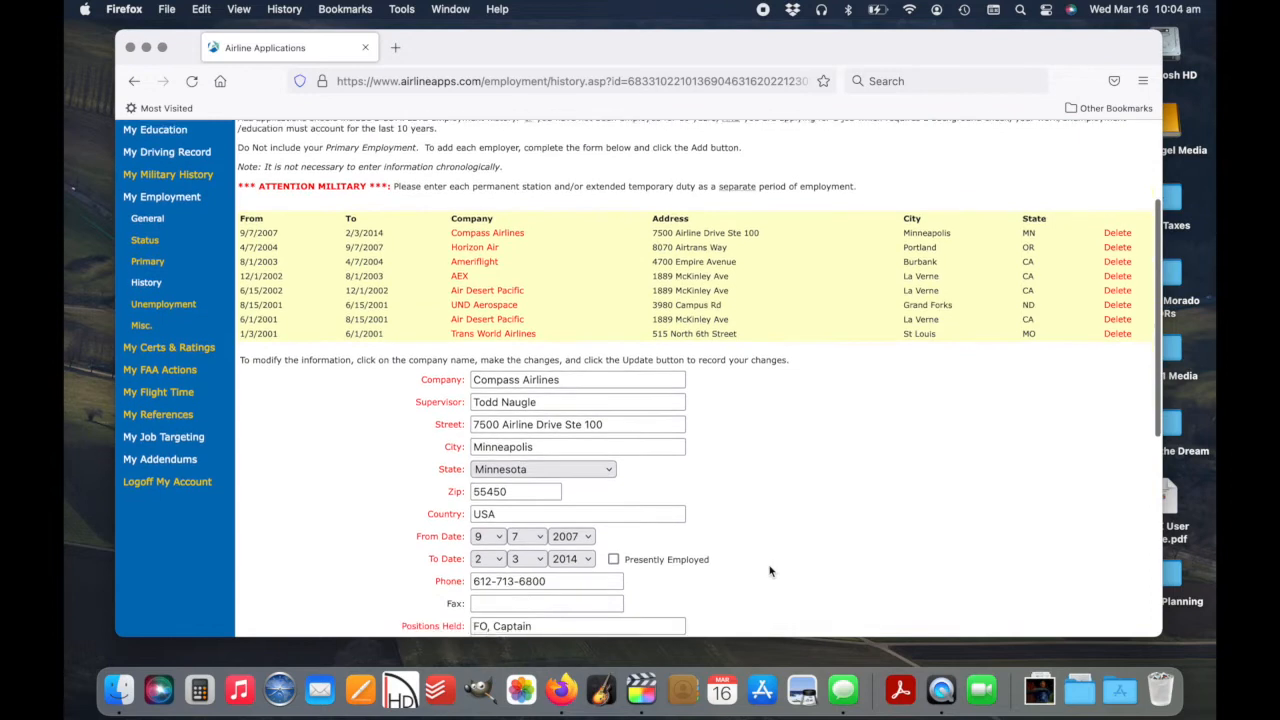
scroll(down, 3)
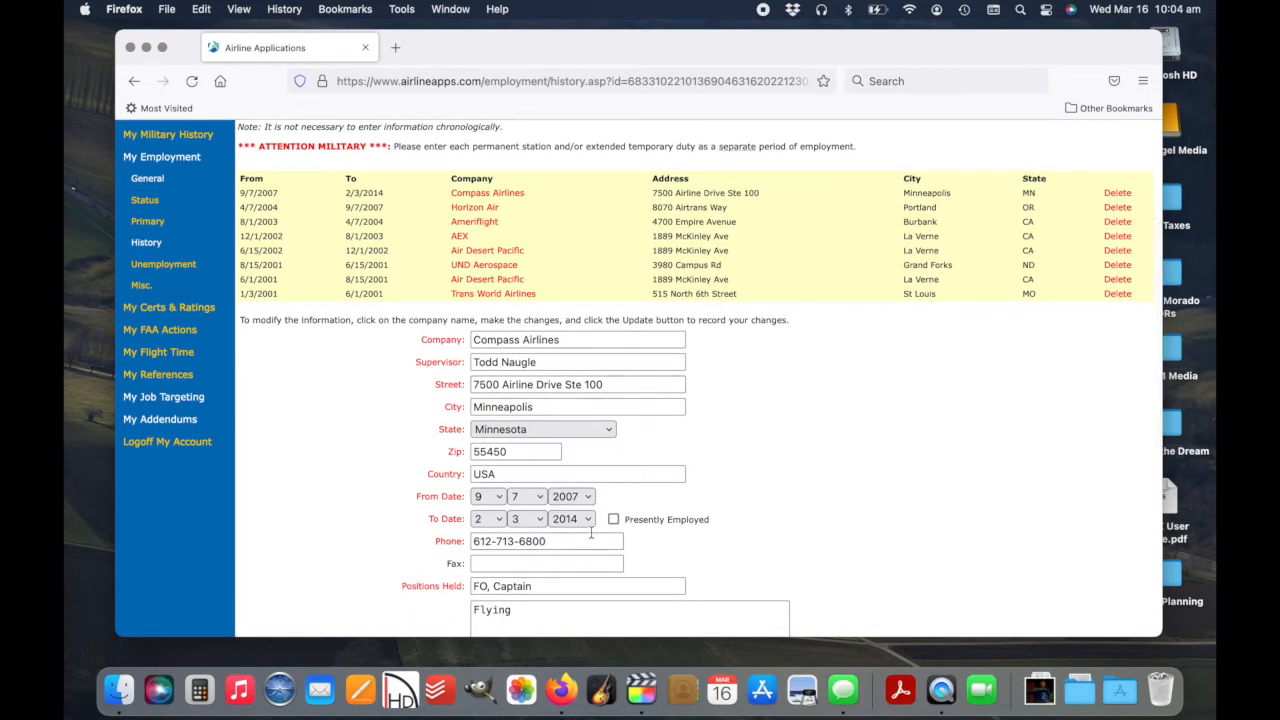
scroll(down, 3)
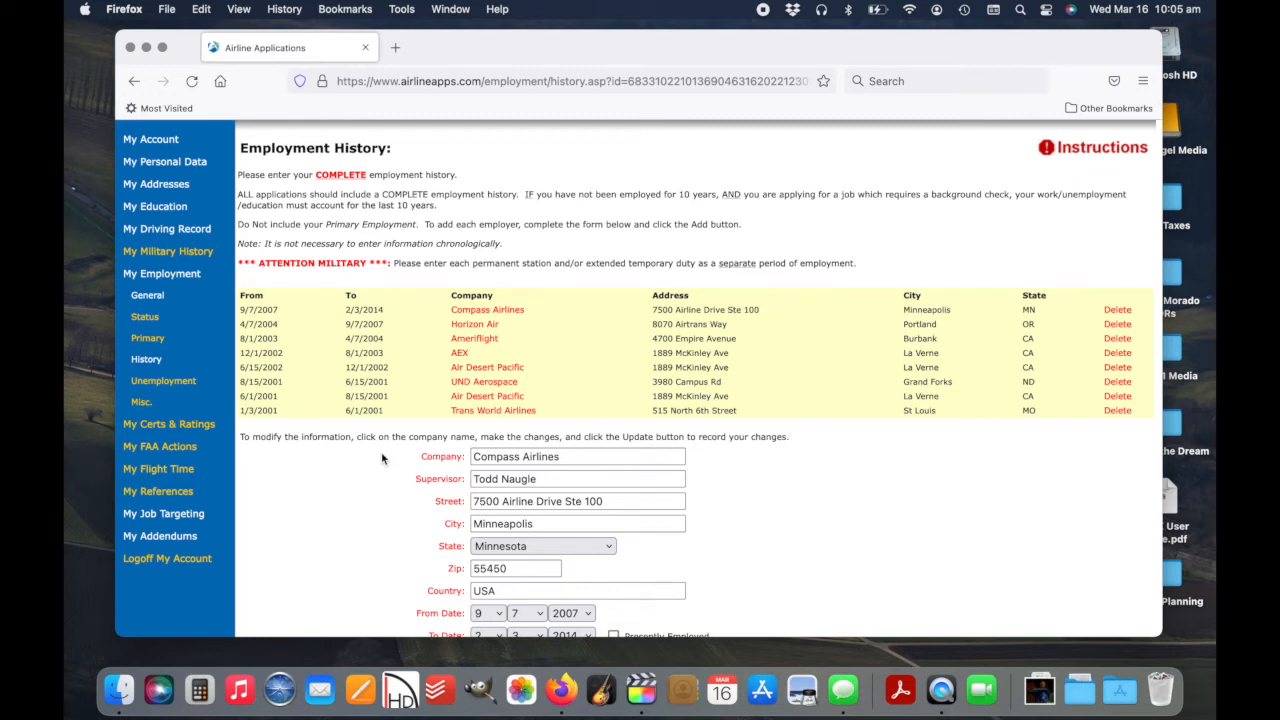
mouse_move(158, 468)
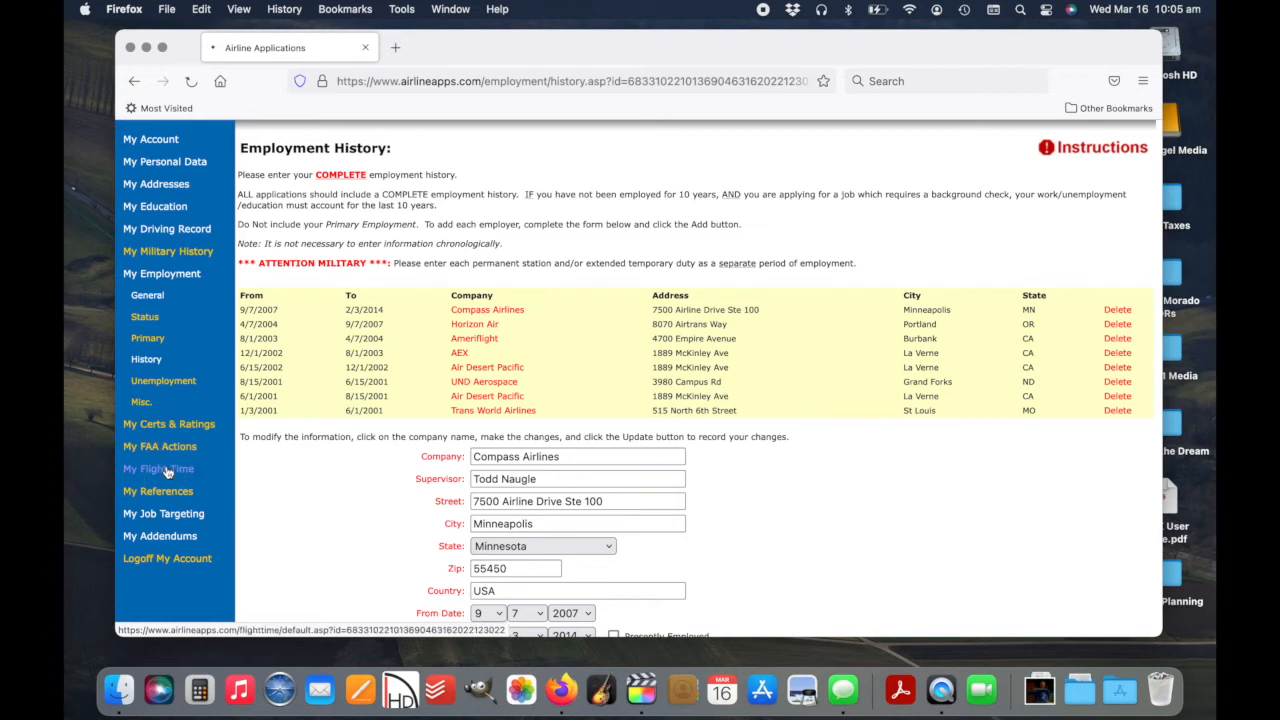
Open My Flight Time and scroll through the aircraft experience entries
click(158, 468)
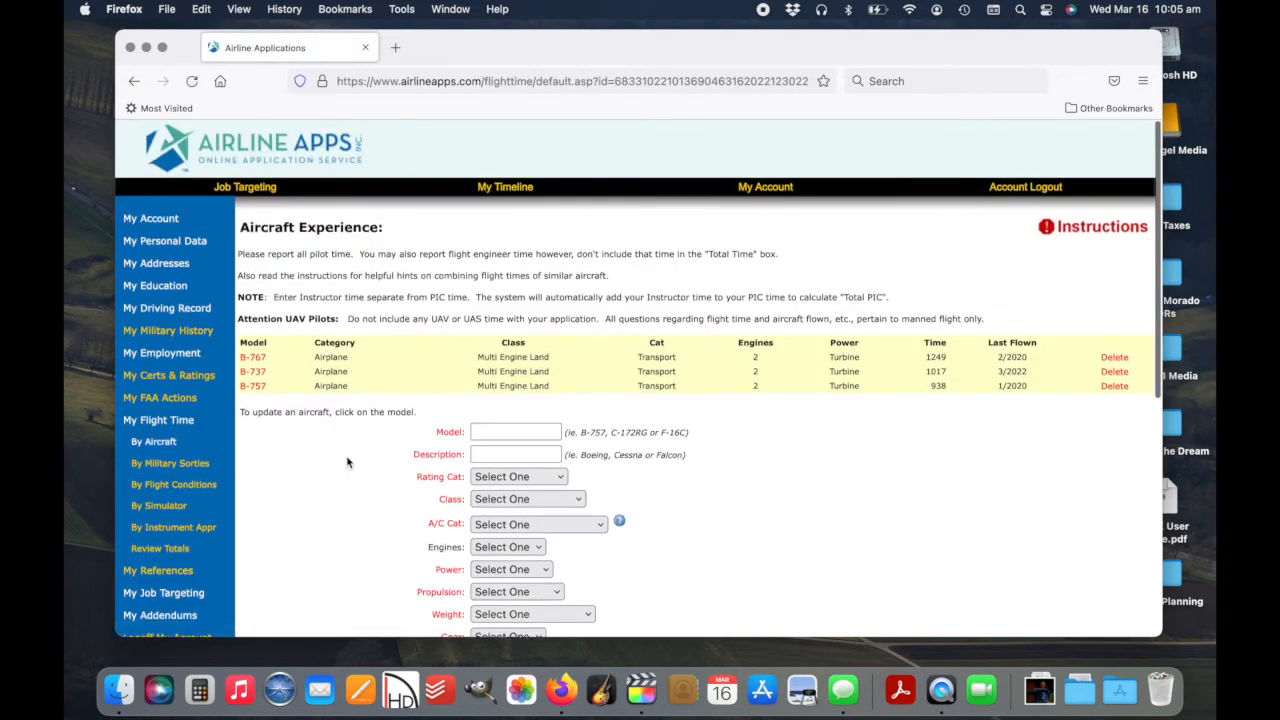
scroll(down, 3)
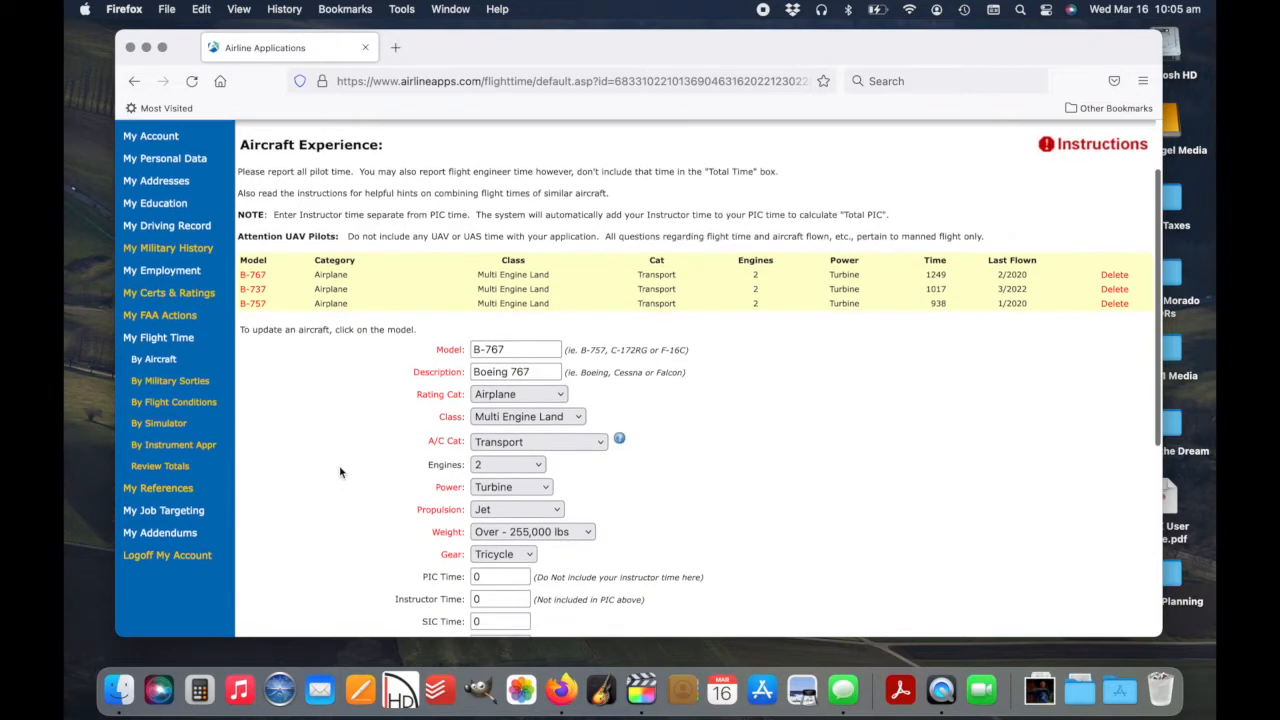
scroll(down, 3)
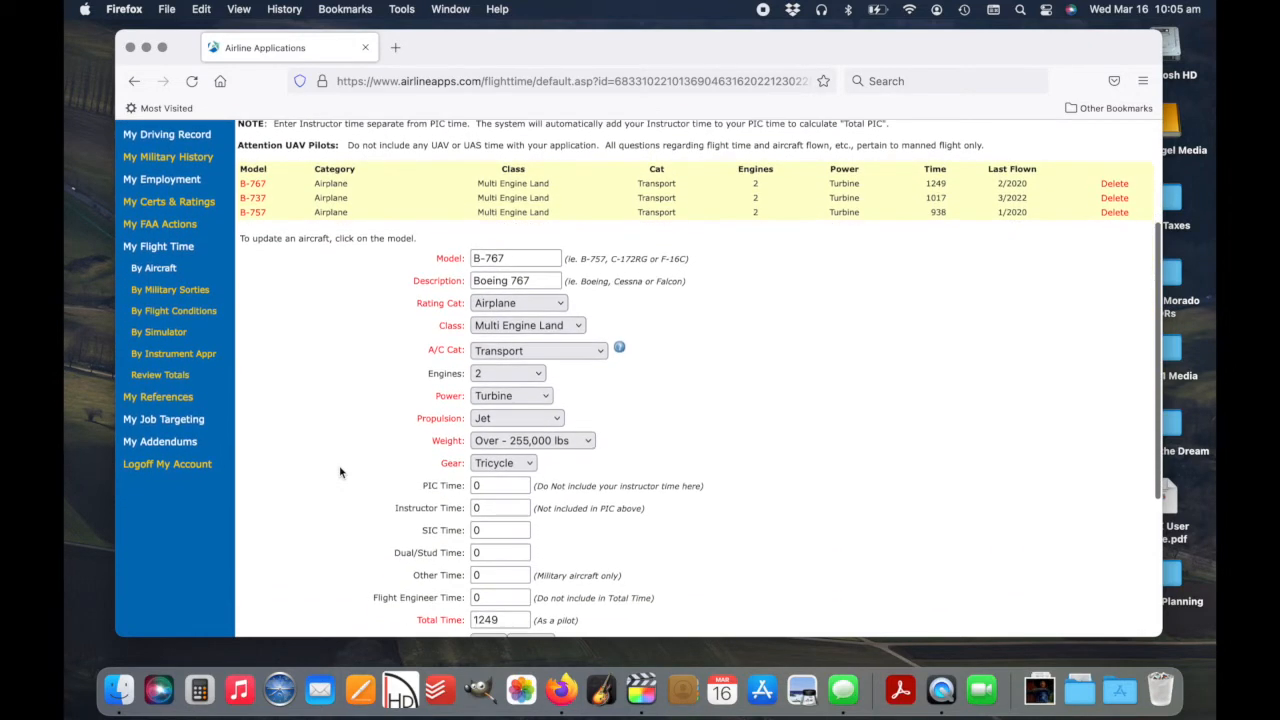
scroll(down, 3)
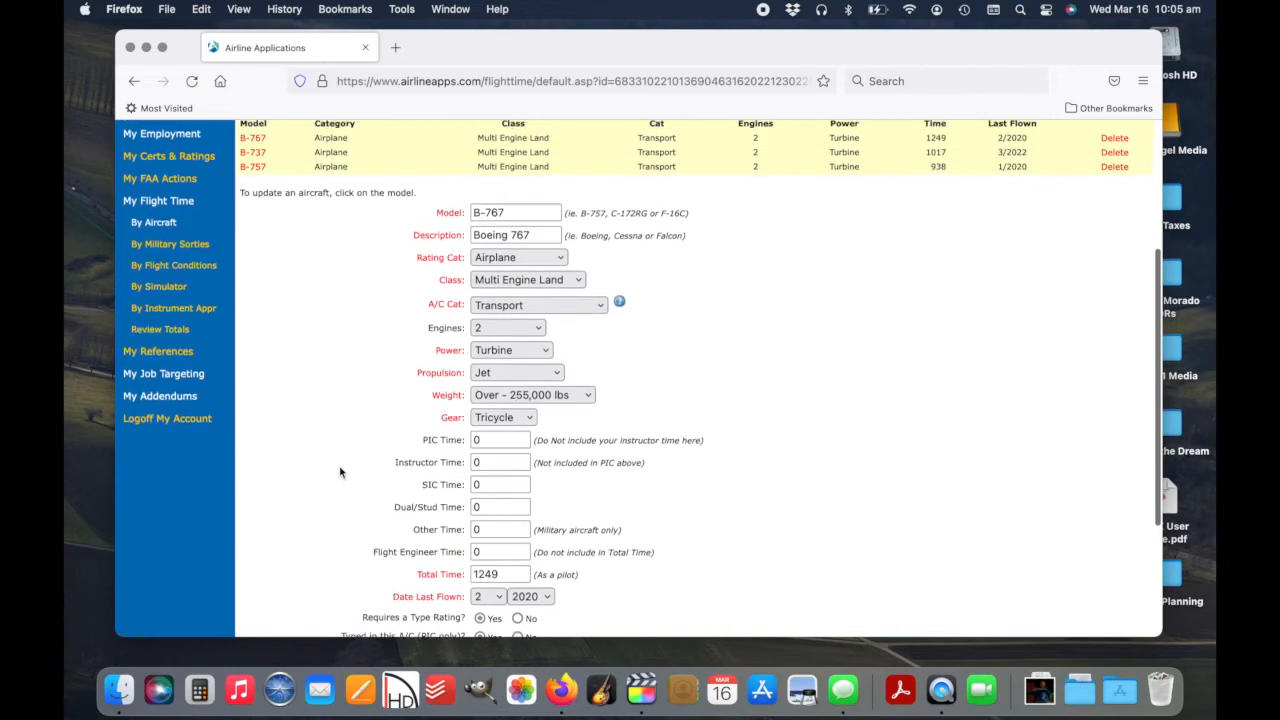
scroll(down, 3)
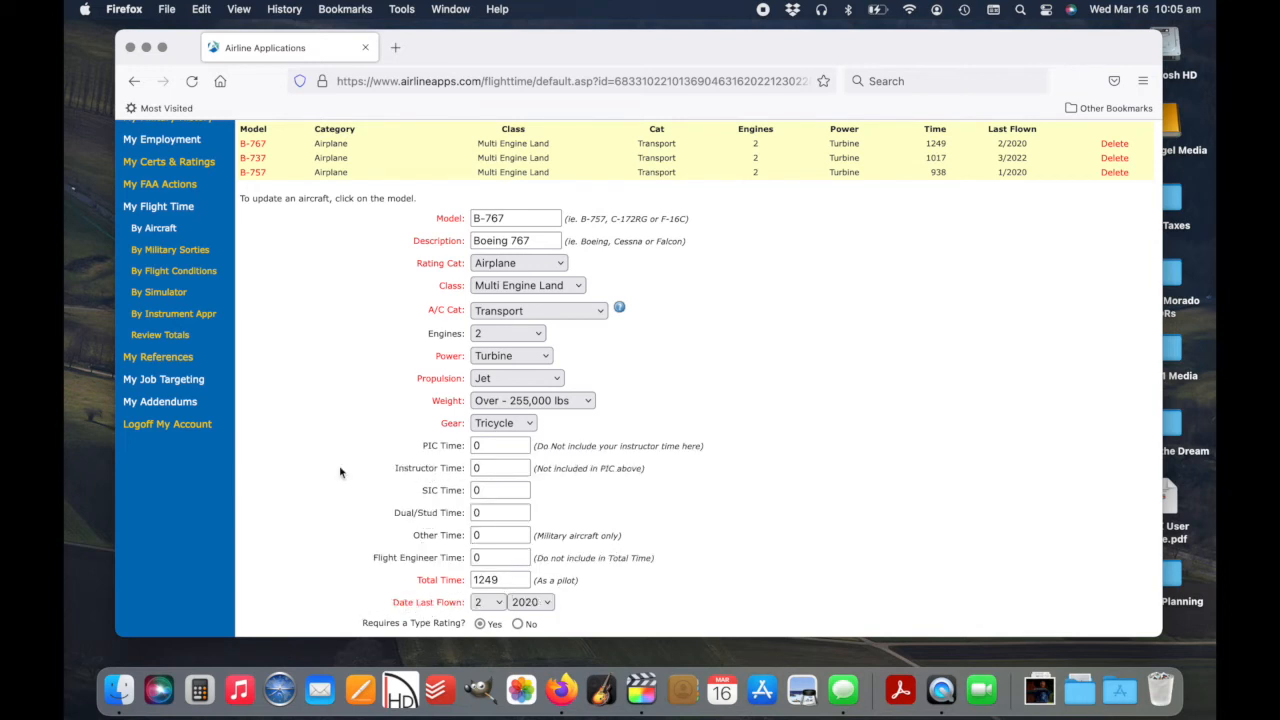
Review the B-767 entry's times, then go to Flight Time by Flight Conditions
click(500, 467)
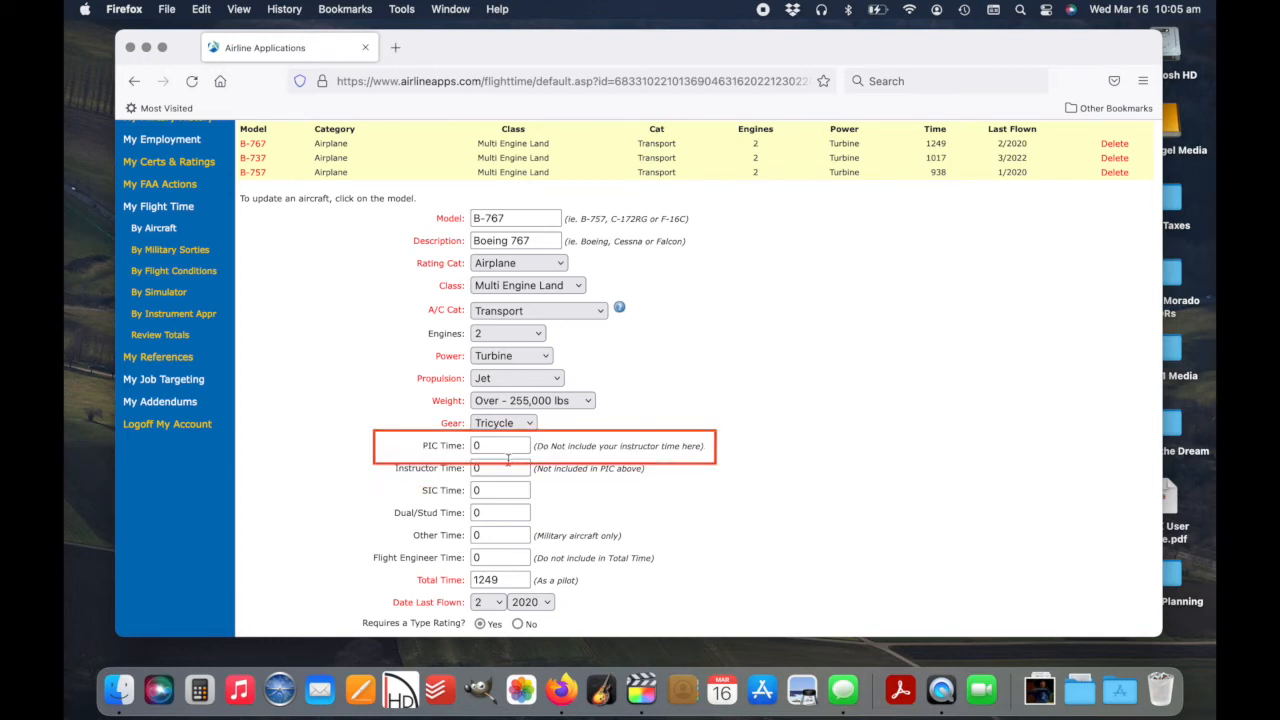
click(500, 512)
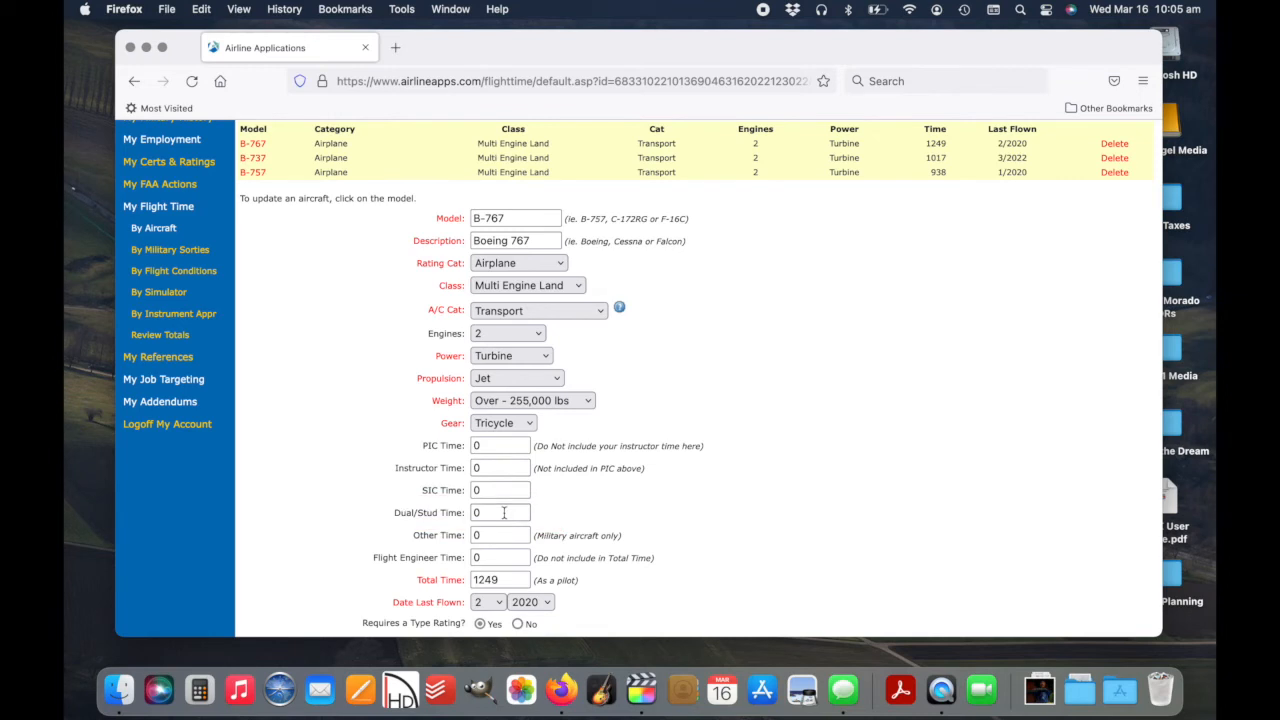
mouse_move(502, 512)
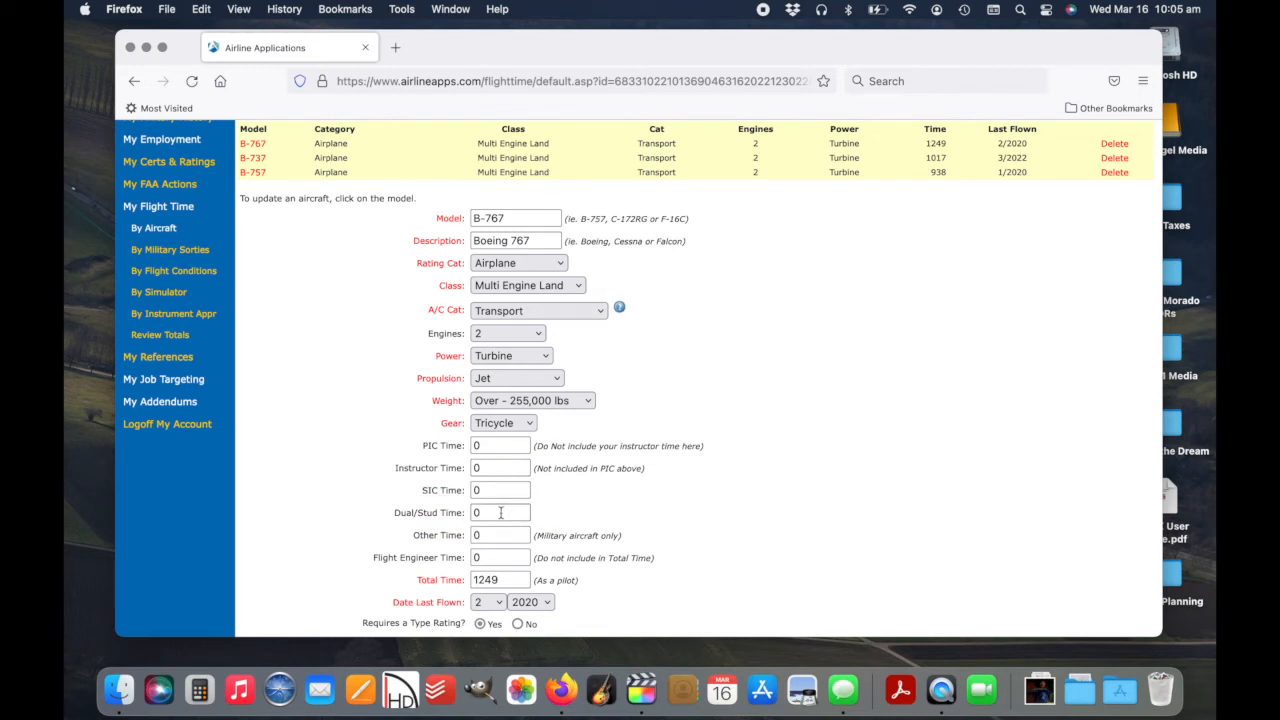
click(500, 512)
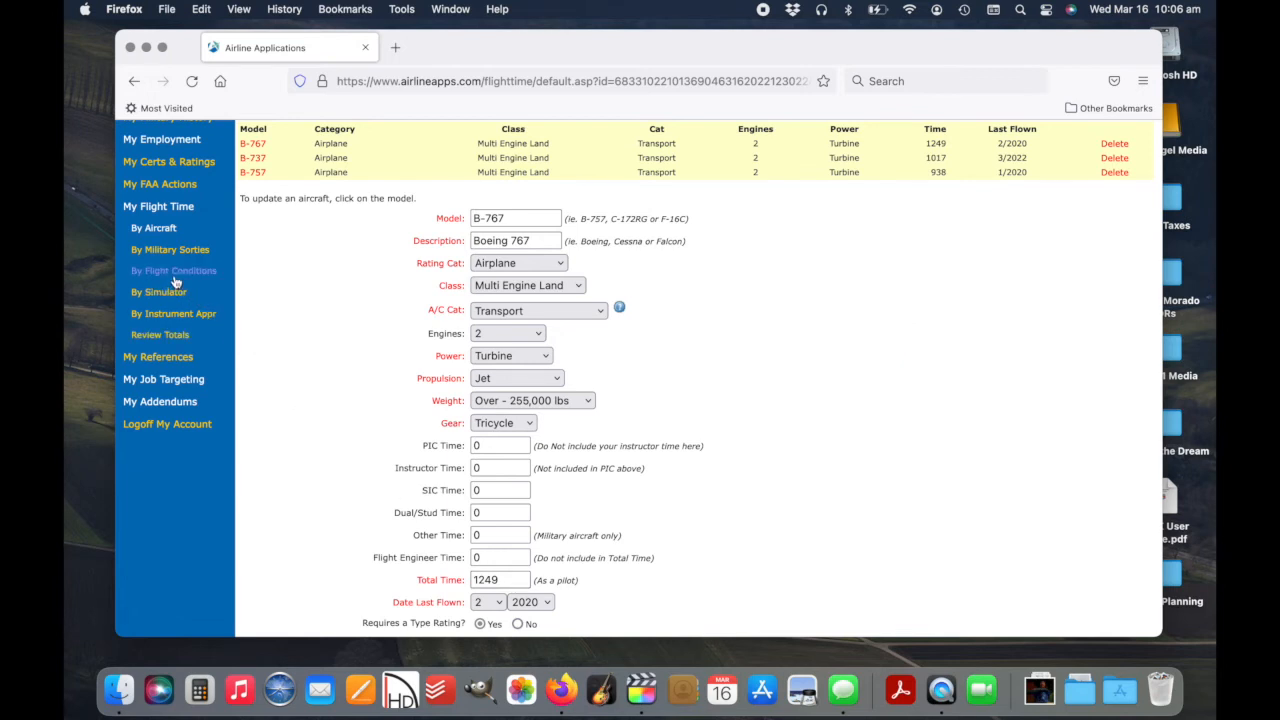
click(173, 270)
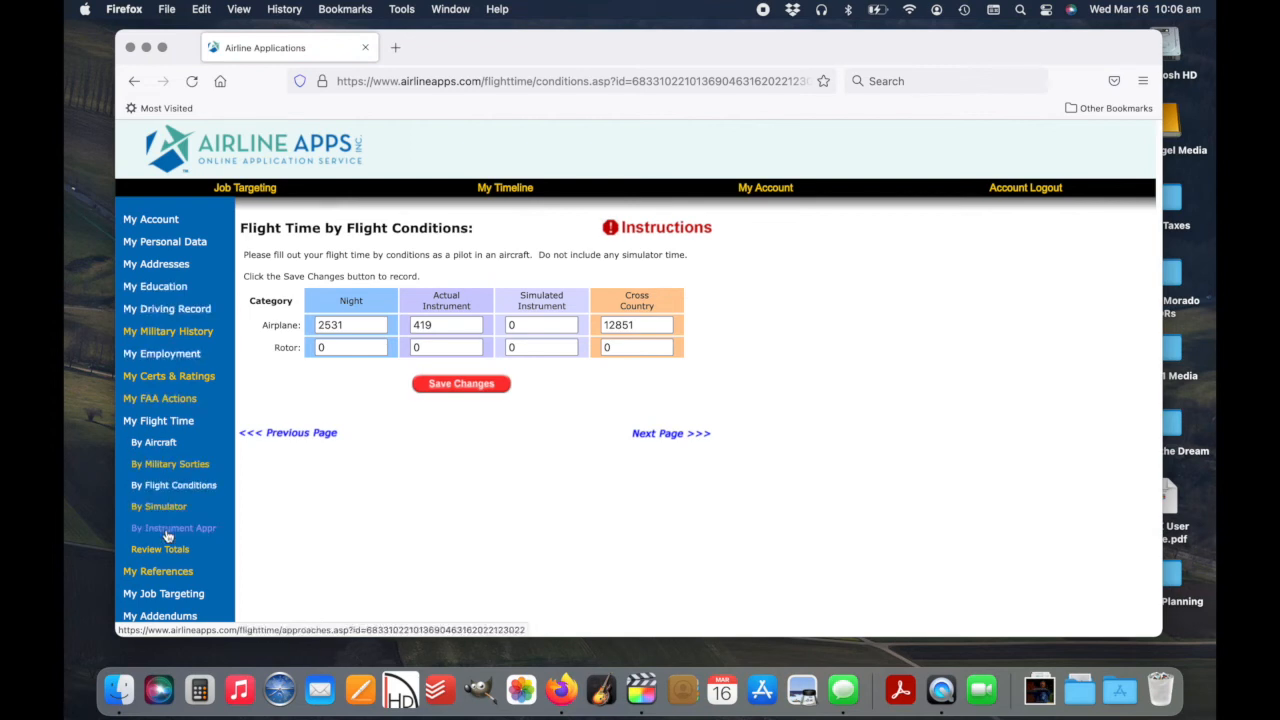
Move past instrument approaches to Flight Time Totals: 3,204 total, 1,017 PIC, 938 SIC hours
click(173, 527)
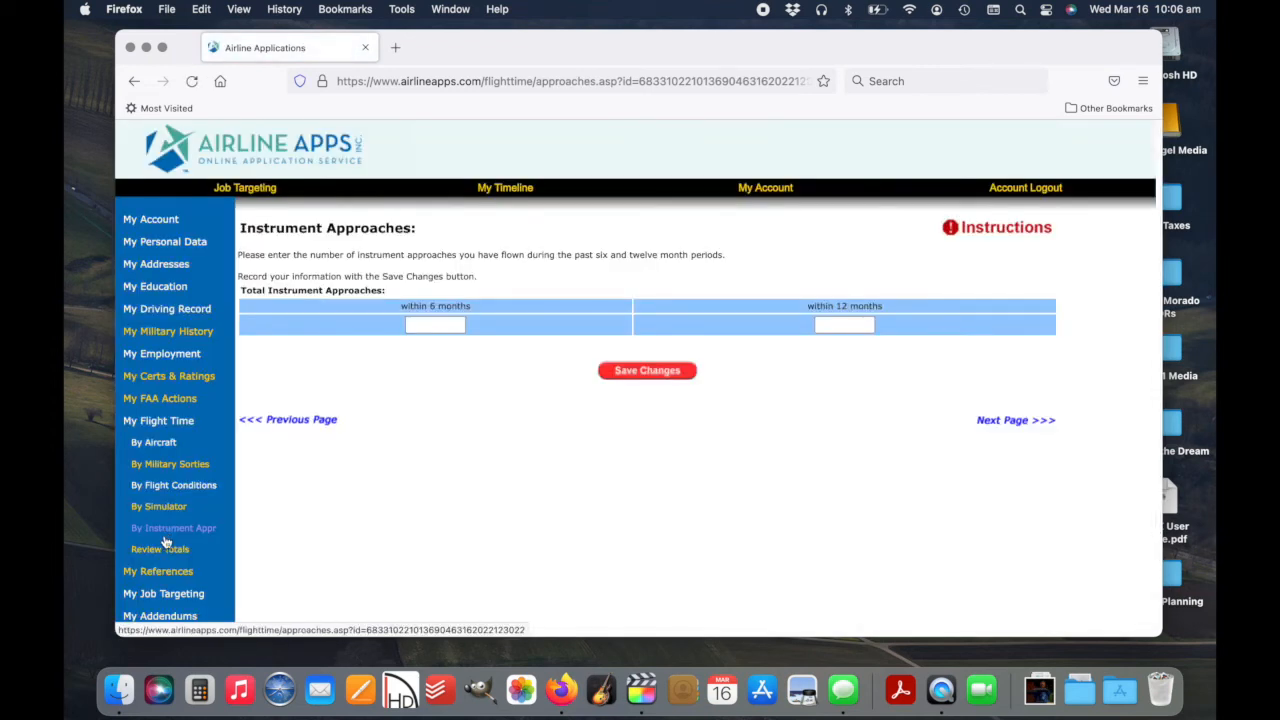
click(159, 549)
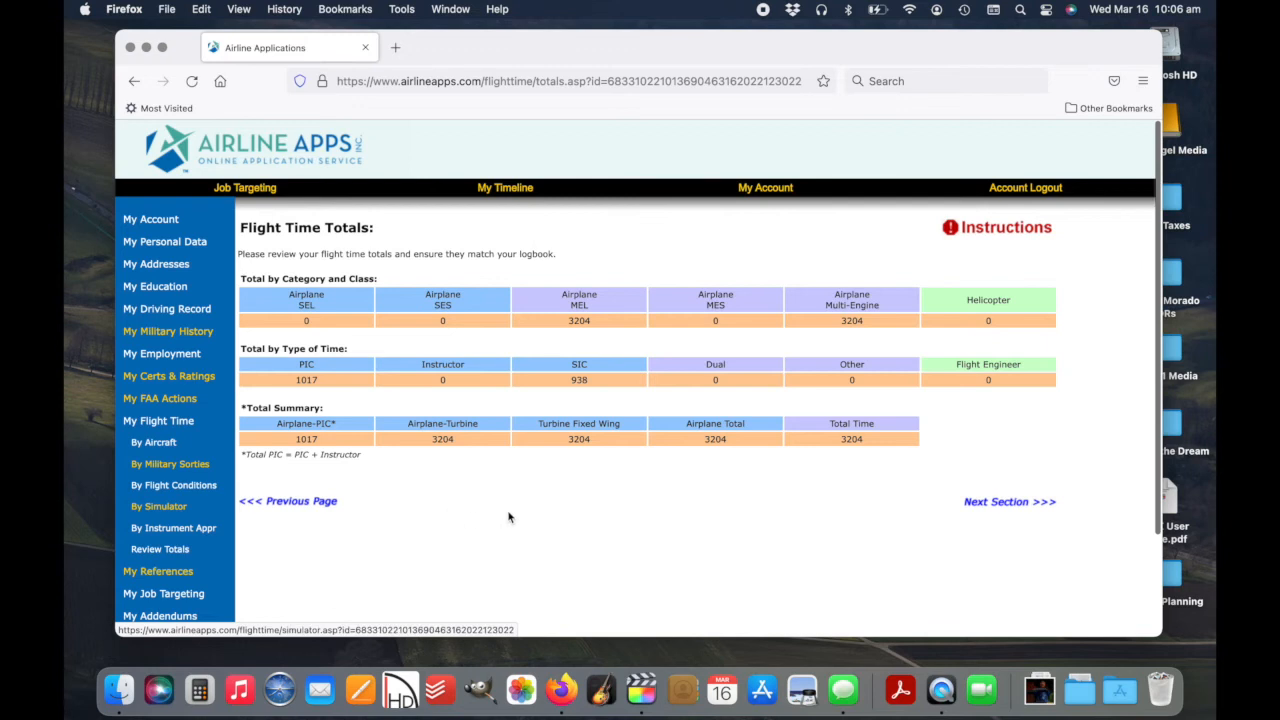
mouse_move(531, 516)
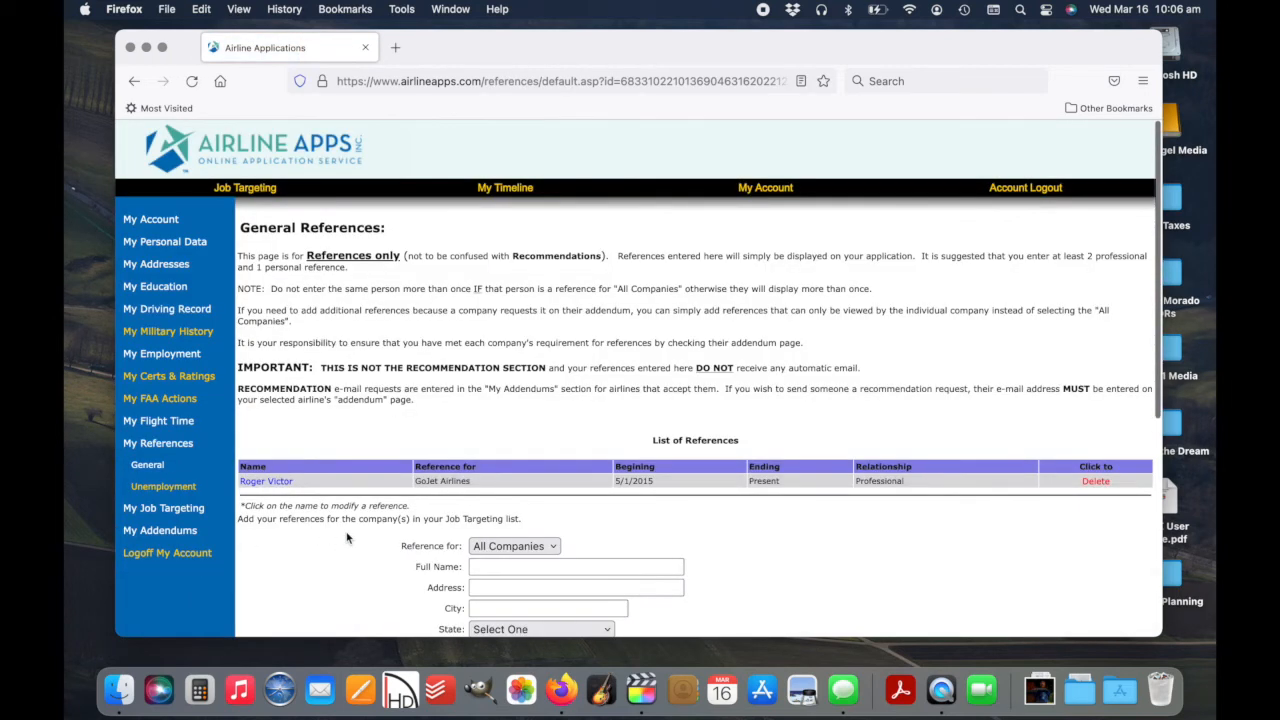
scroll(down, 3)
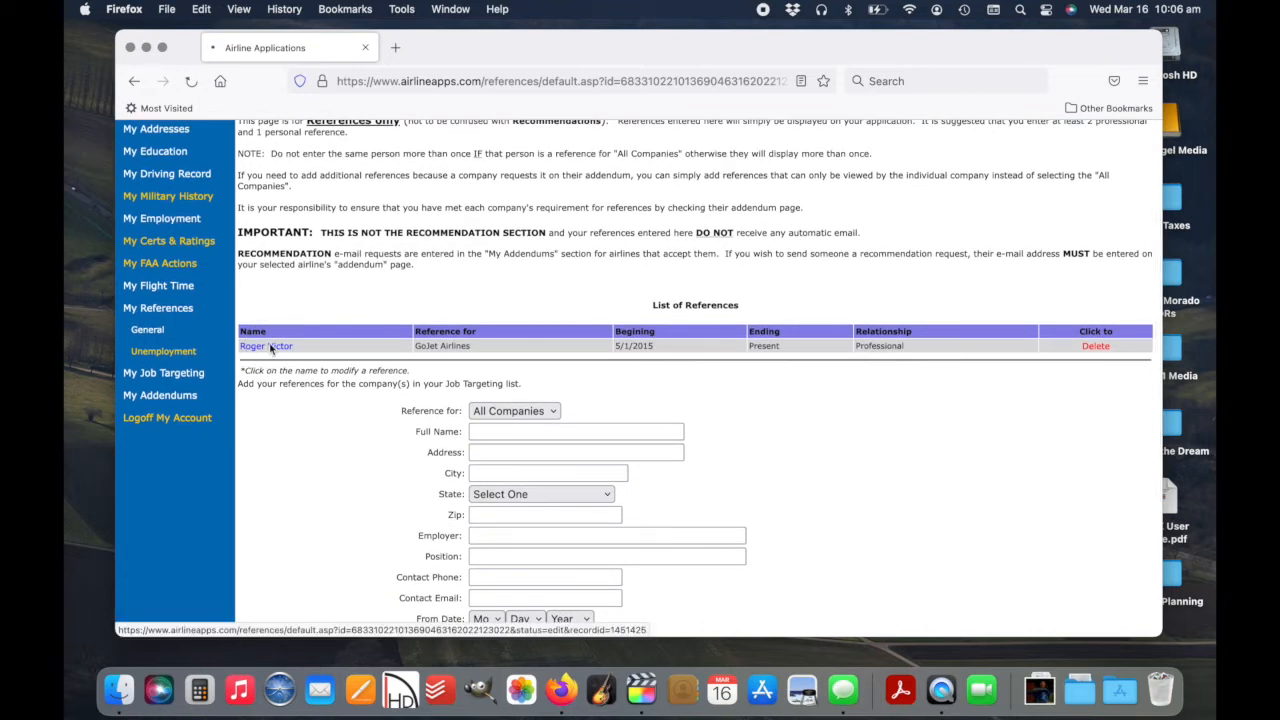
click(266, 345)
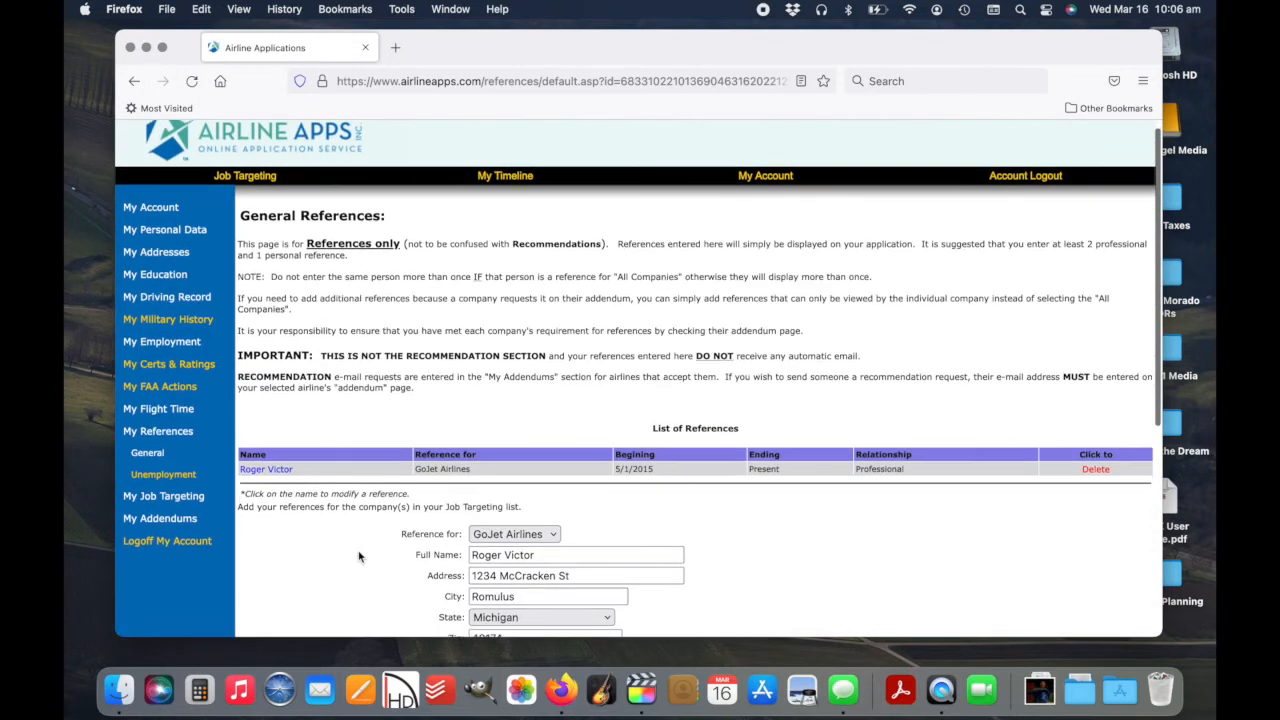
scroll(down, 3)
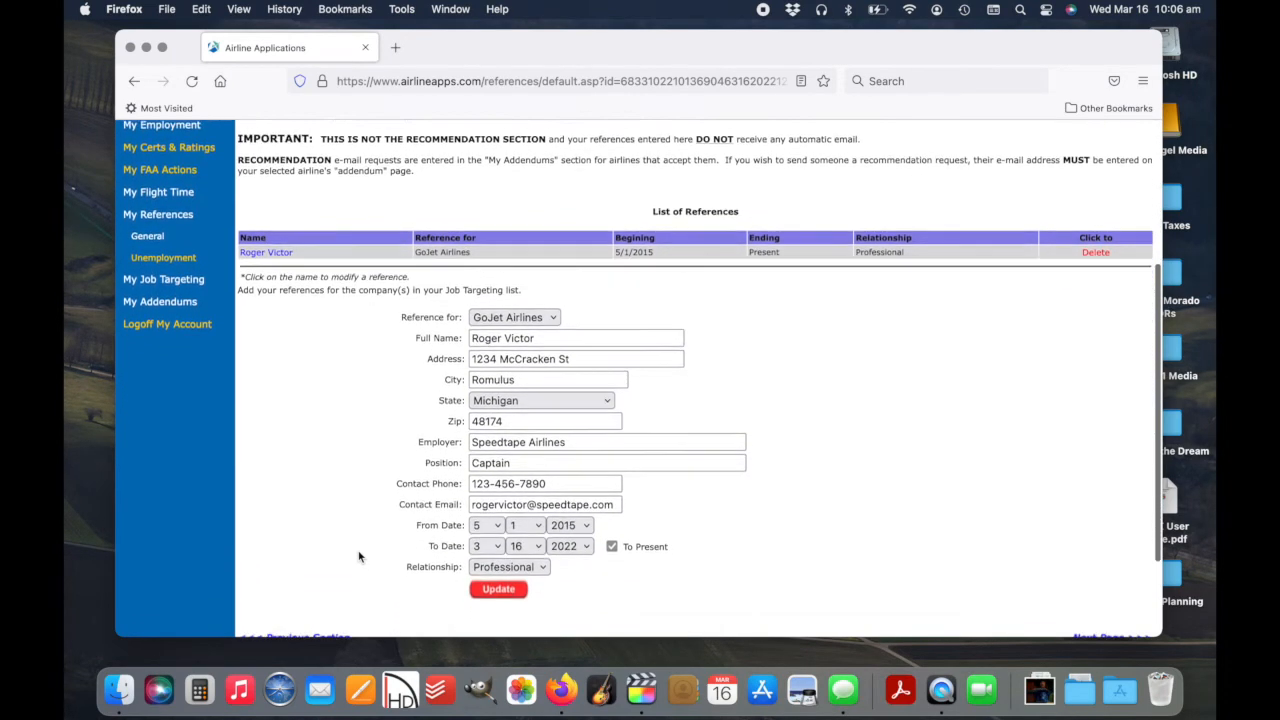
scroll(down, 3)
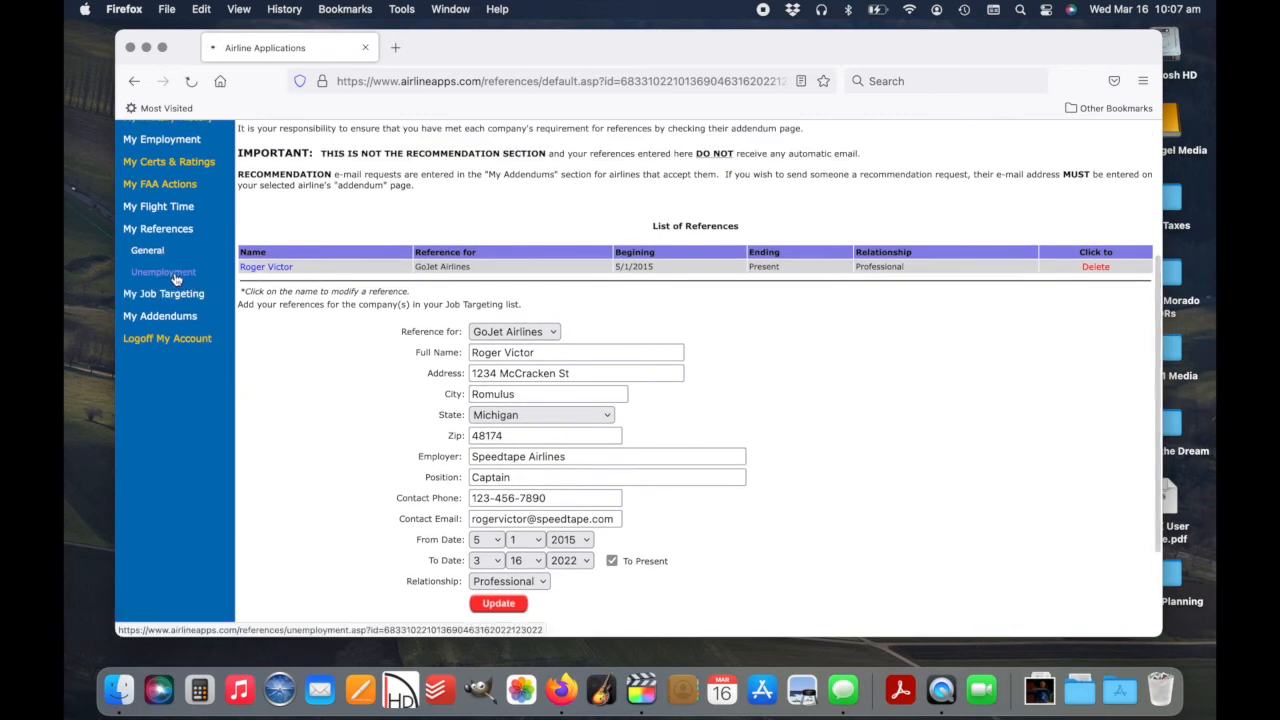
click(163, 271)
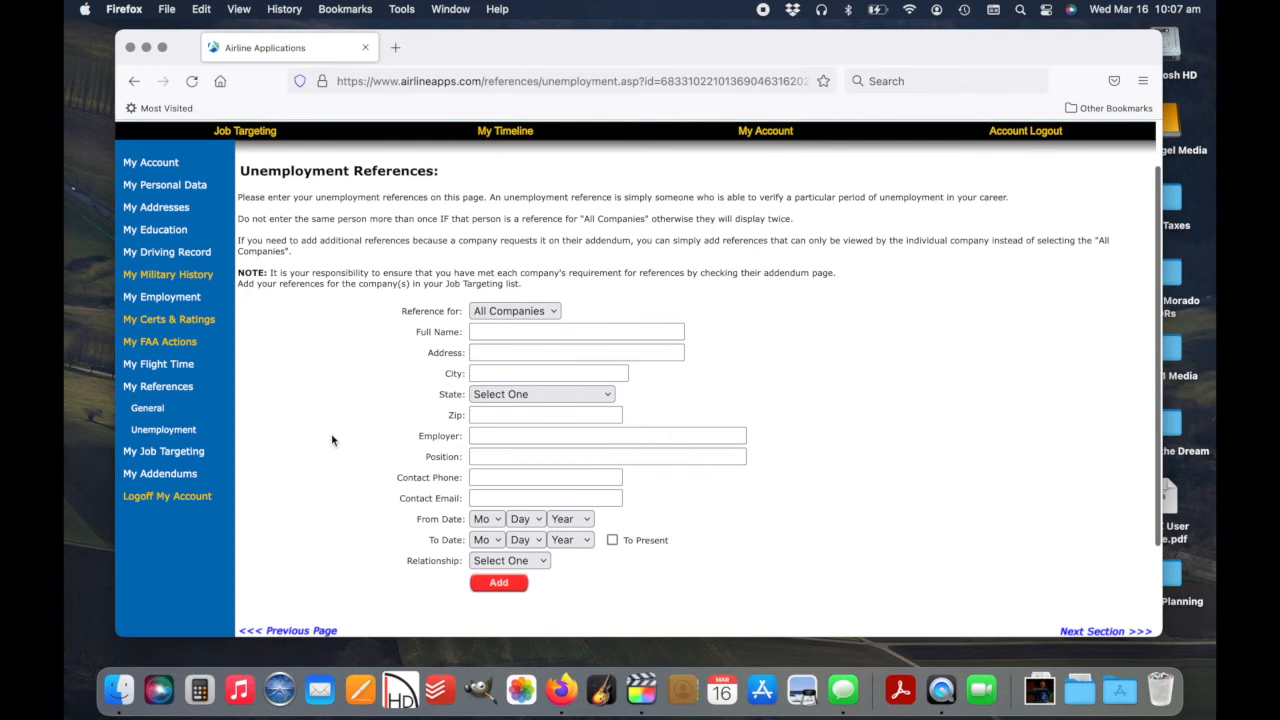
Open My Job Targeting and edit GoJet Airlines' addendum under Your Selected Companies
click(163, 447)
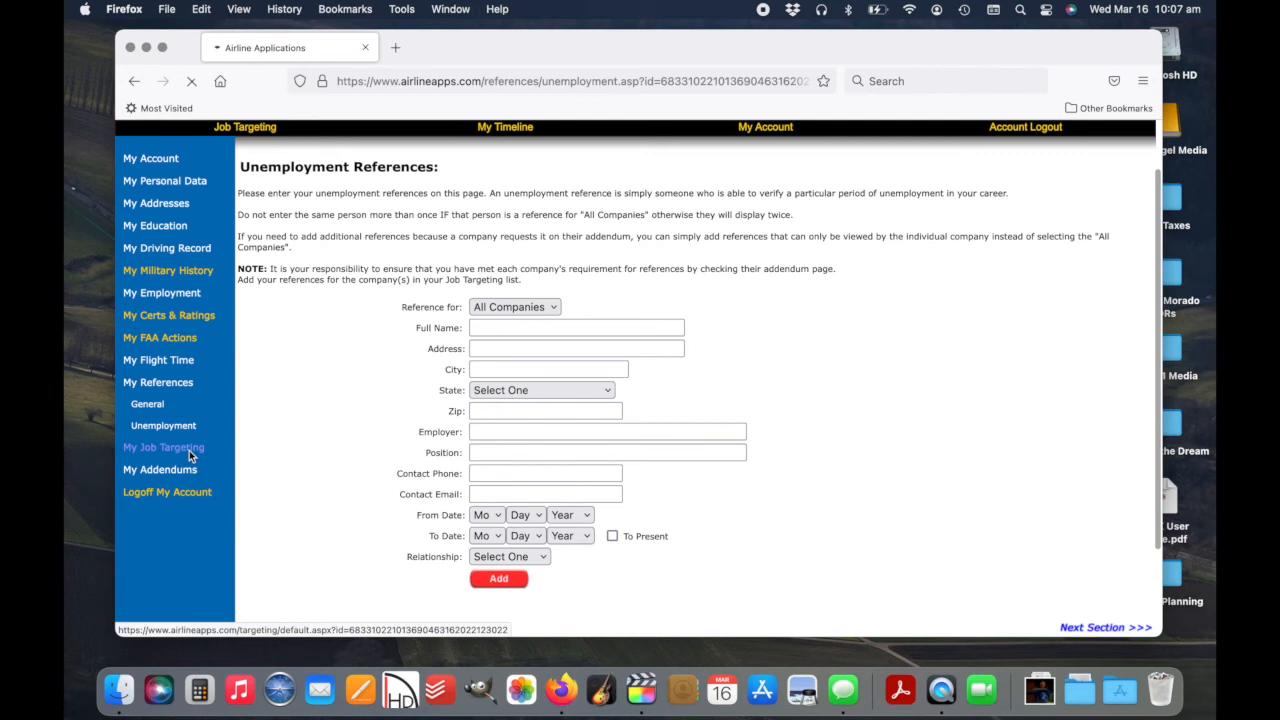
click(163, 447)
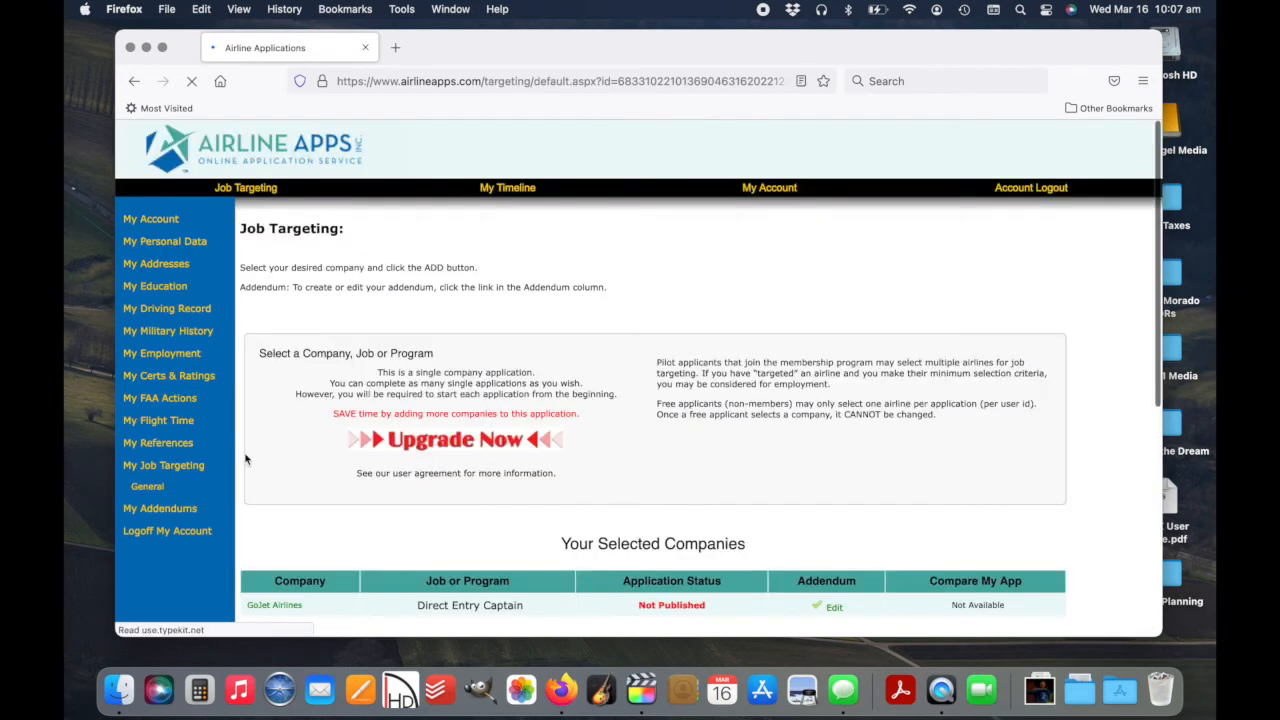
scroll(down, 3)
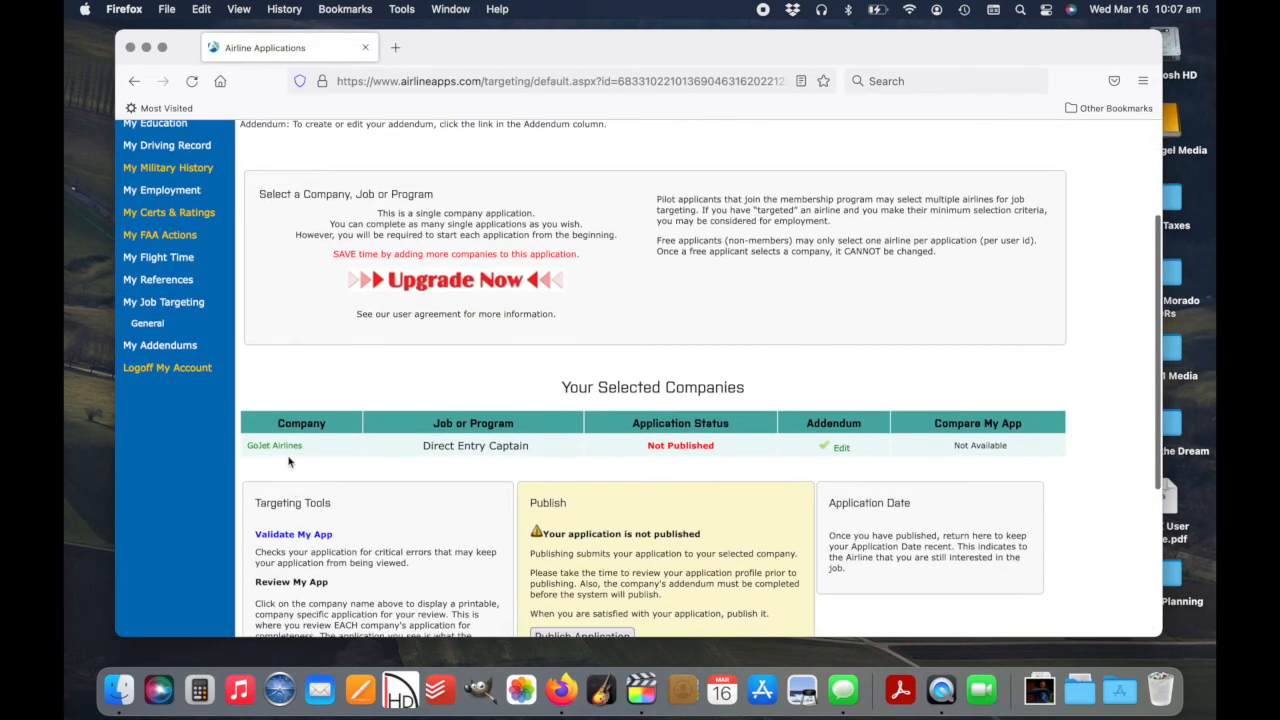
mouse_move(613, 453)
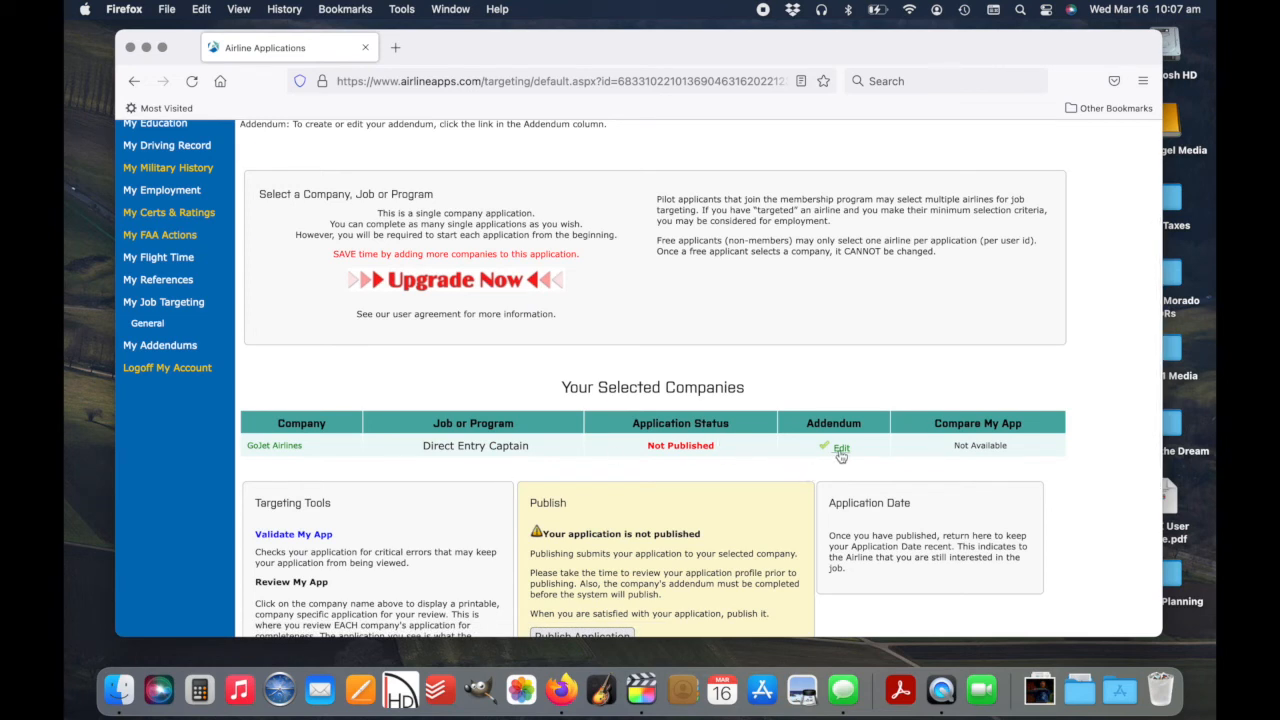
click(840, 446)
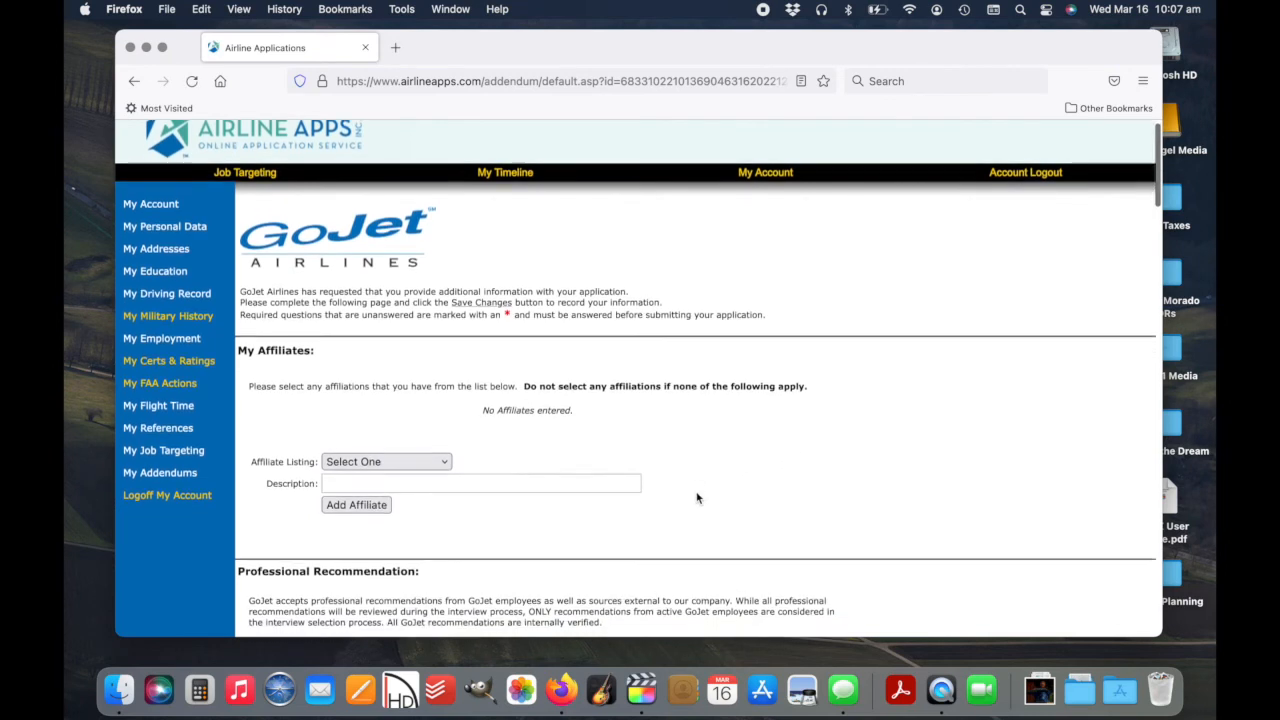
Scroll the GoJet addendum and open the Online Recommendation System request form
scroll(down, 3)
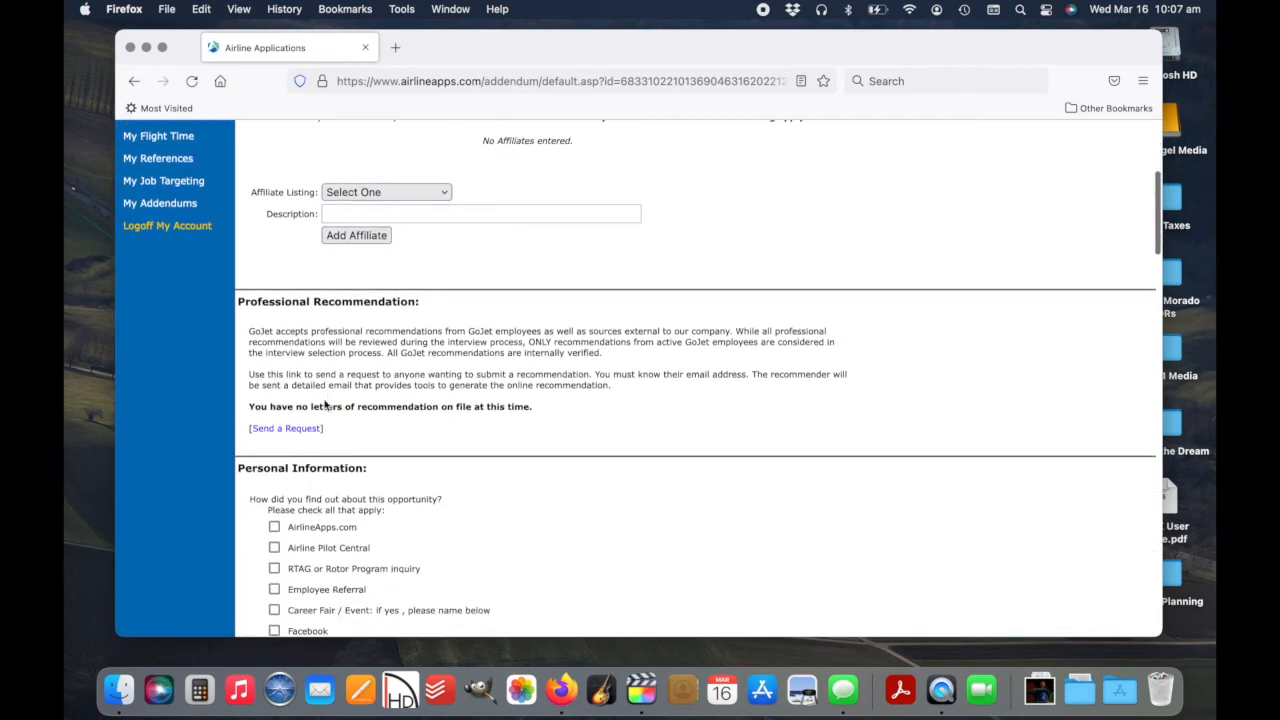
click(286, 428)
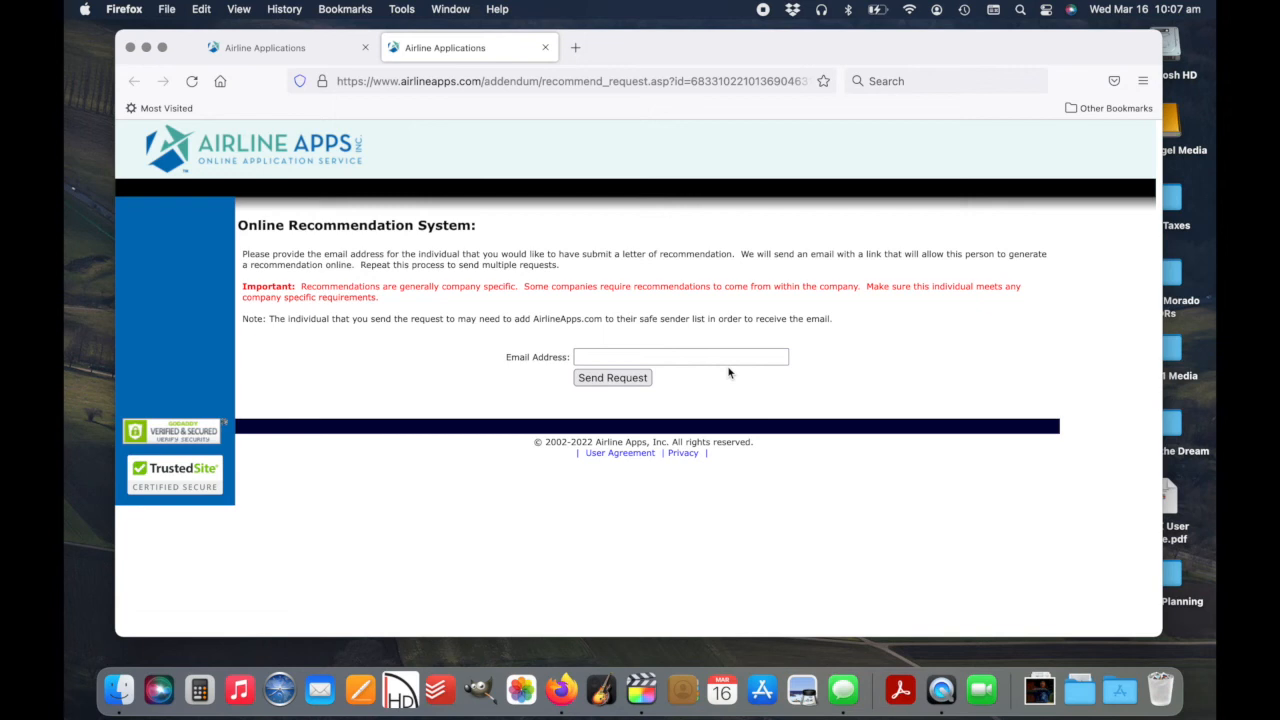
mouse_move(543, 347)
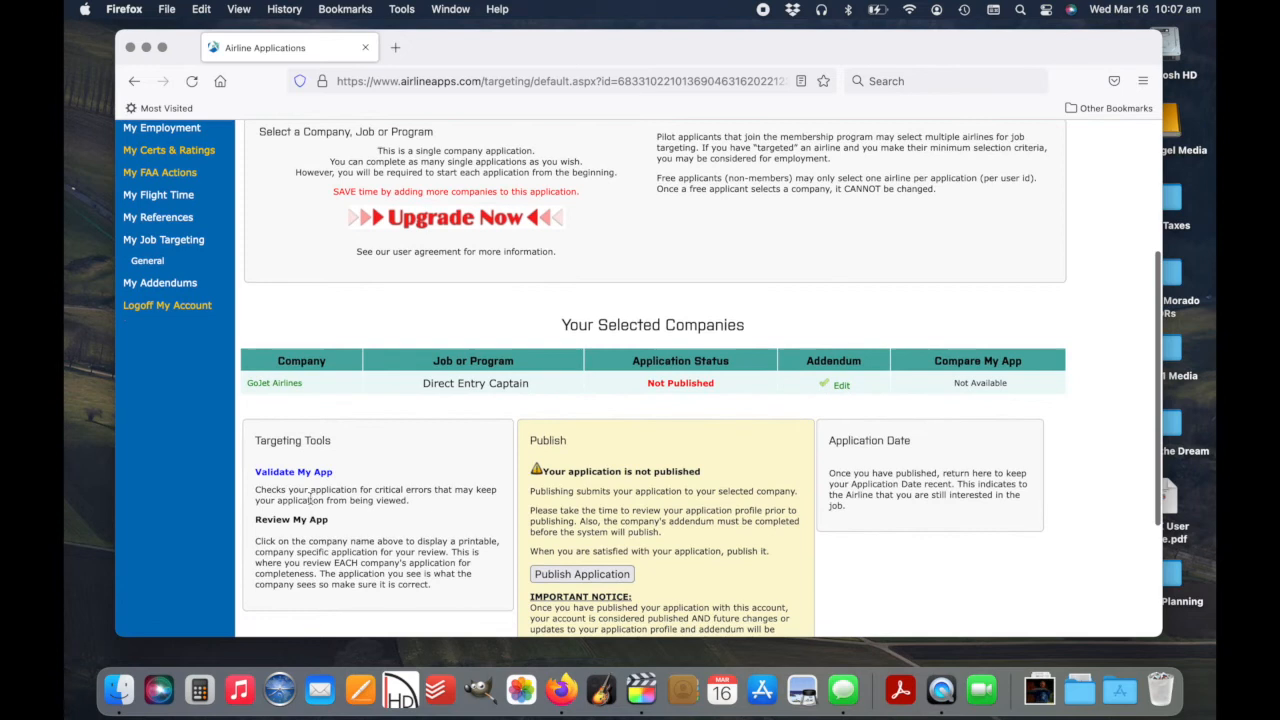
Run Validate My App, confirm no section has critical errors, and return to Job Targeting
click(293, 471)
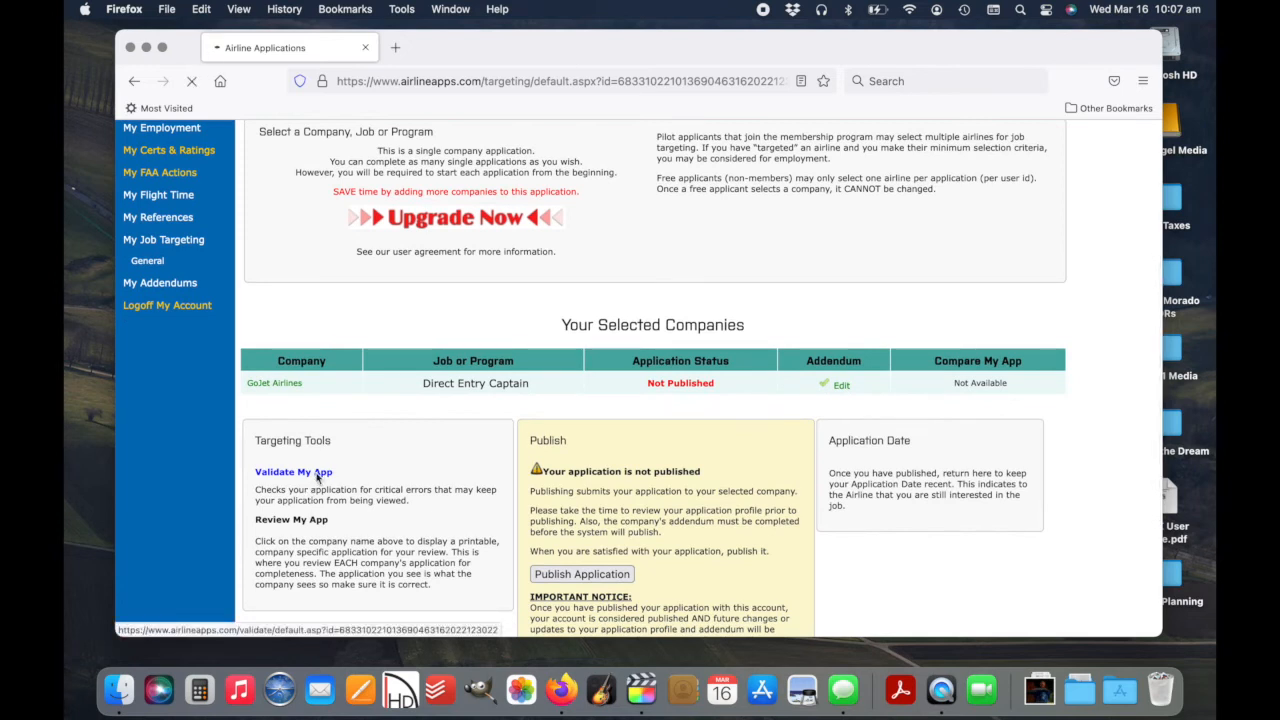
click(293, 471)
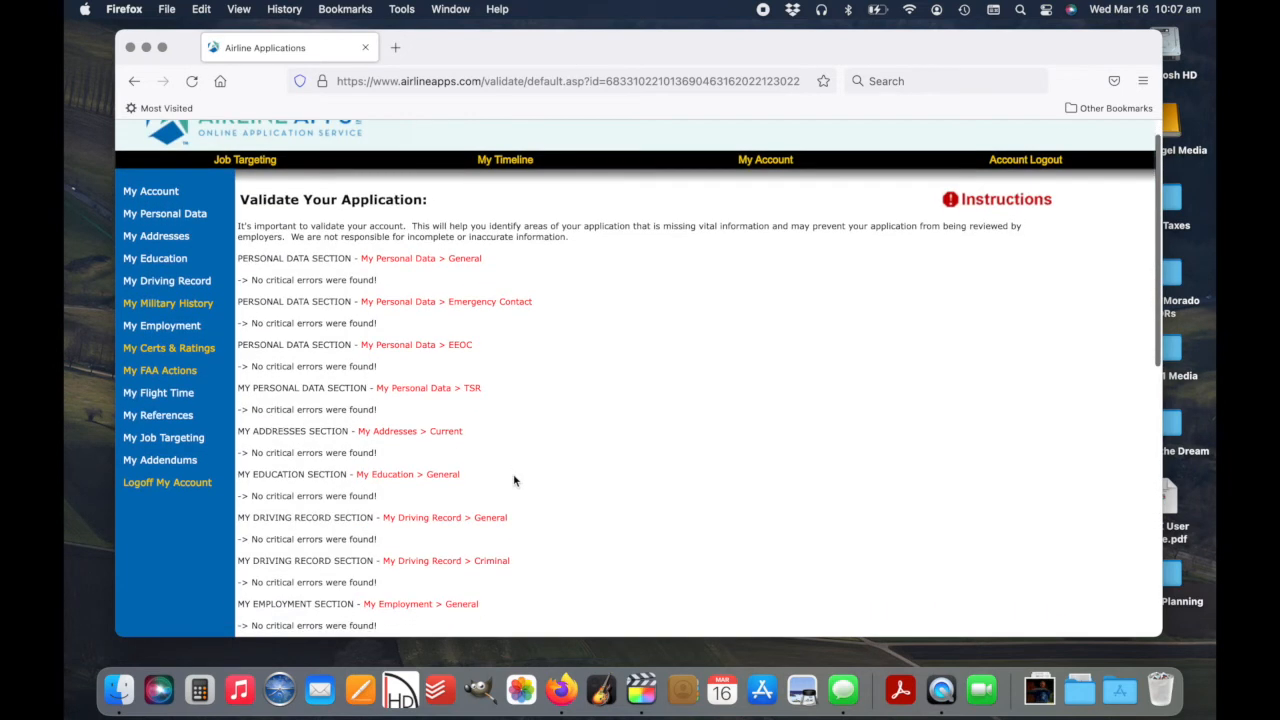
scroll(down, 3)
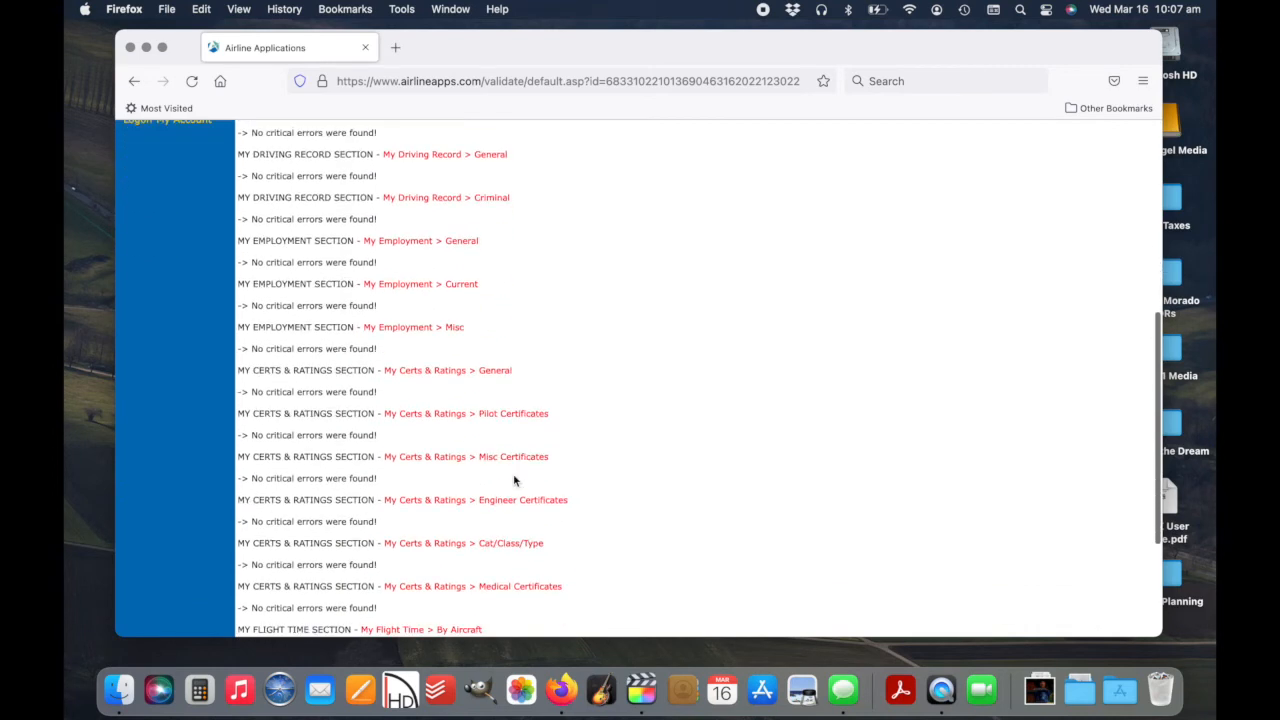
scroll(down, 3)
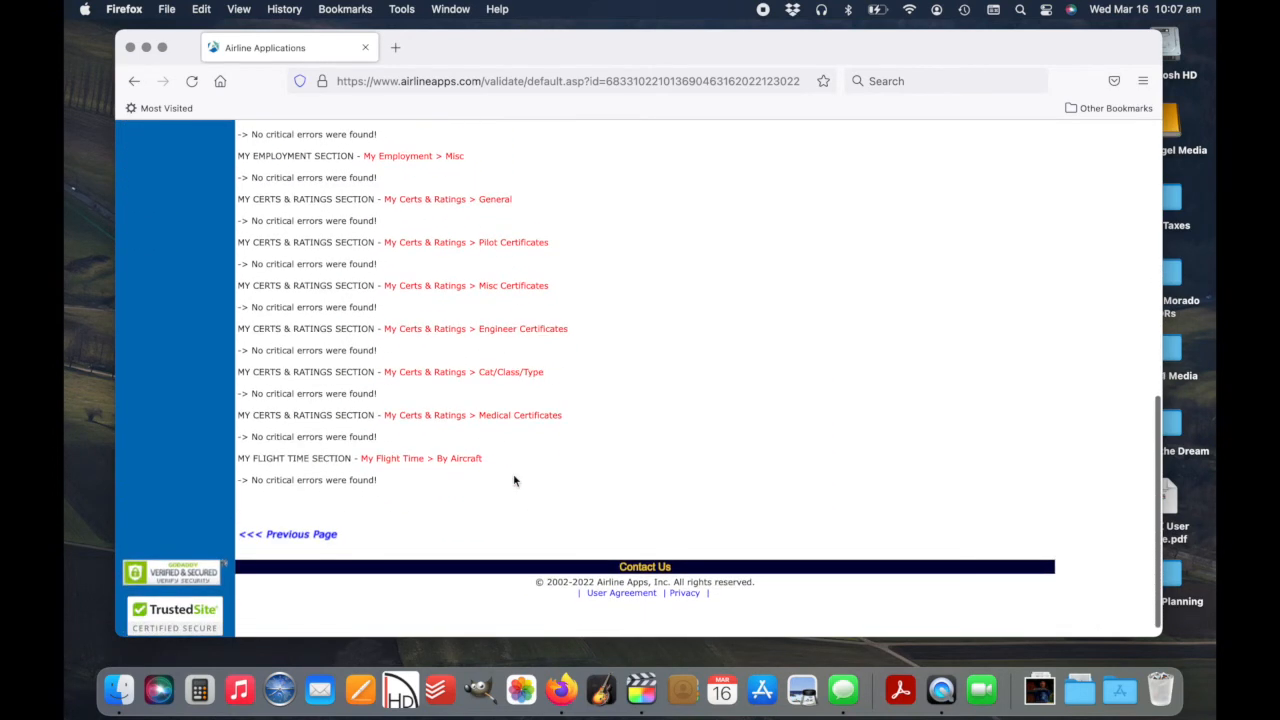
scroll(down, 3)
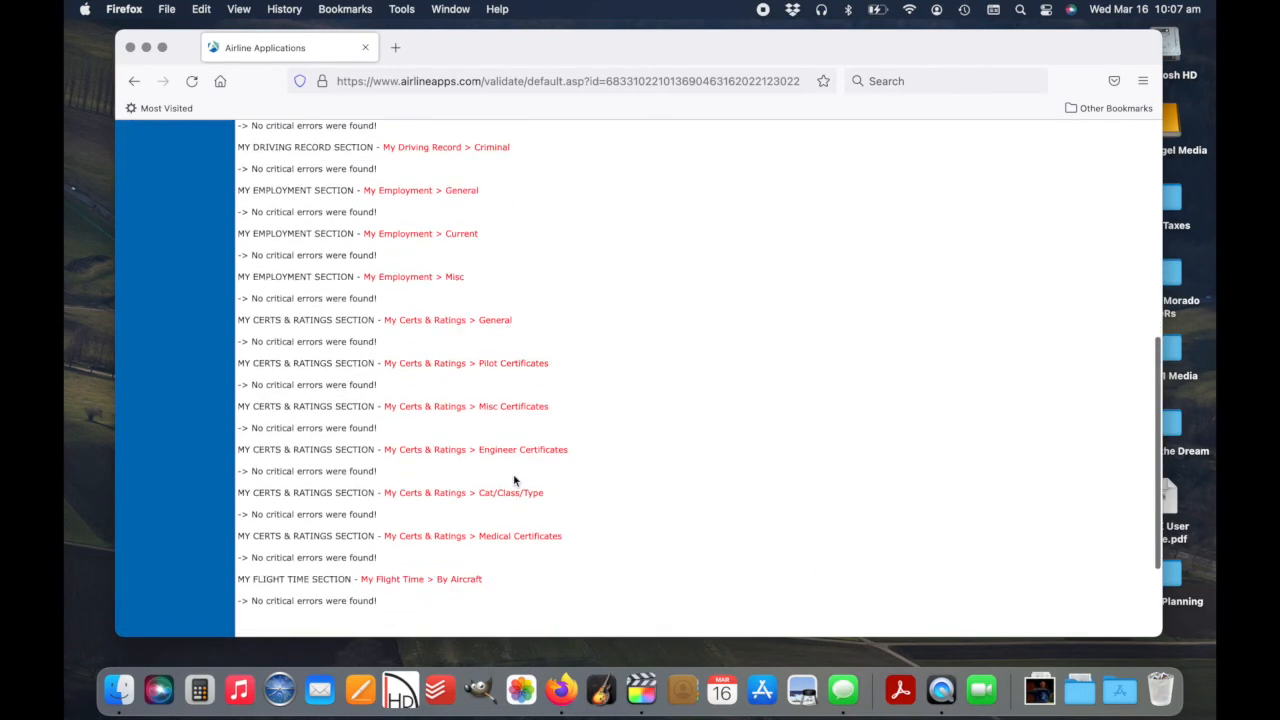
scroll(down, 3)
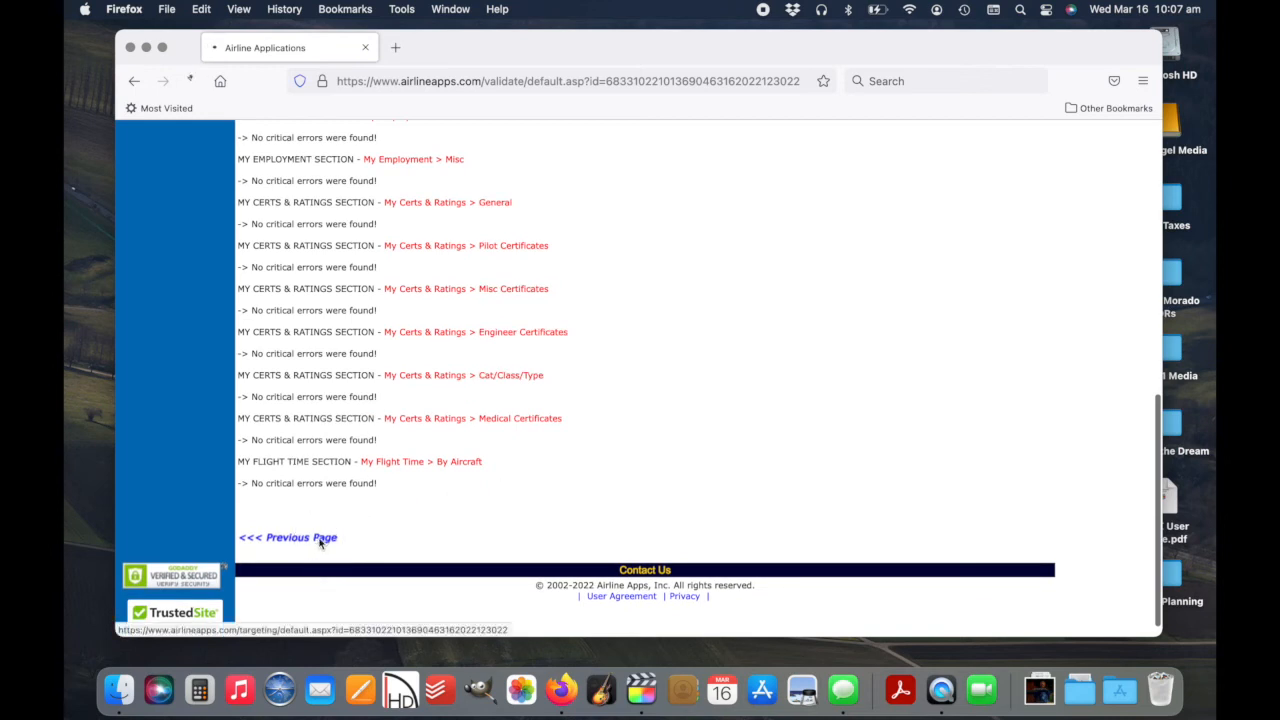
click(300, 537)
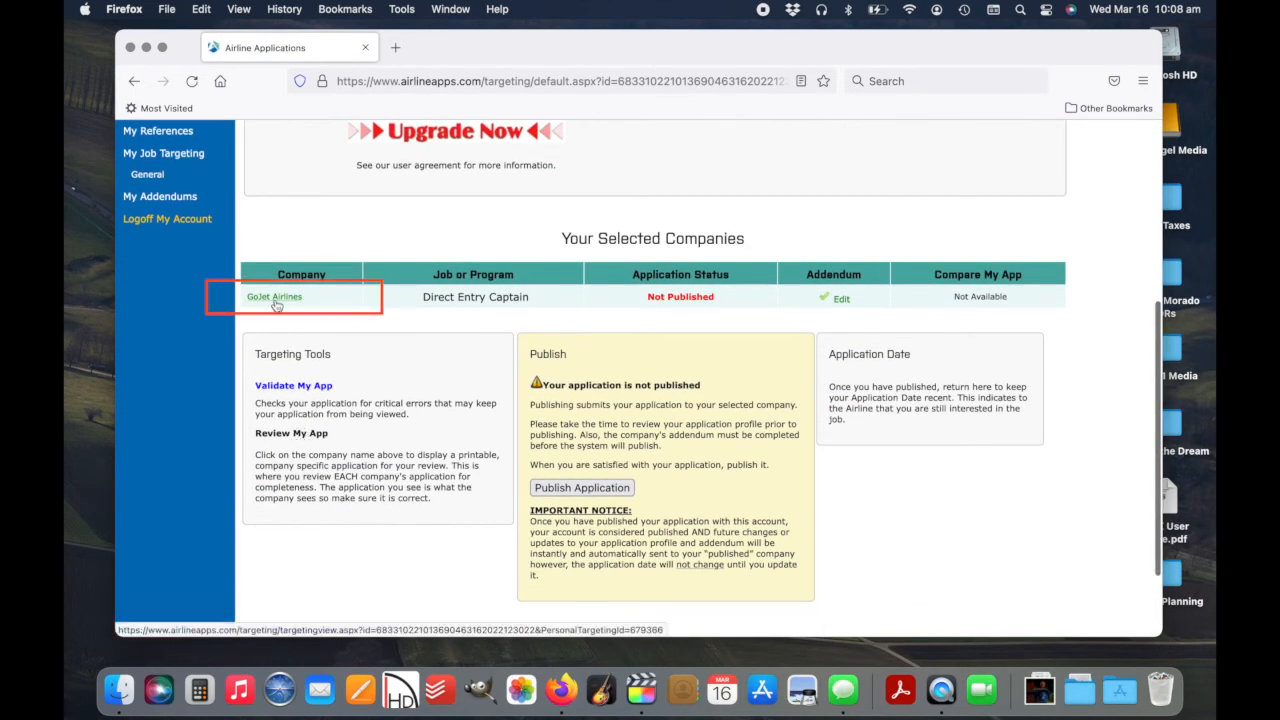
click(274, 296)
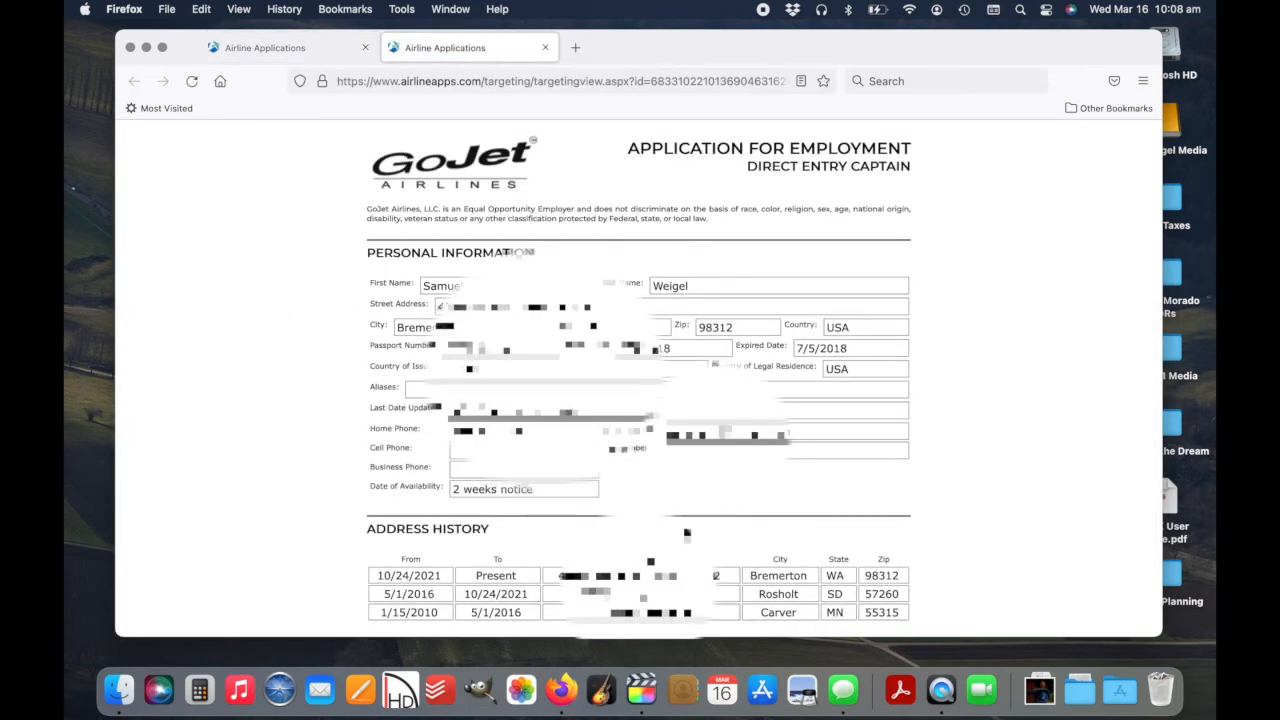
scroll(down, 3)
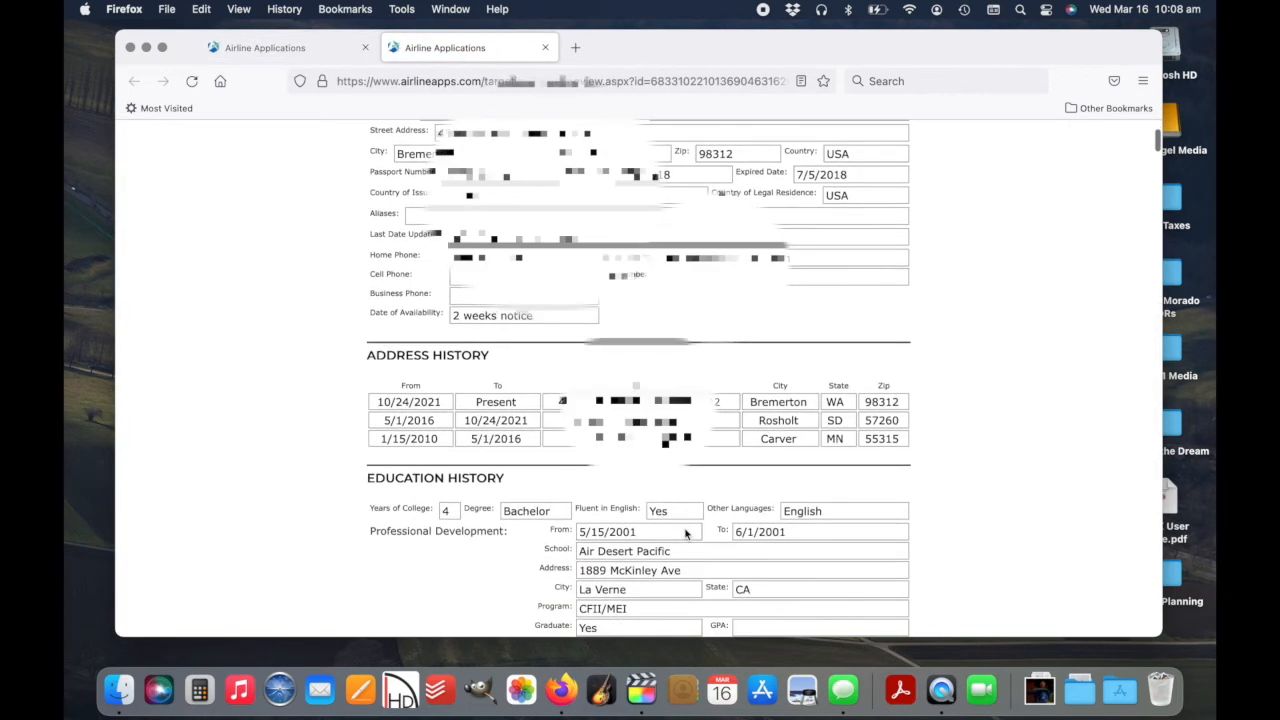
scroll(down, 3)
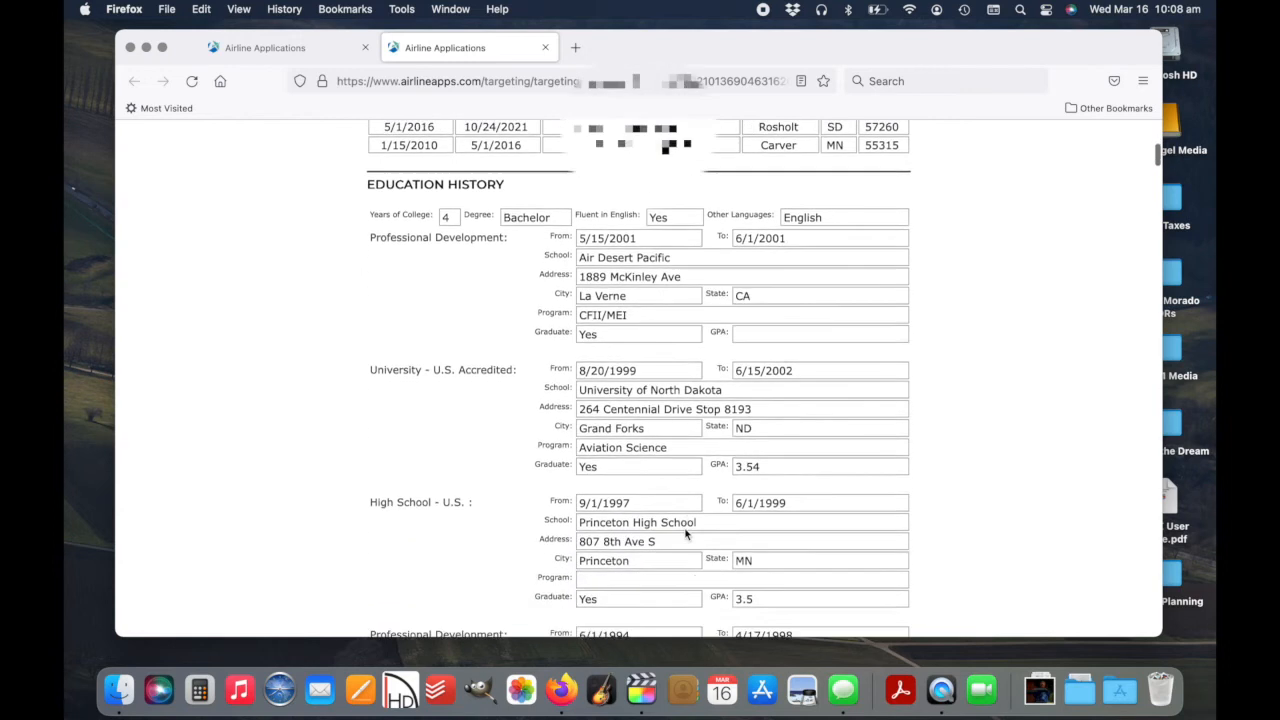
scroll(down, 3)
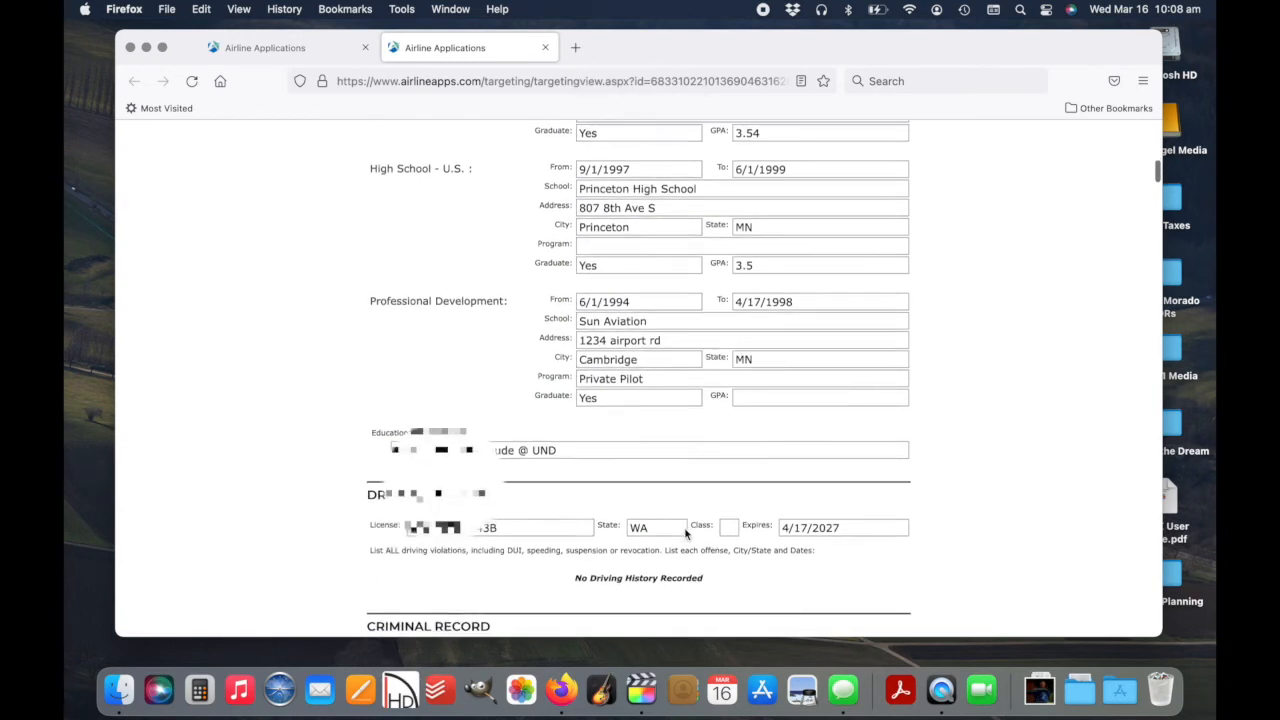
scroll(down, 3)
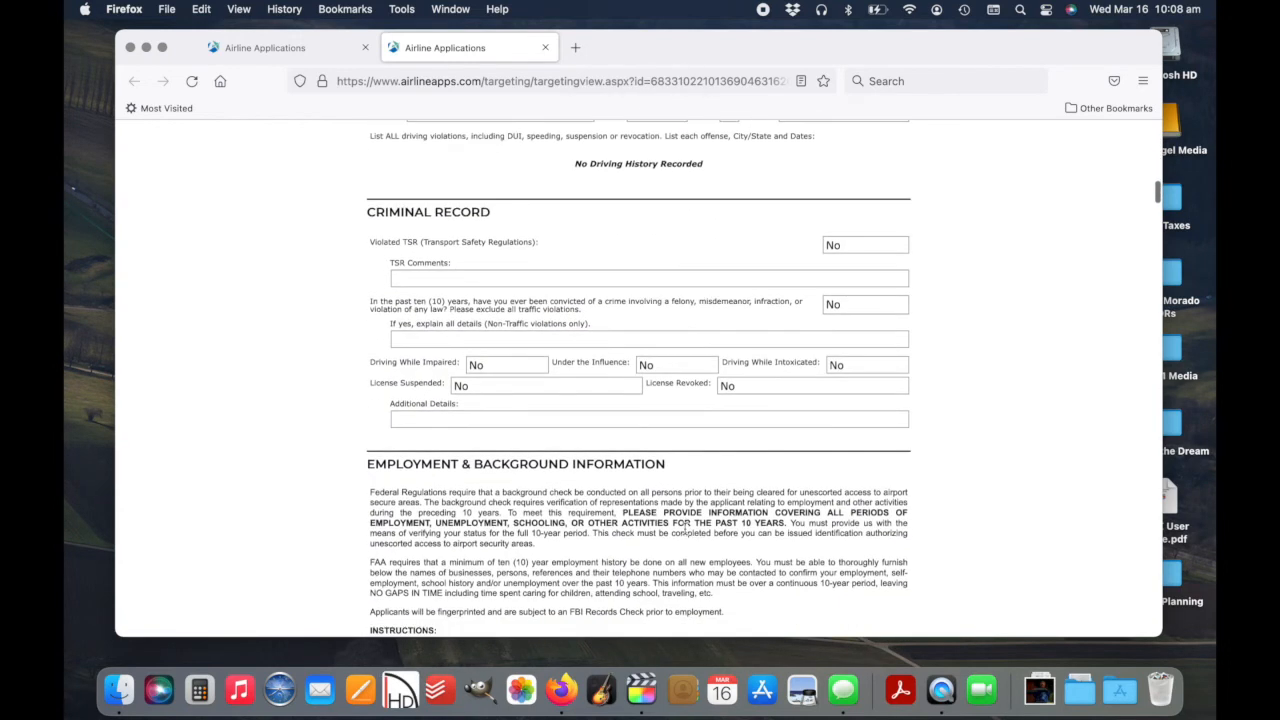
scroll(down, 3)
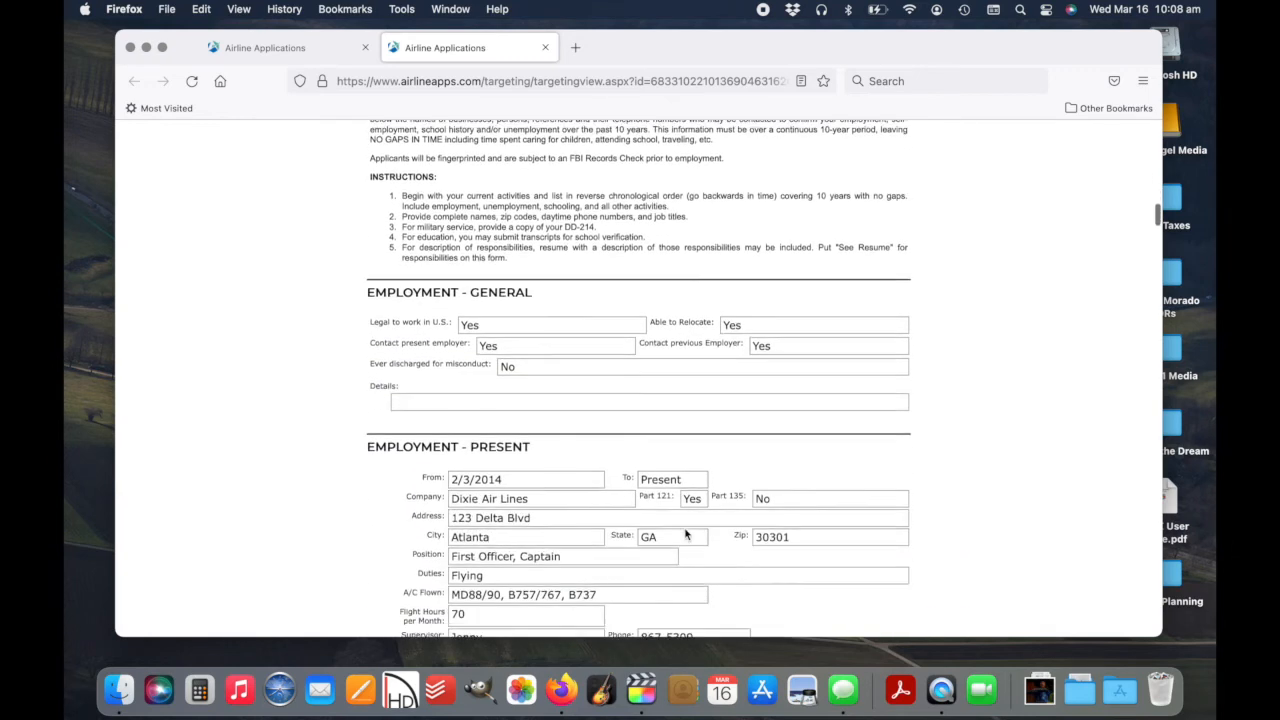
scroll(down, 3)
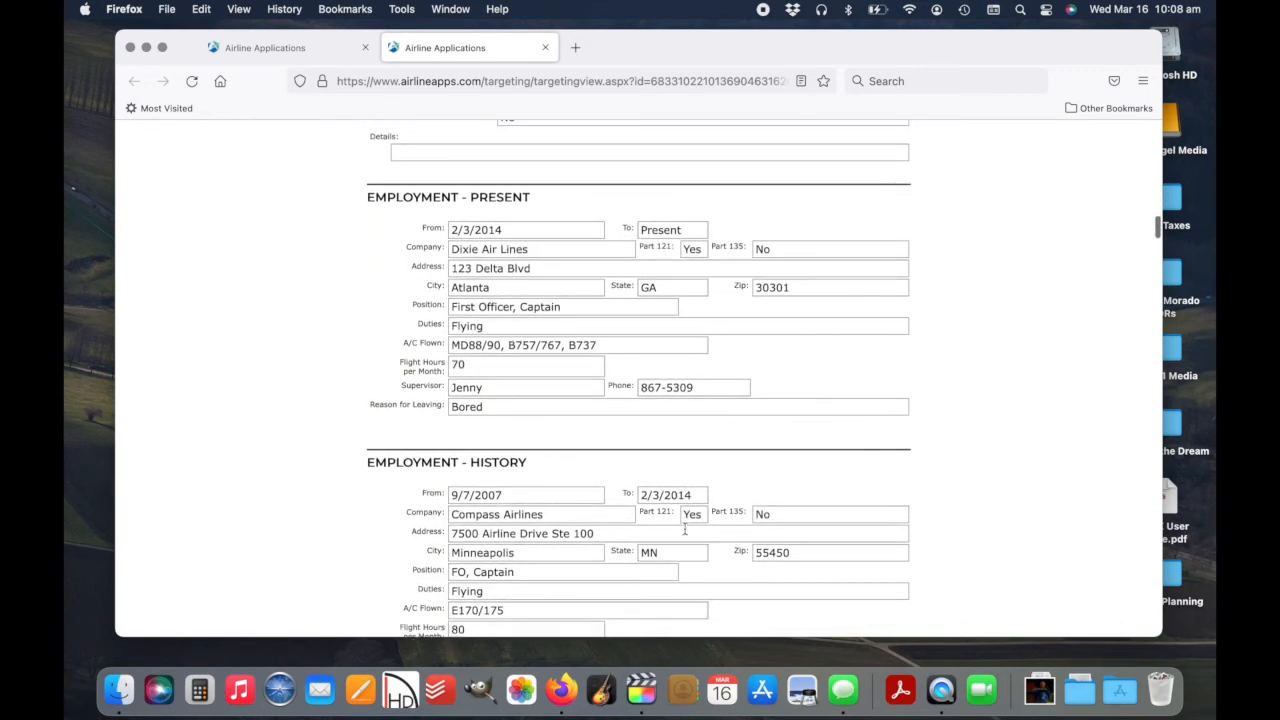
scroll(down, 3)
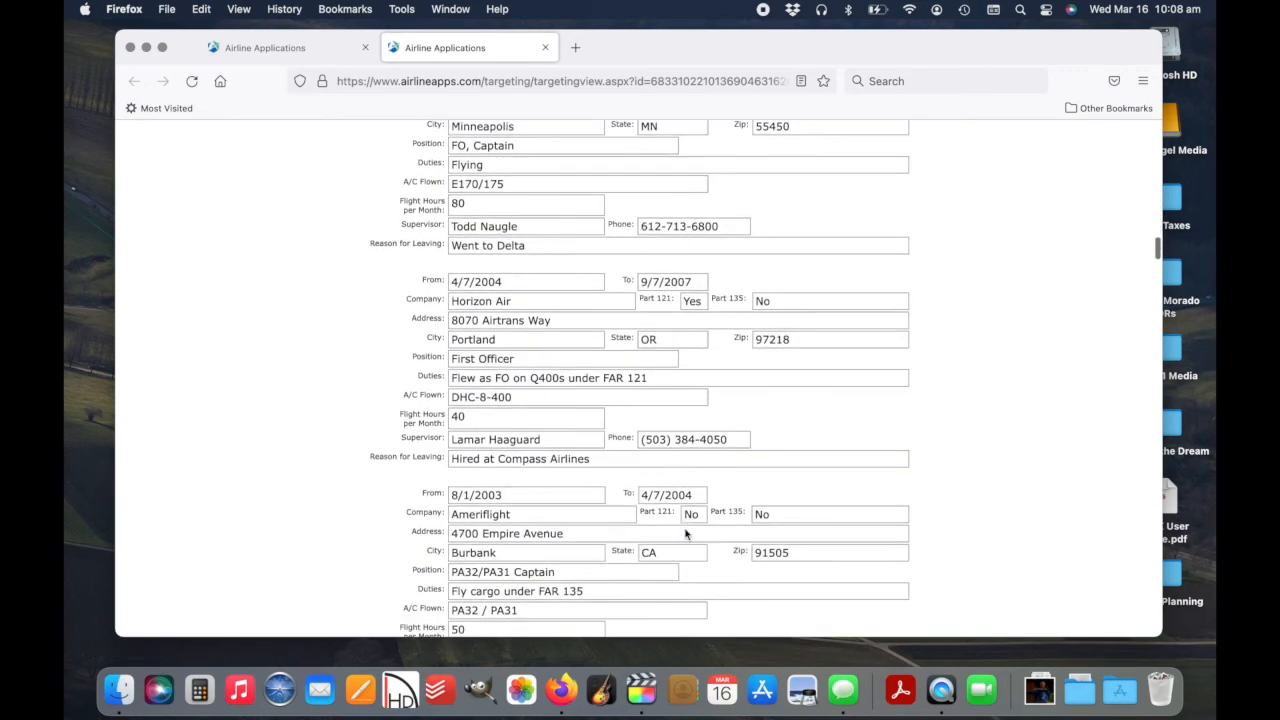
scroll(down, 3)
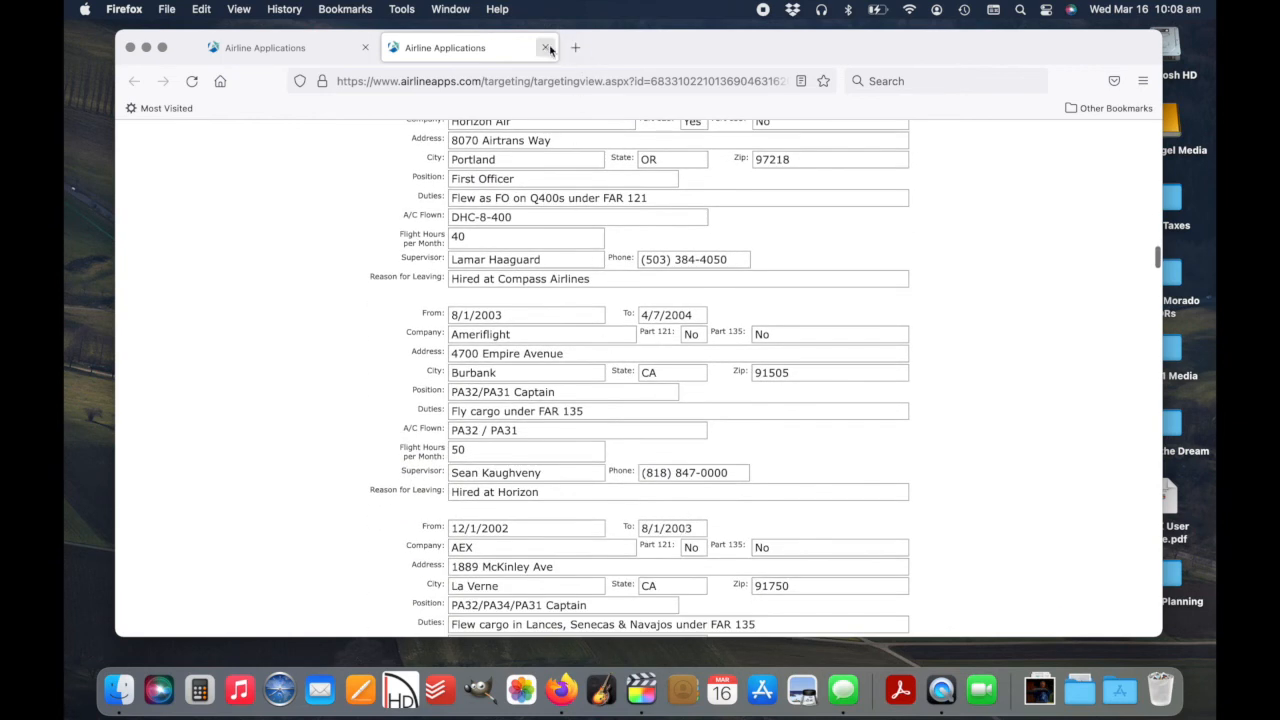
click(547, 47)
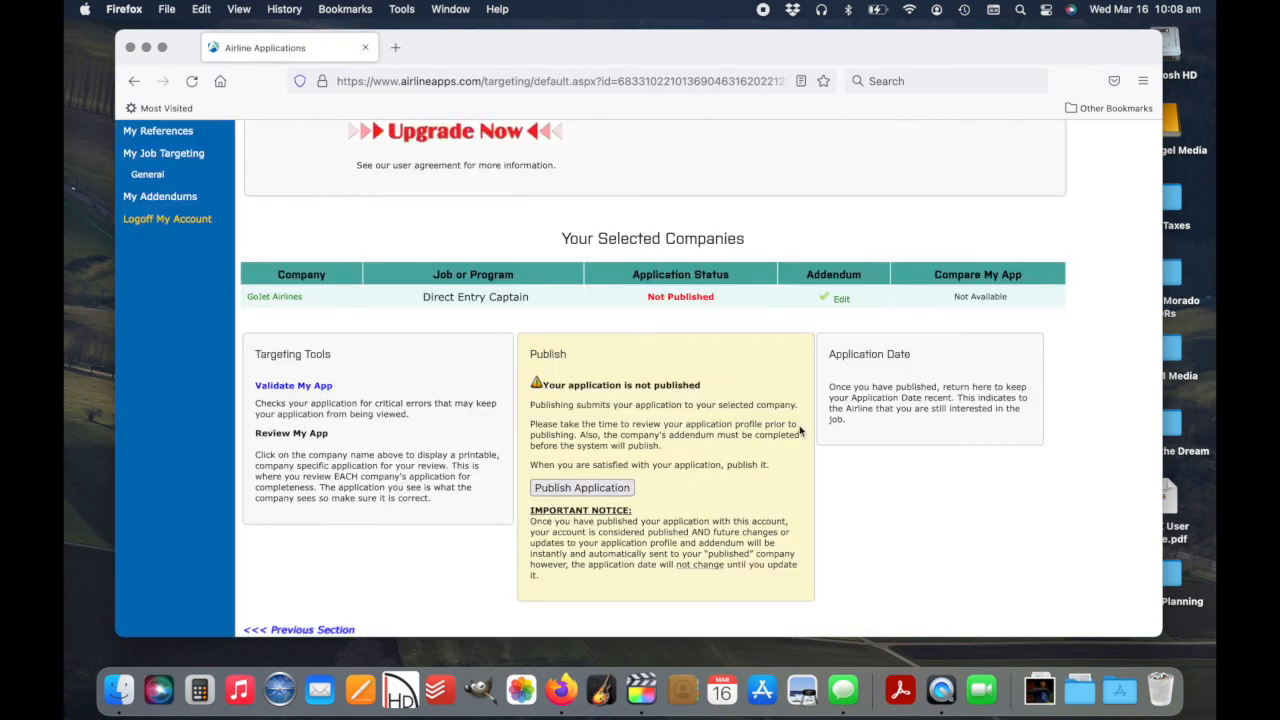